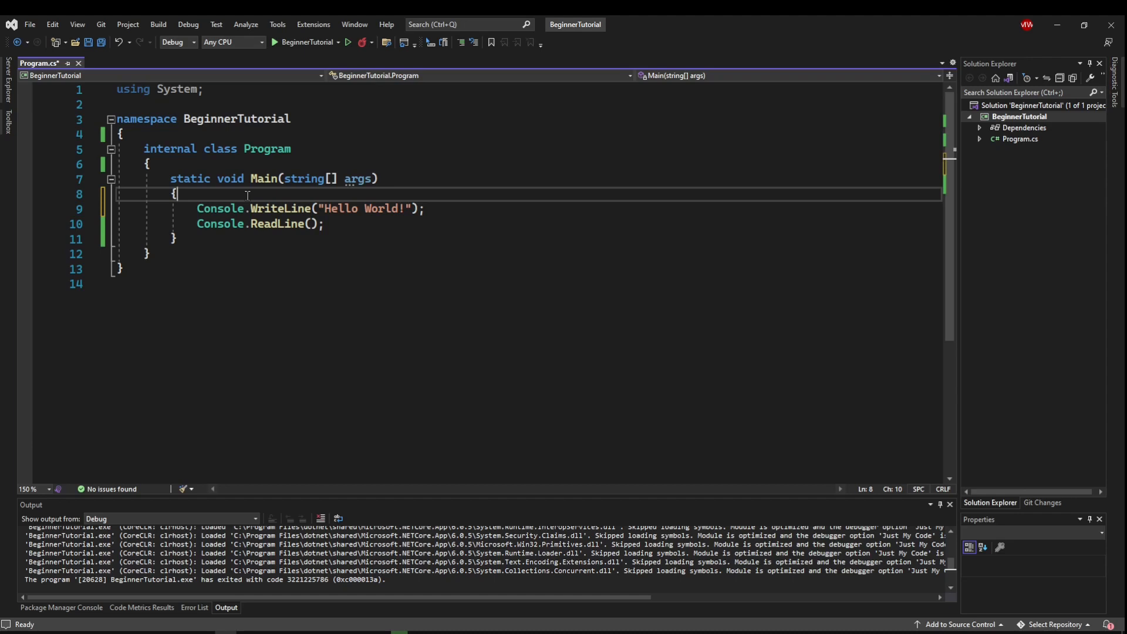
Add the //text, //number and //boolean comment lines at the top of Main
key("Enter")
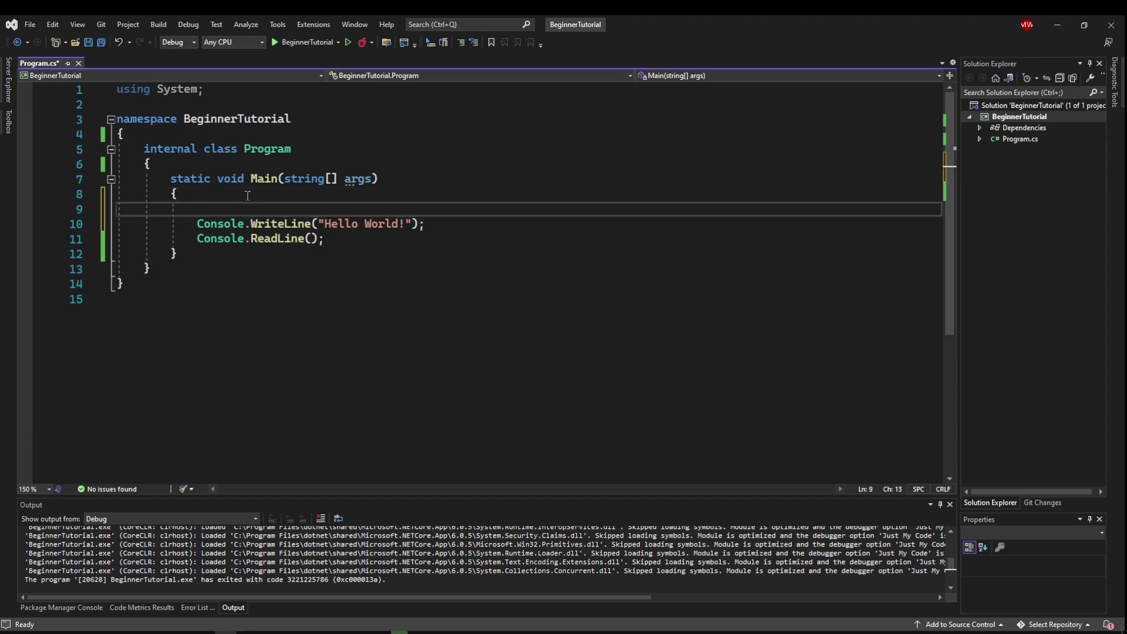
type("//text")
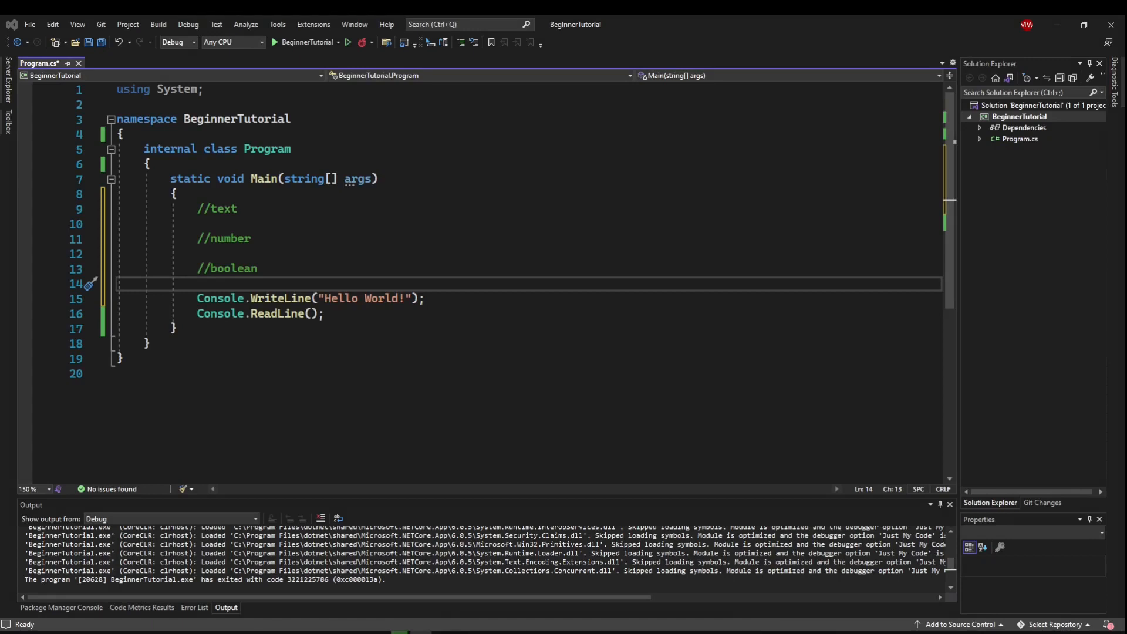
mouse_move(817, 310)
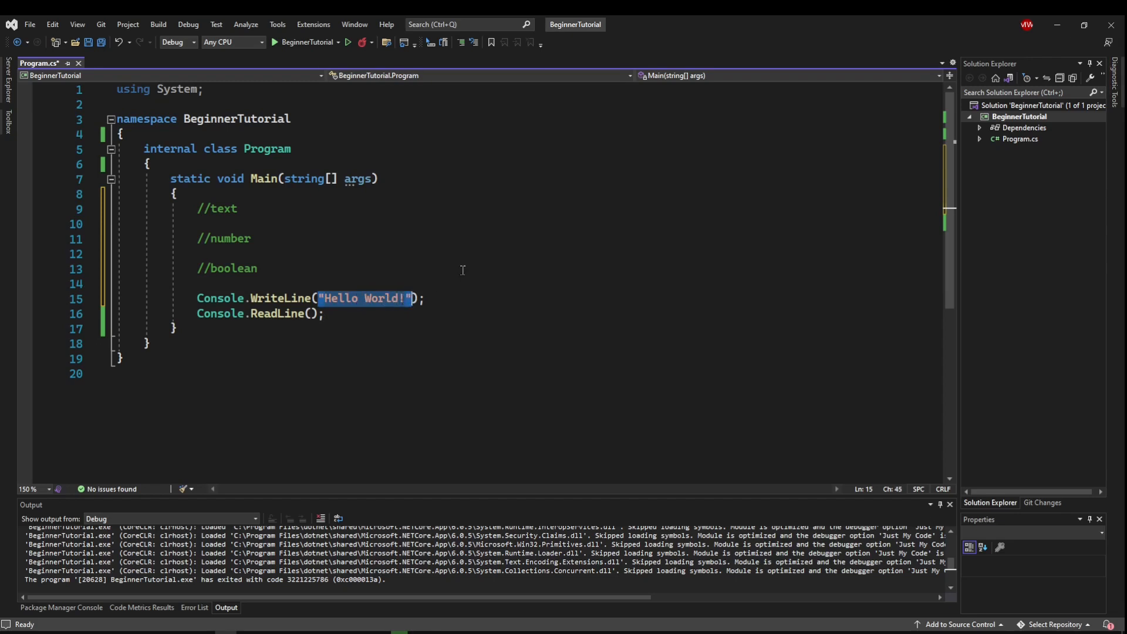
Declare string ourMessage; under //text and make Console.WriteLine print ourMessage
left_click(225, 223)
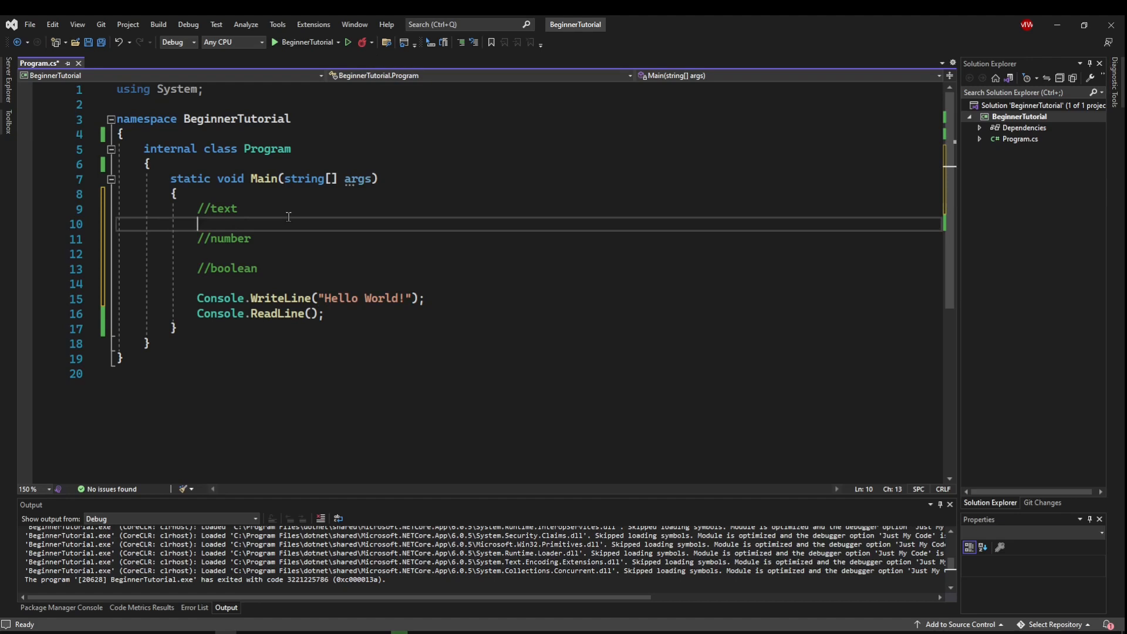
type("string")
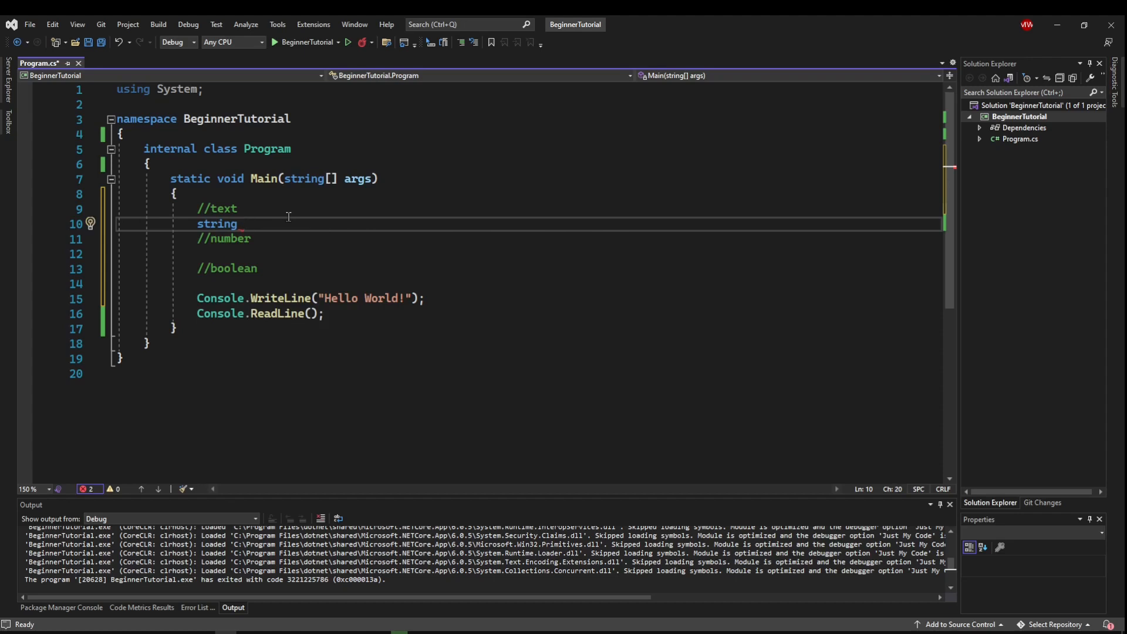
type("ourMessage")
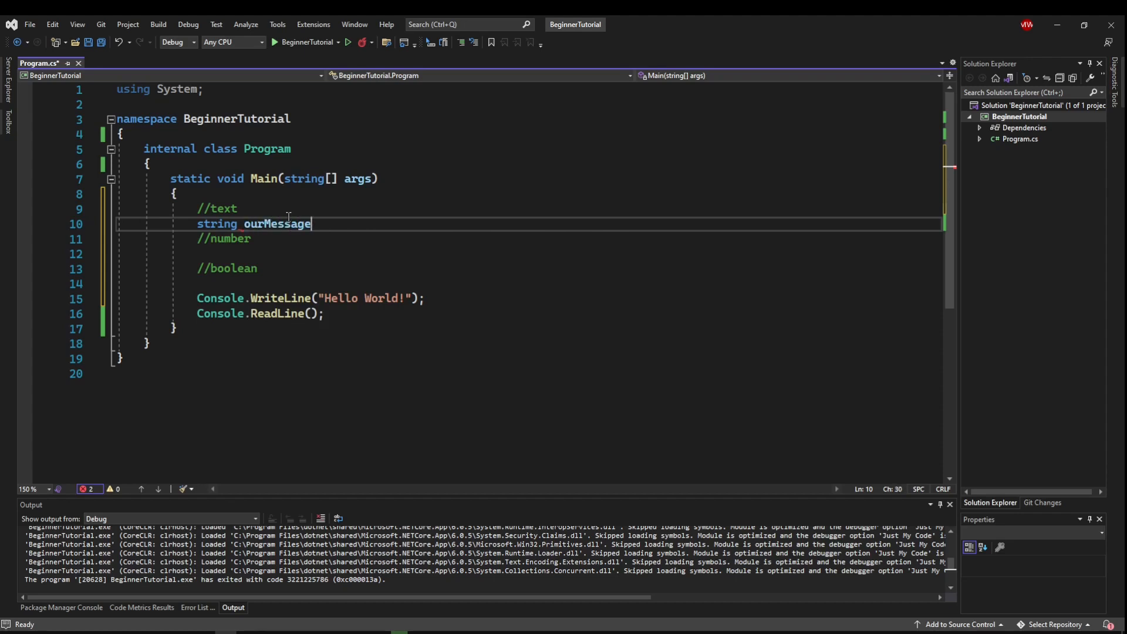
type(";")
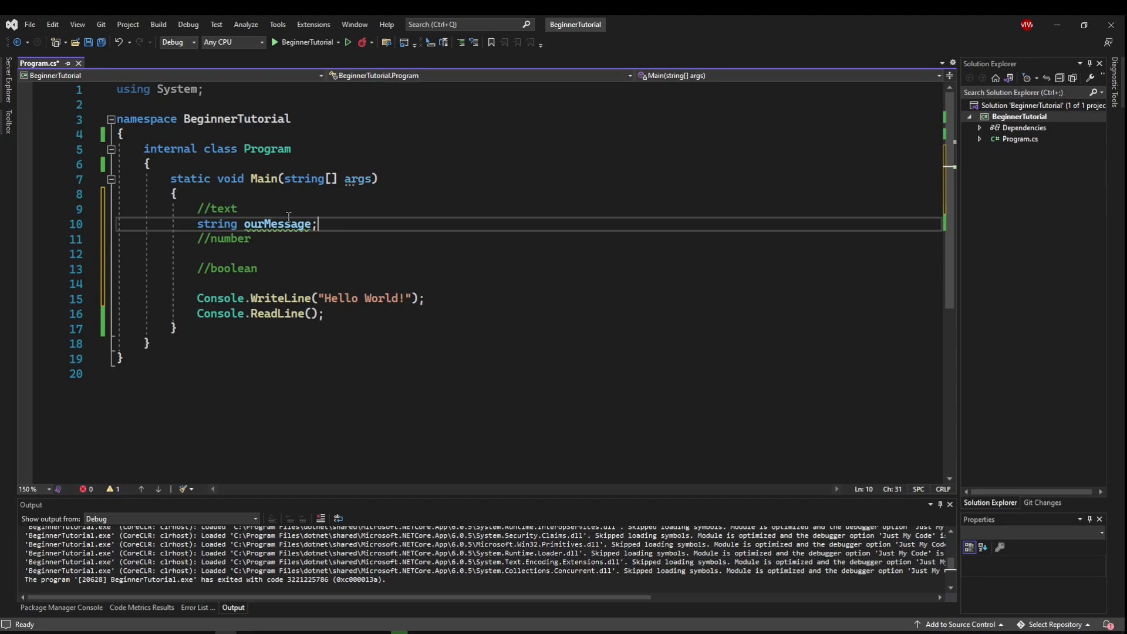
key("Enter")
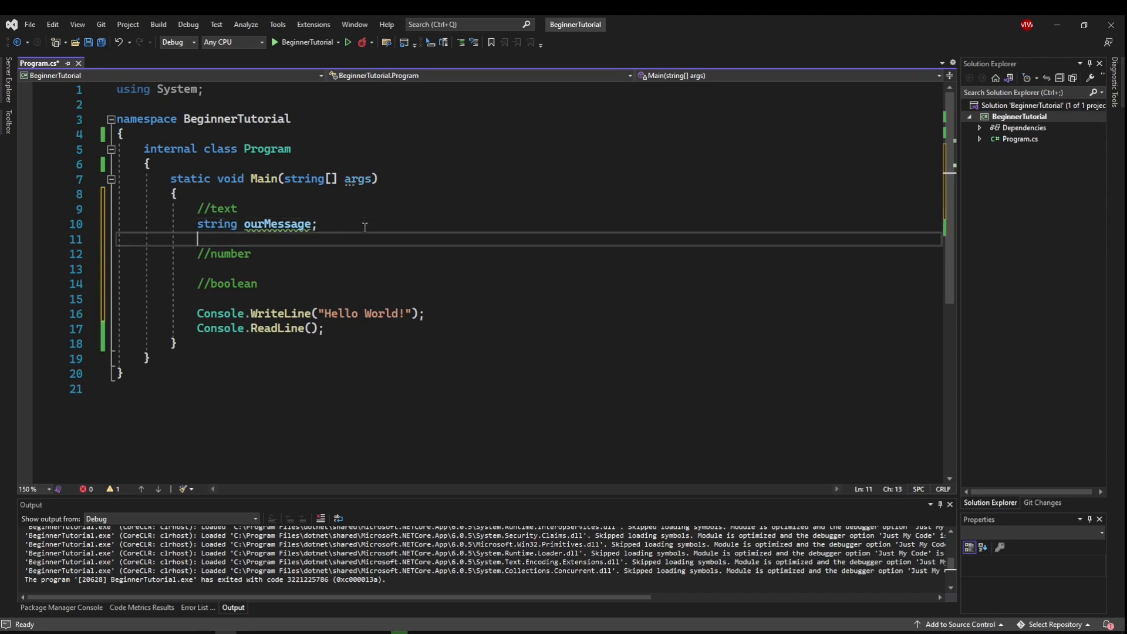
mouse_move(276, 223)
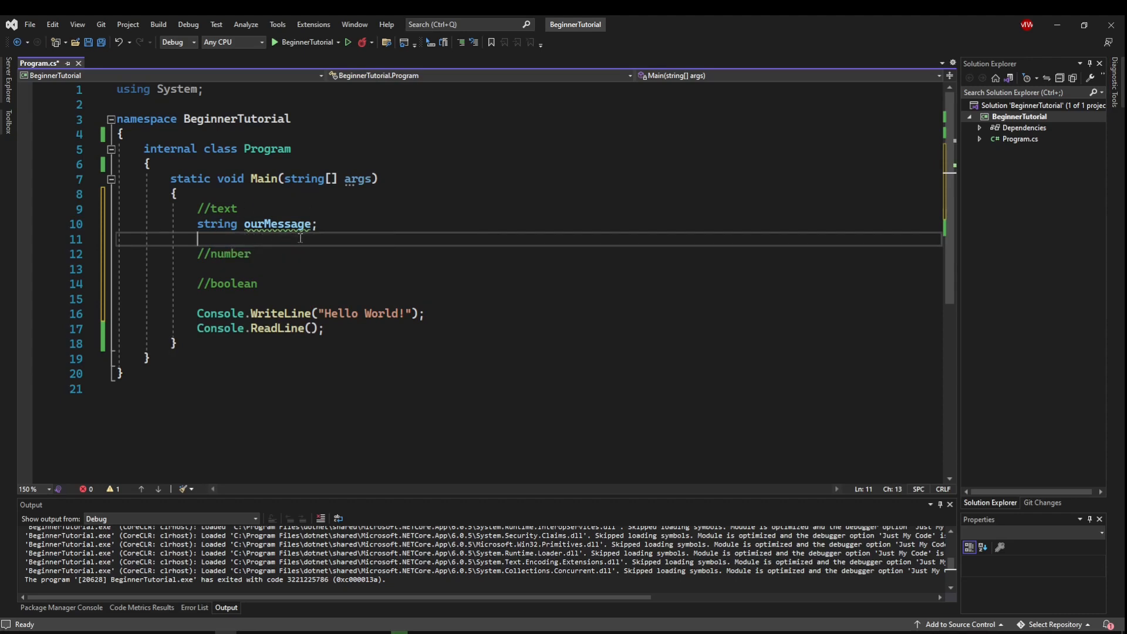
mouse_move(289, 223)
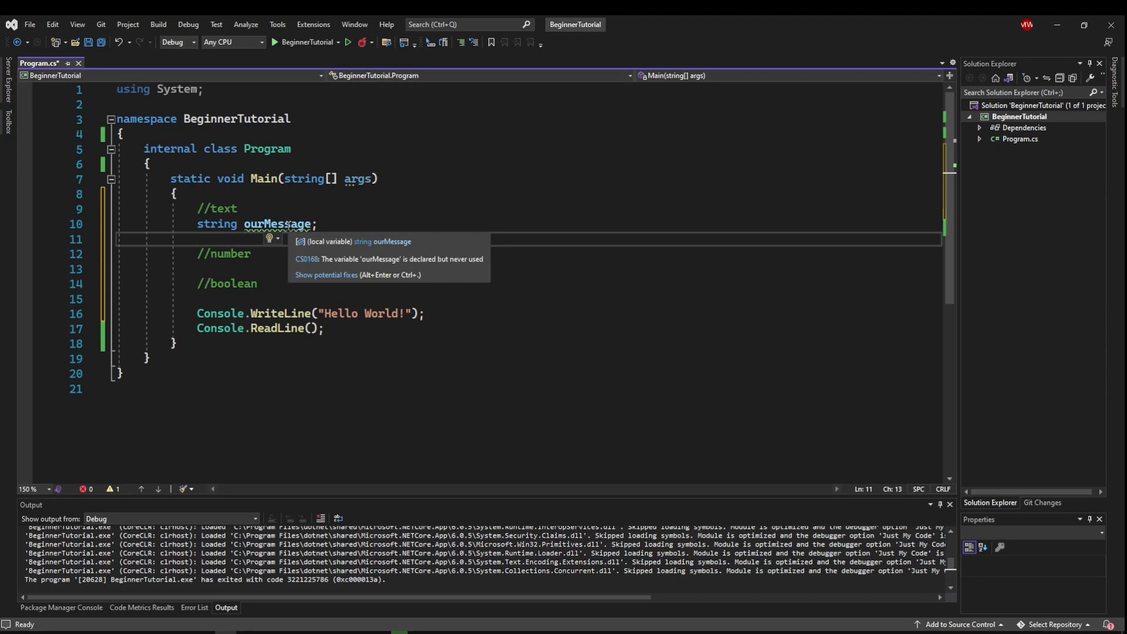
double_click(277, 223)
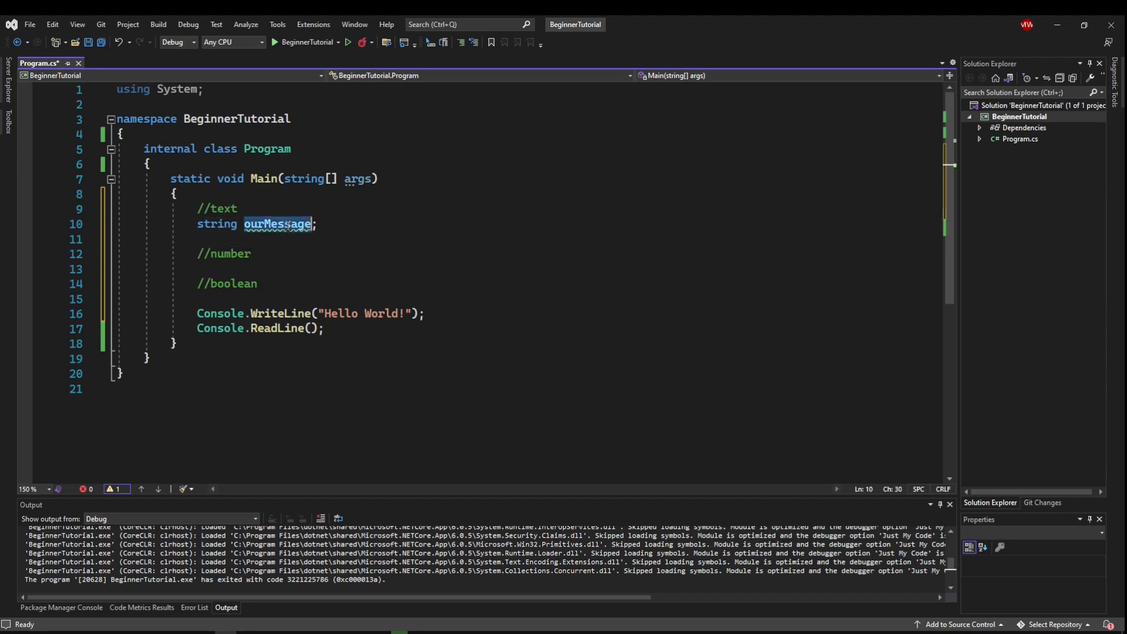
mouse_move(289, 230)
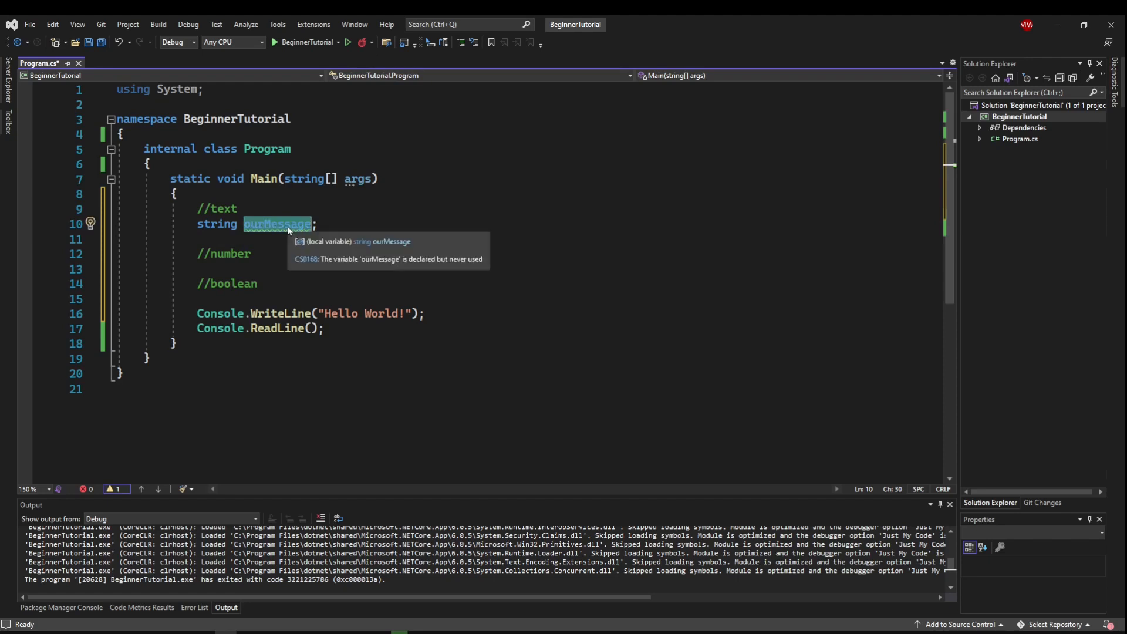
left_click(326, 314)
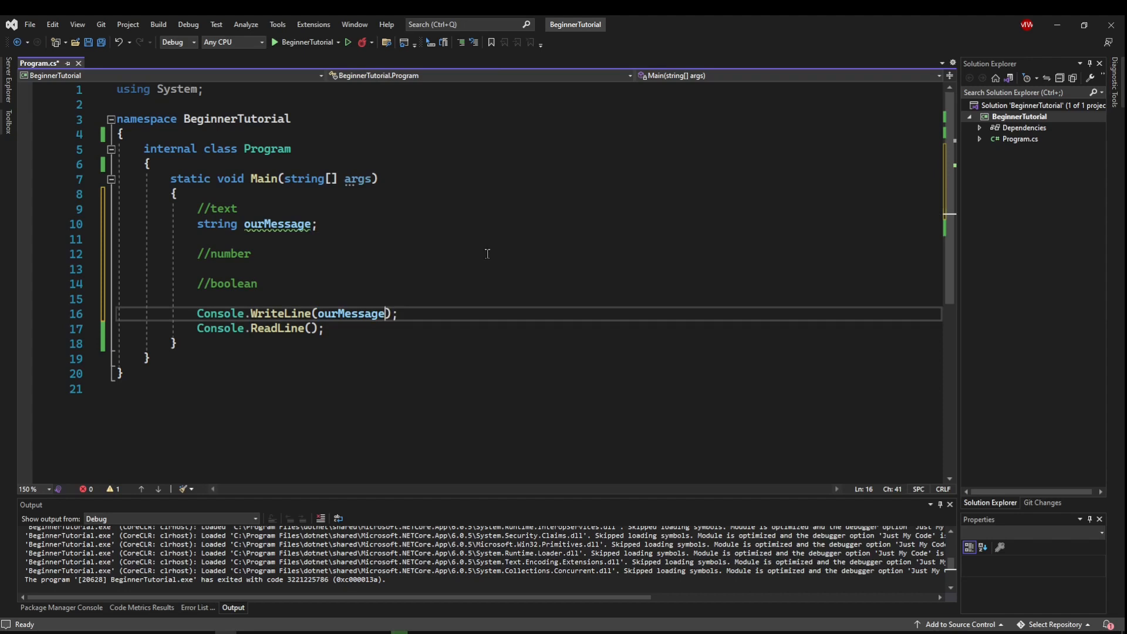
Run the program, then initialize ourMessage with = "Hello world"
left_click(251, 254)
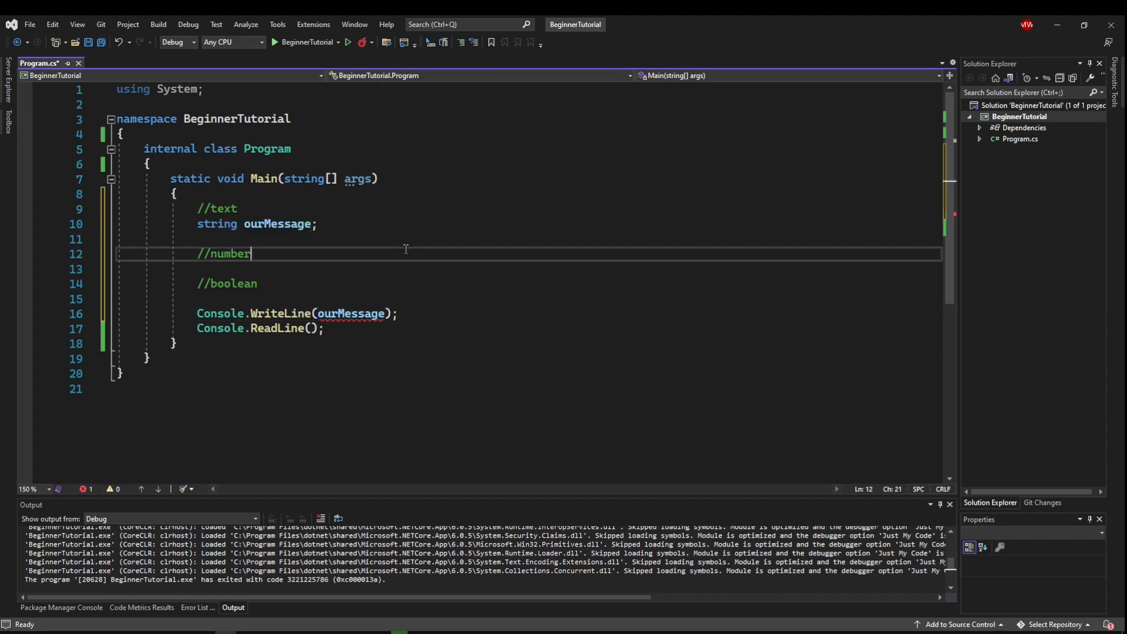
mouse_move(351, 312)
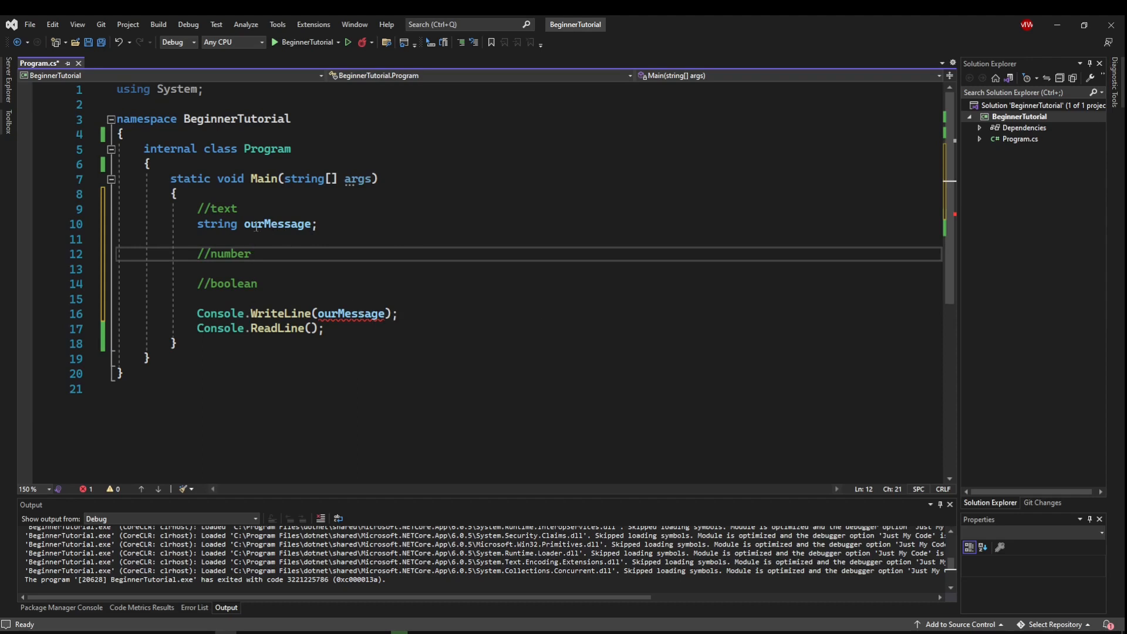
left_click(324, 223)
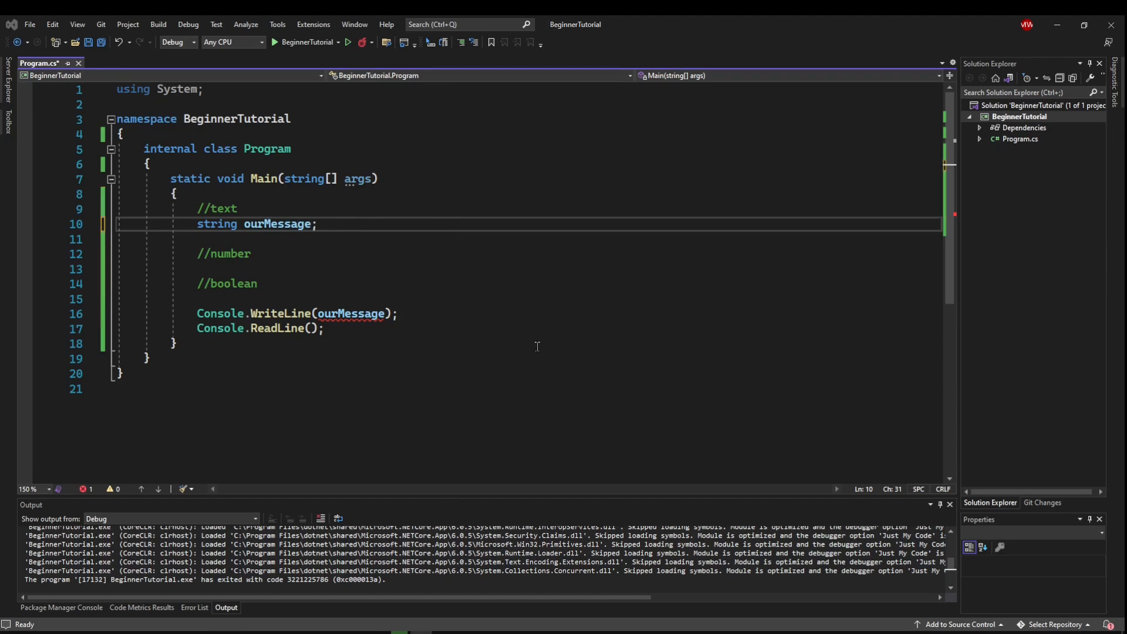
mouse_move(415, 310)
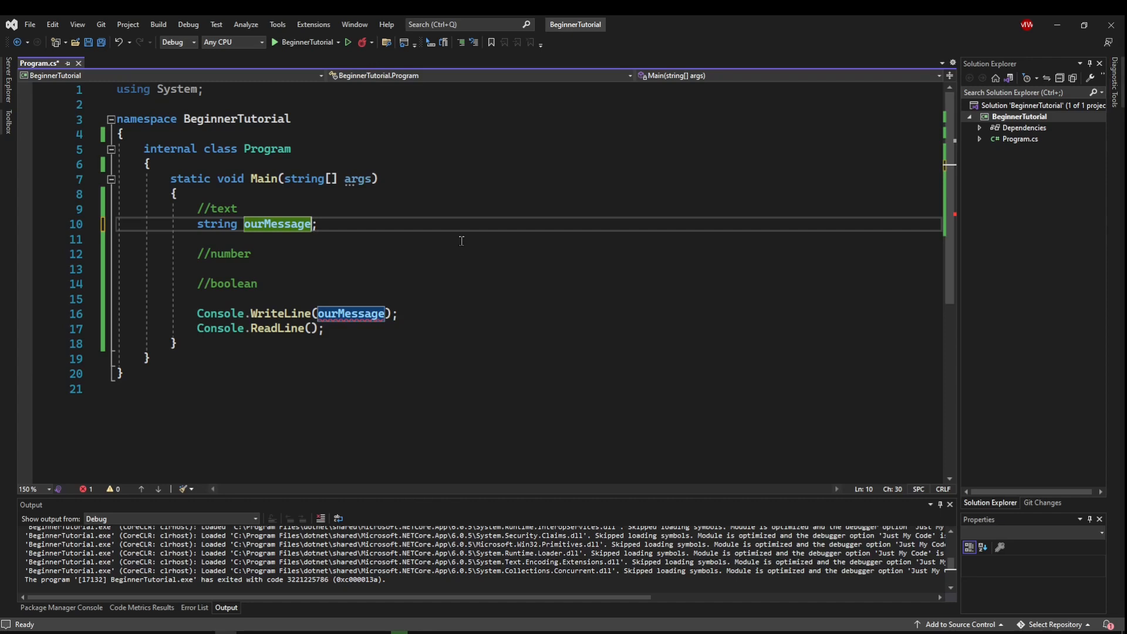
type("=")
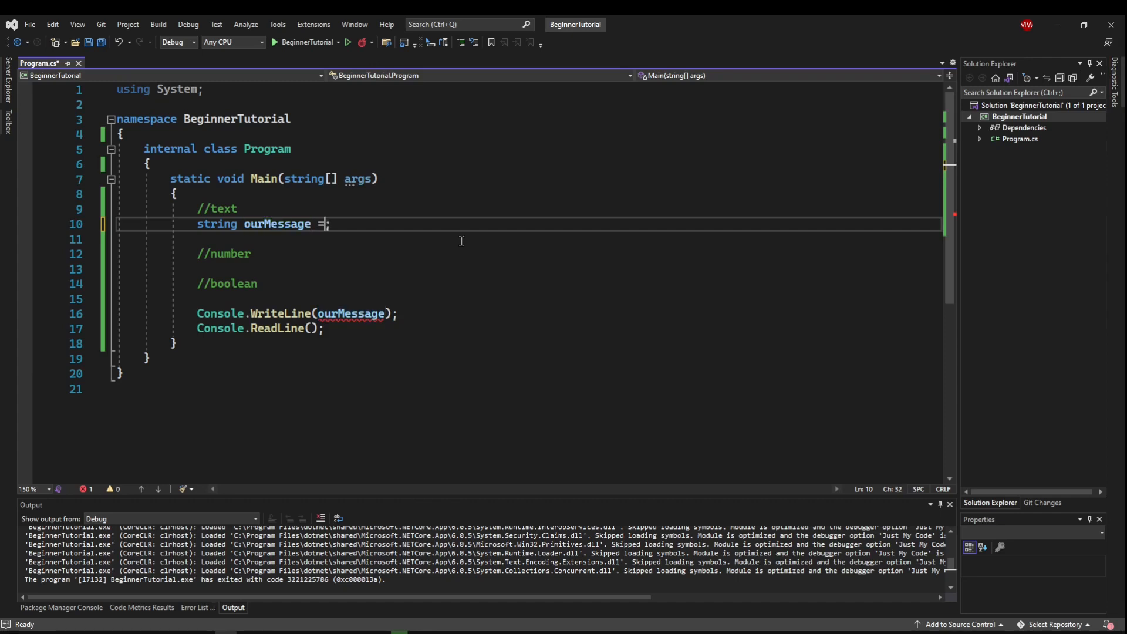
type("\"\"")
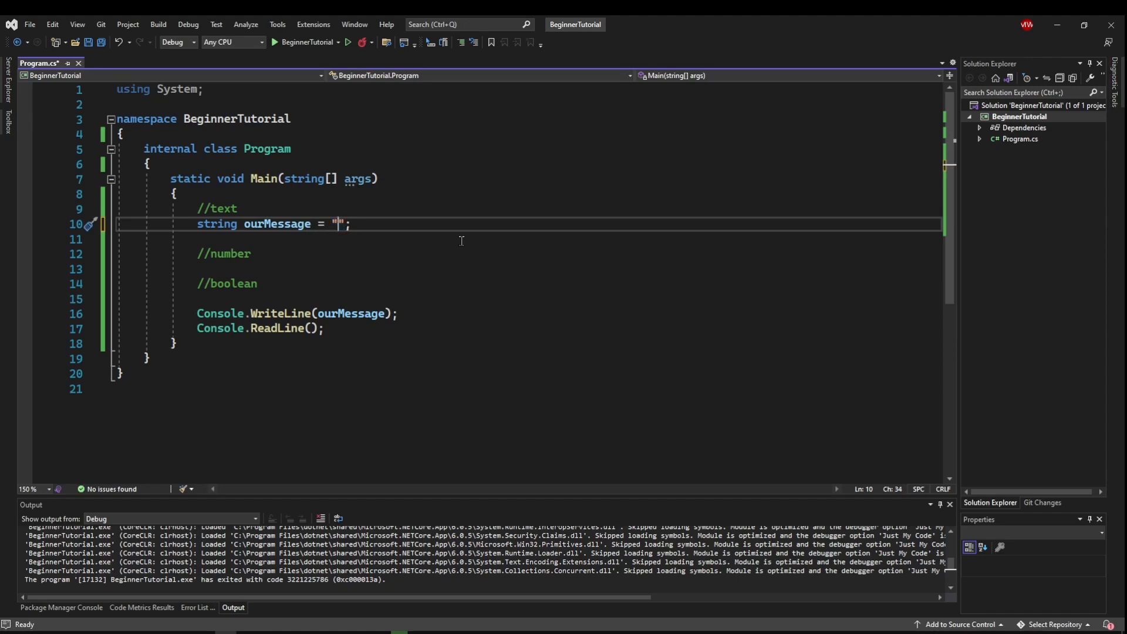
type("Hello world")
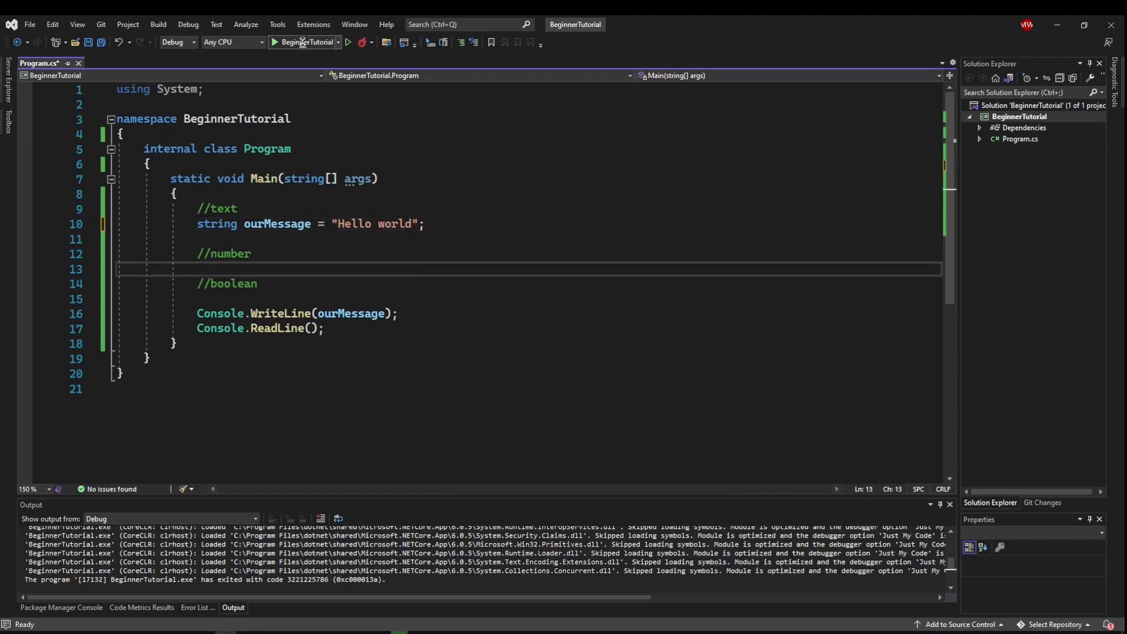
Run it, then assign ourMessage = "Hello world!!!!"; on its own line below the bare declaration
left_click(274, 42)
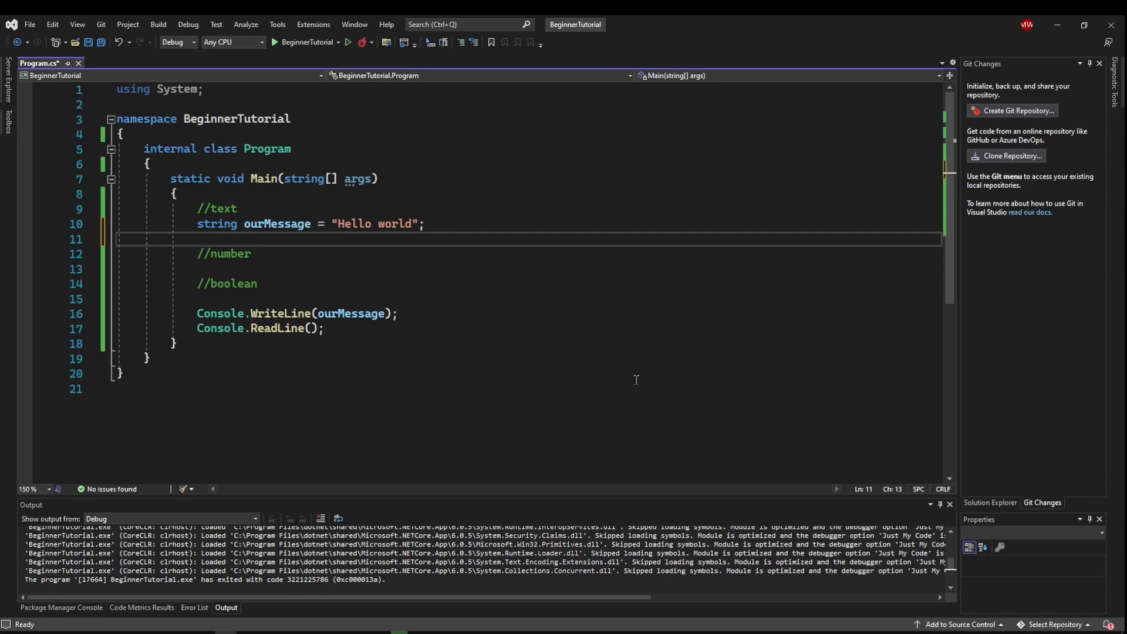
type("ourMessage = \"He")
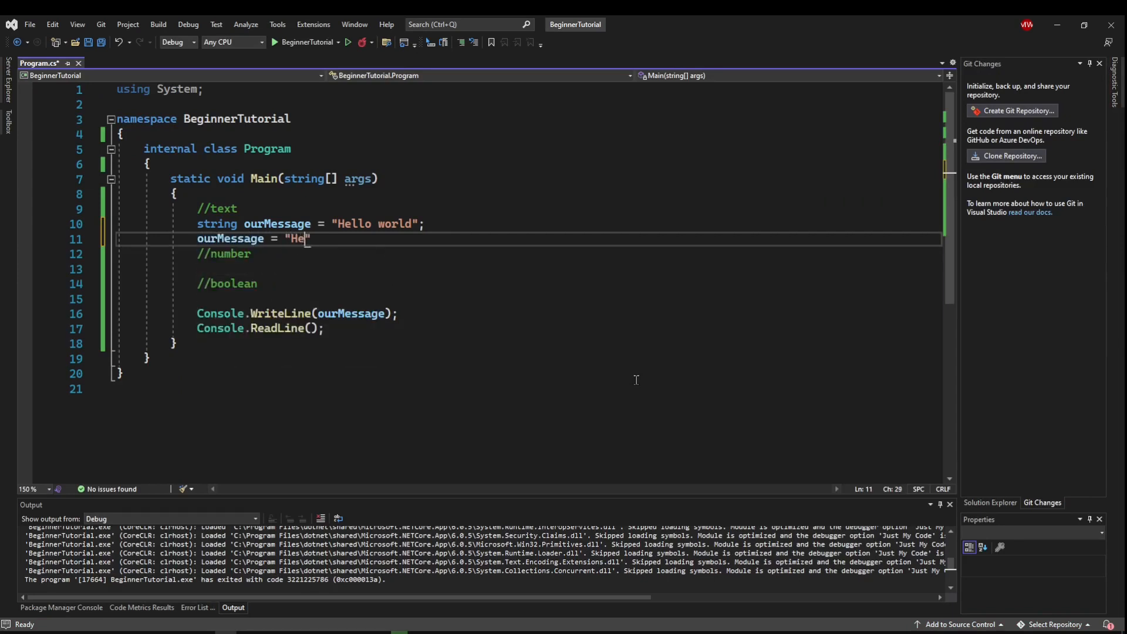
type("llo world!!!!")
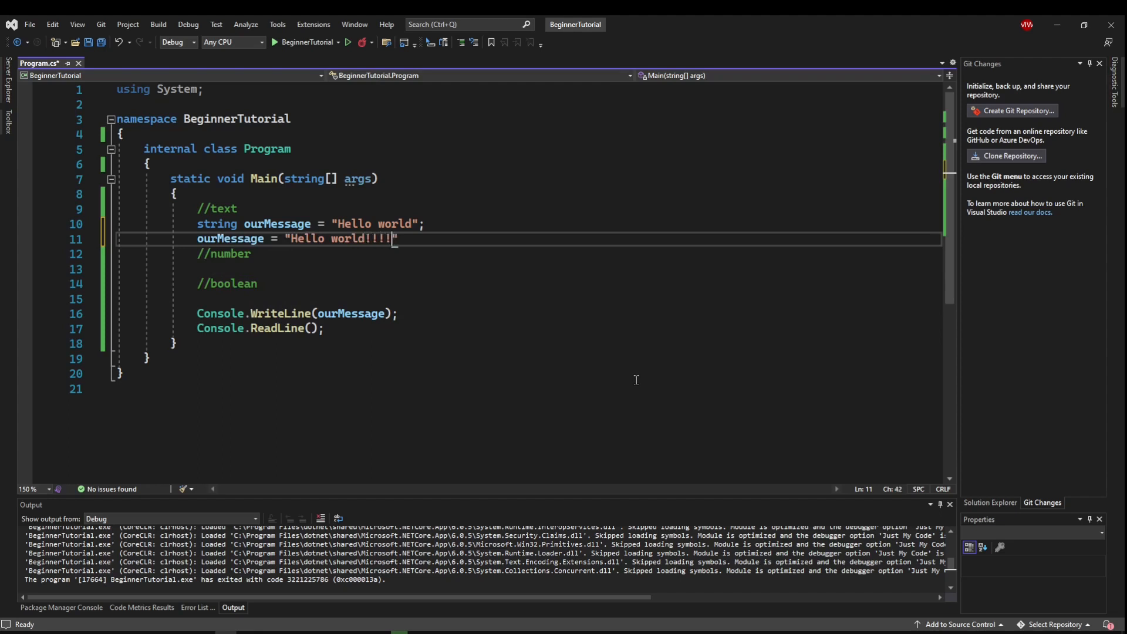
type(";")
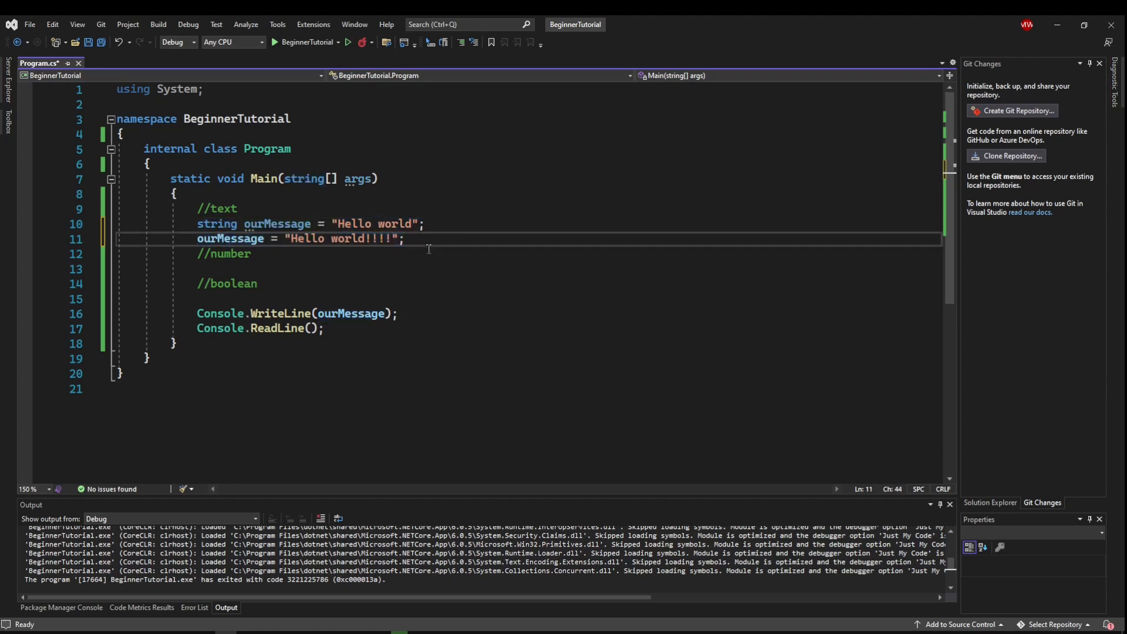
mouse_move(230, 238)
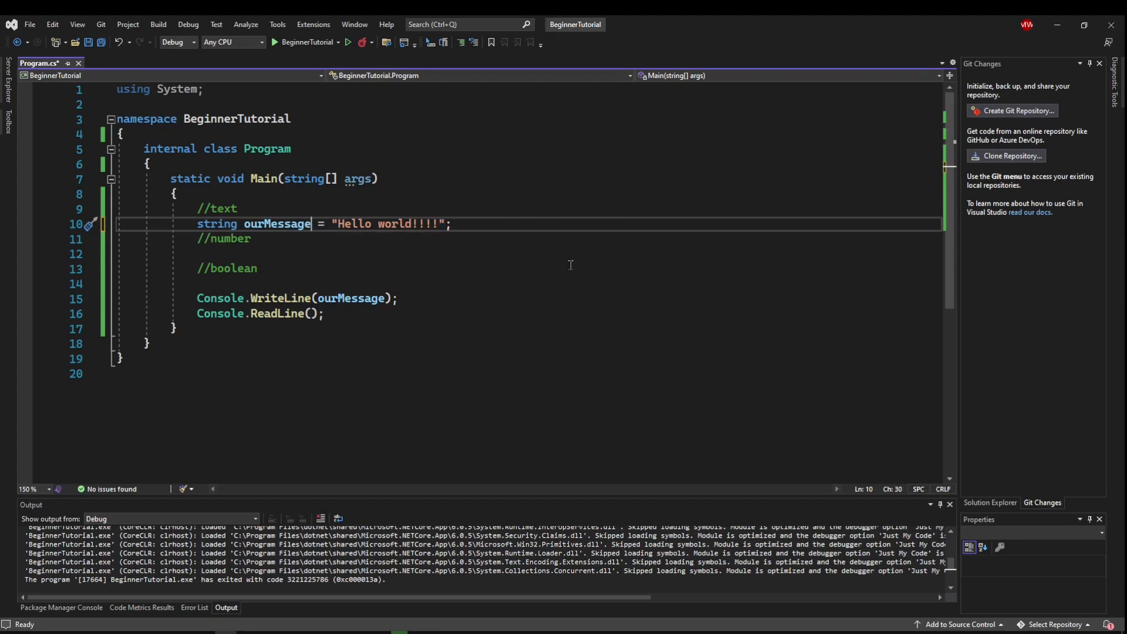
type(";")
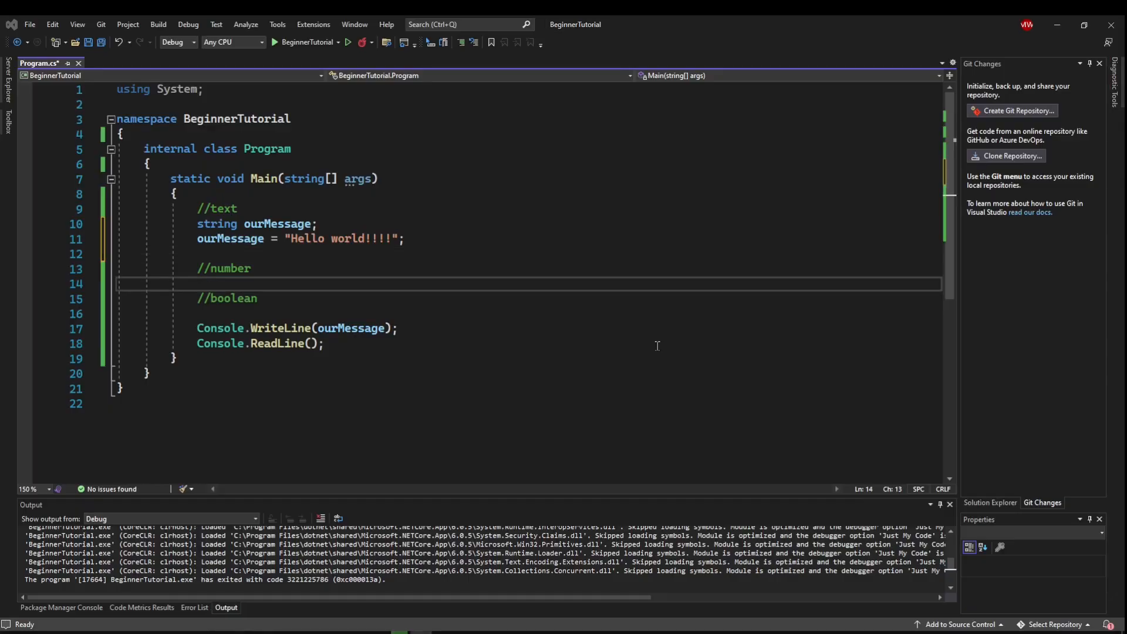
Add //integer (whole numbers) and //floating point numbers (have decimal points) comments
key("Enter")
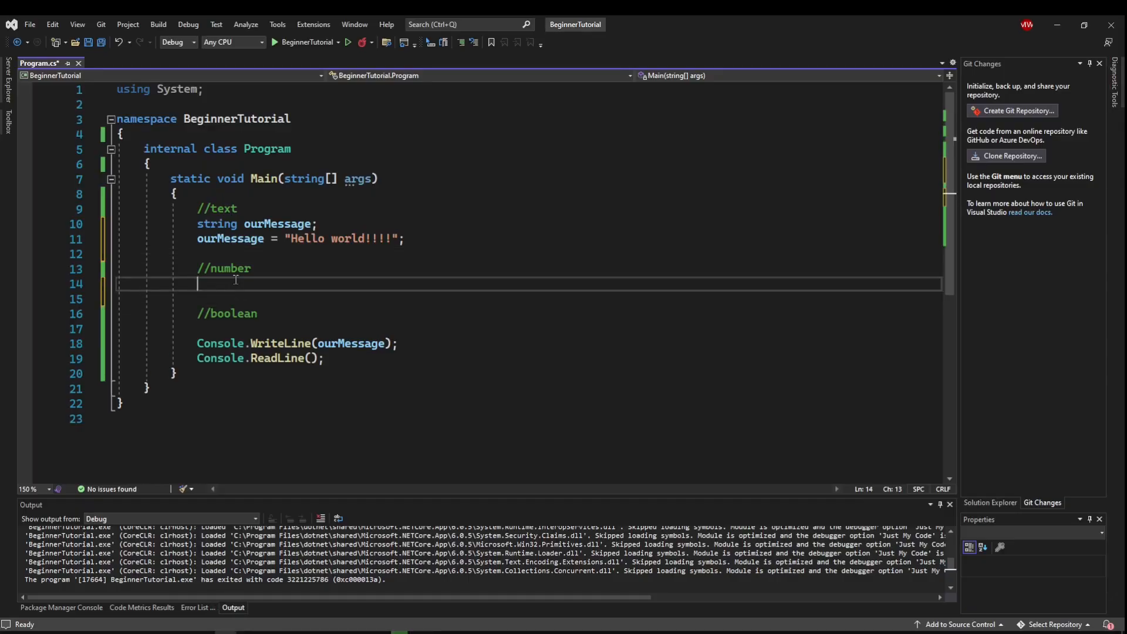
mouse_move(279, 281)
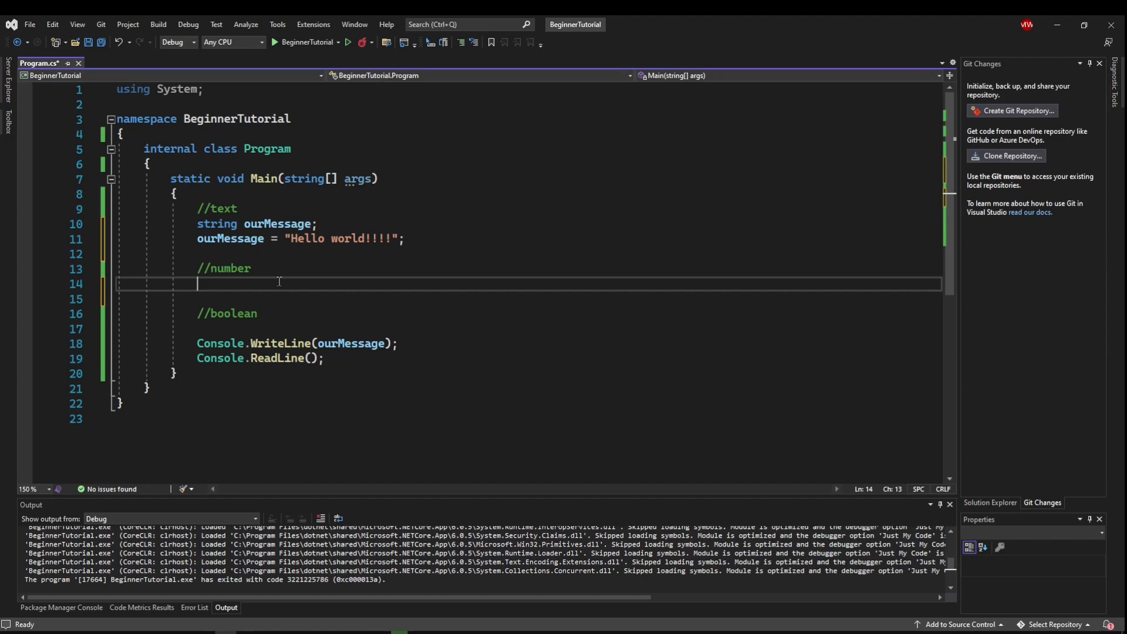
type("//integ")
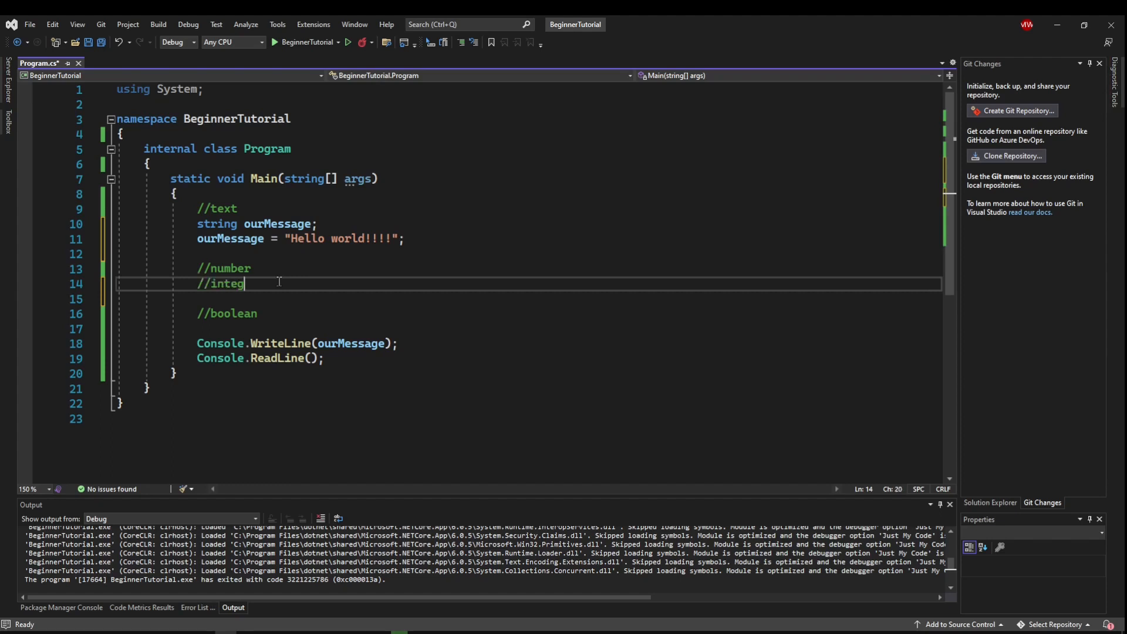
type("er (whole num")
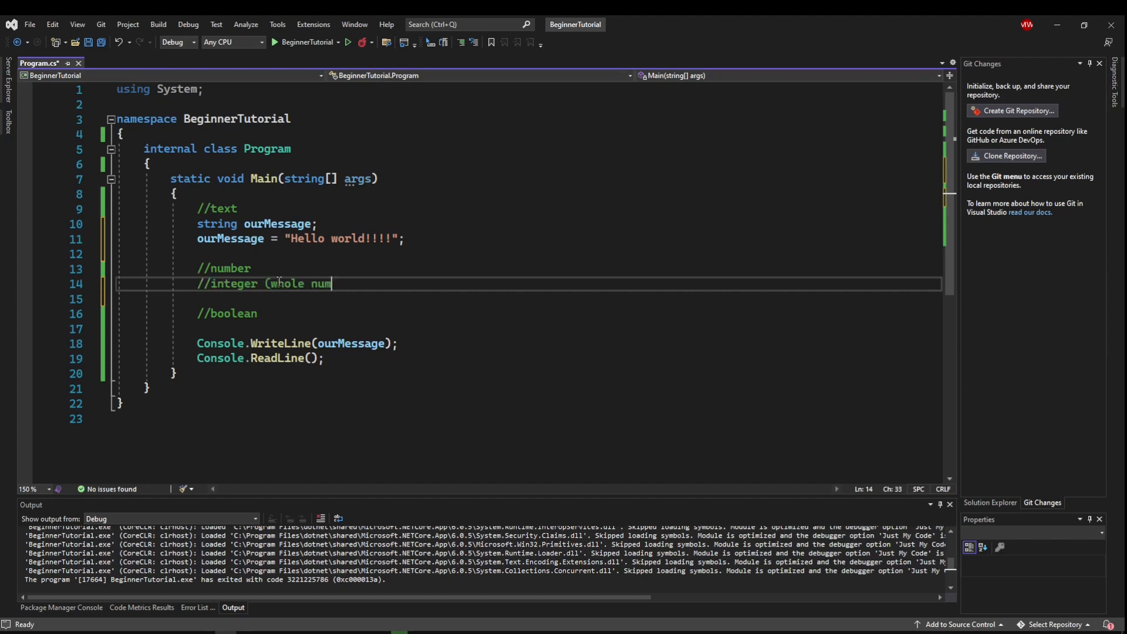
type("bers)")
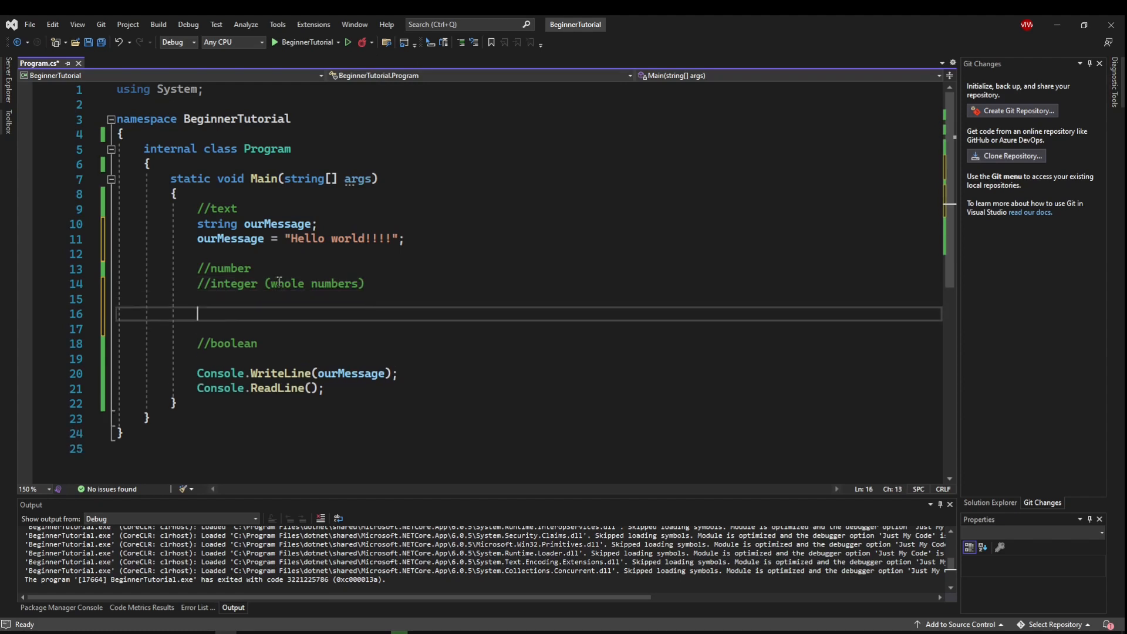
type("//floating point")
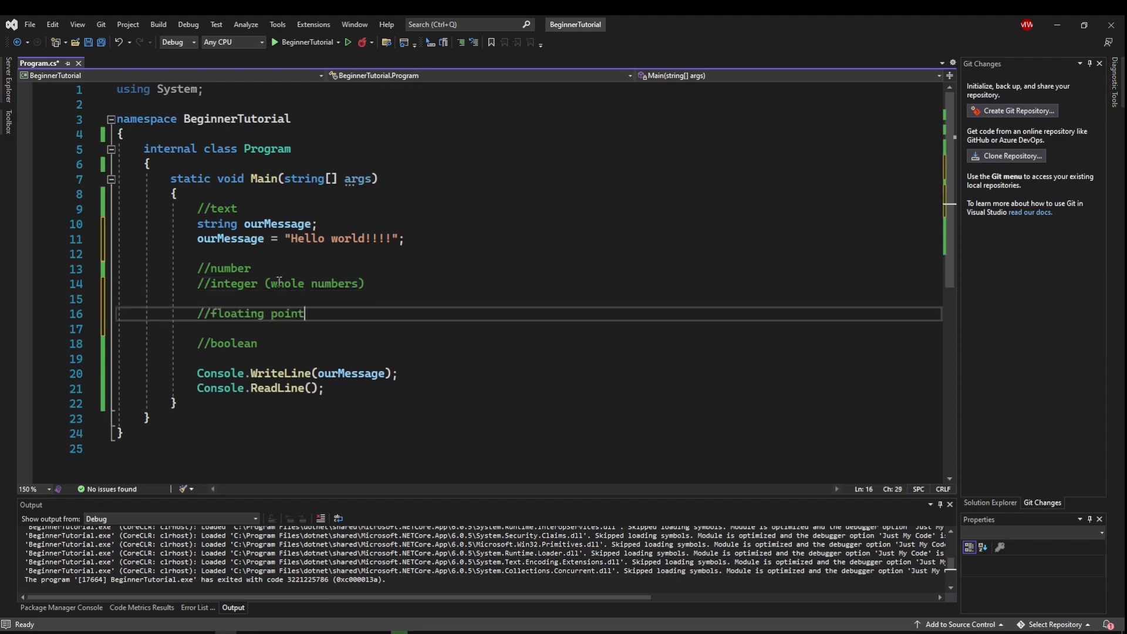
type("numbers (have")
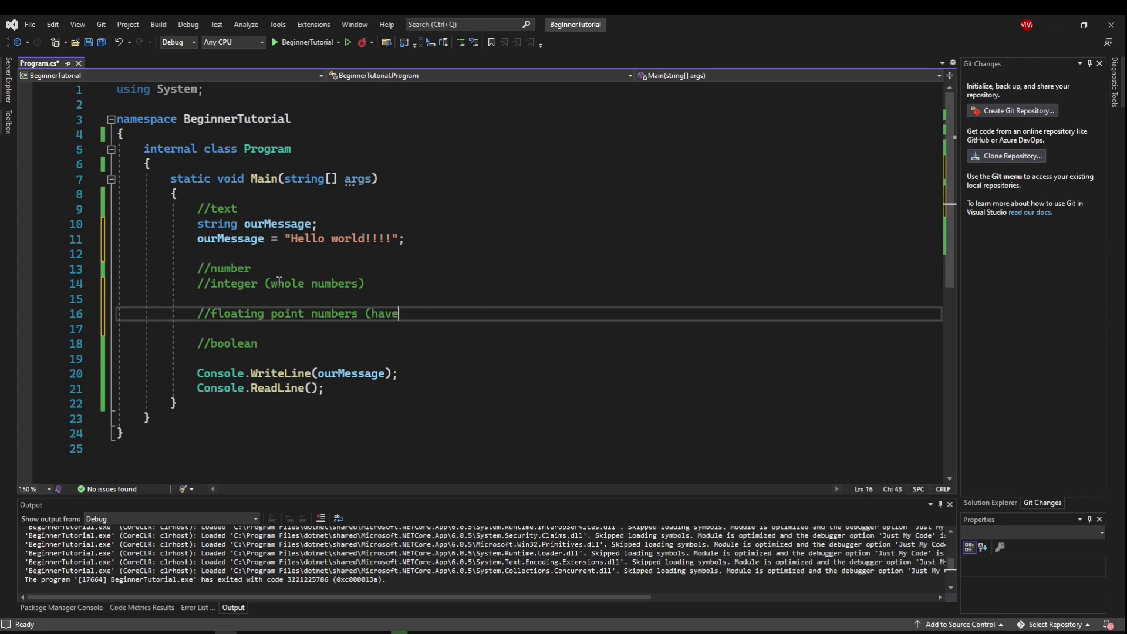
type("decimal points)")
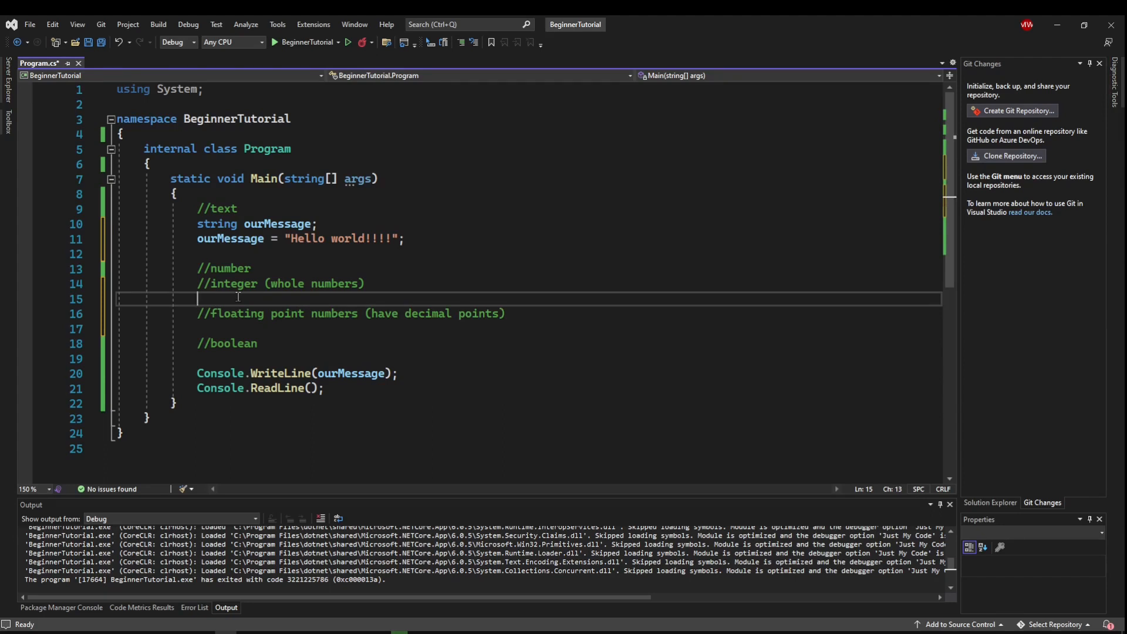
type("int num")
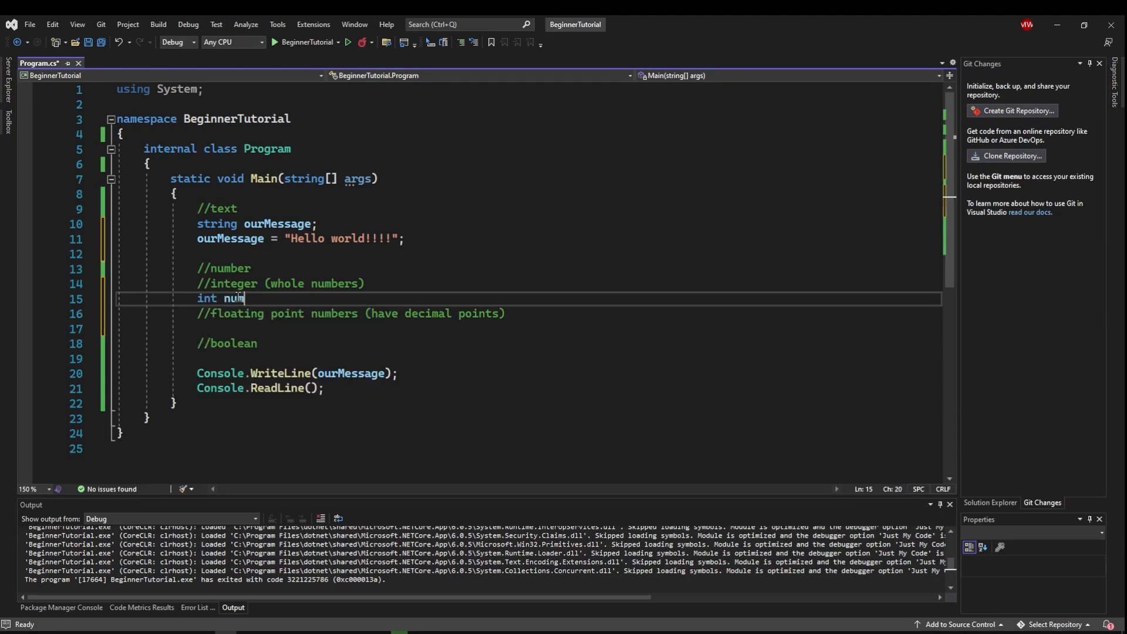
type("ber = 0;")
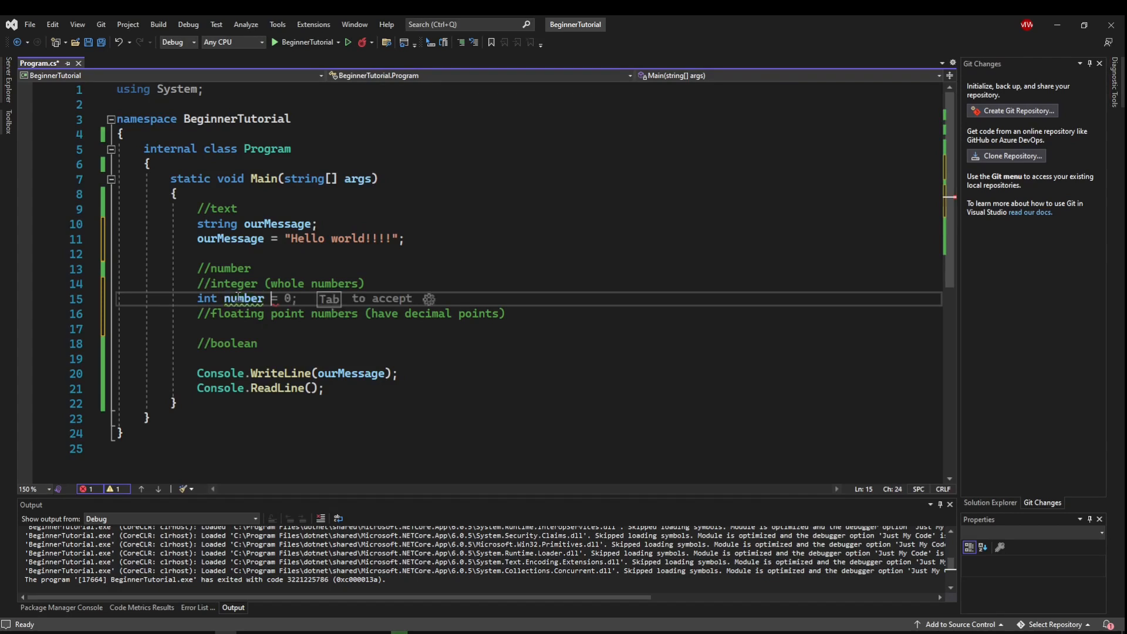
type("5;")
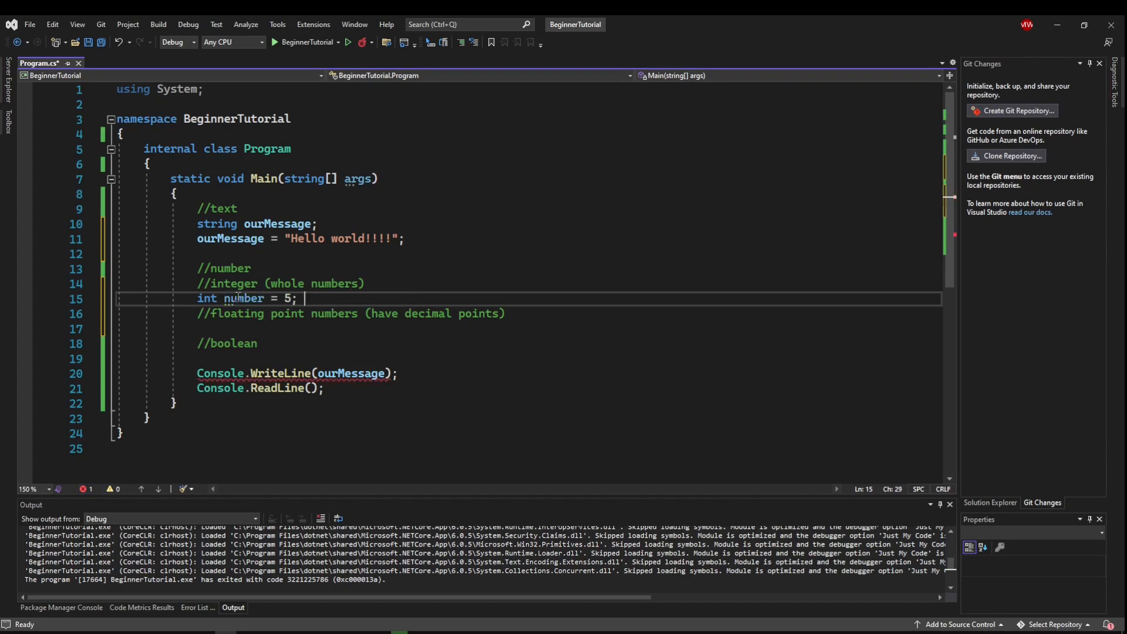
type("//maximum")
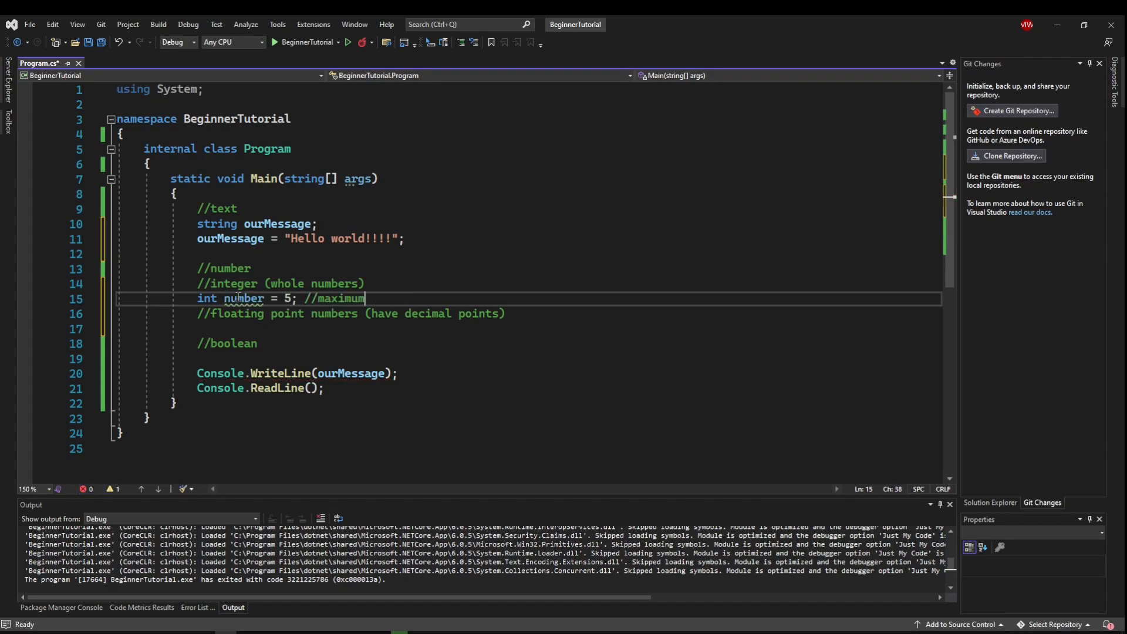
type("is up to")
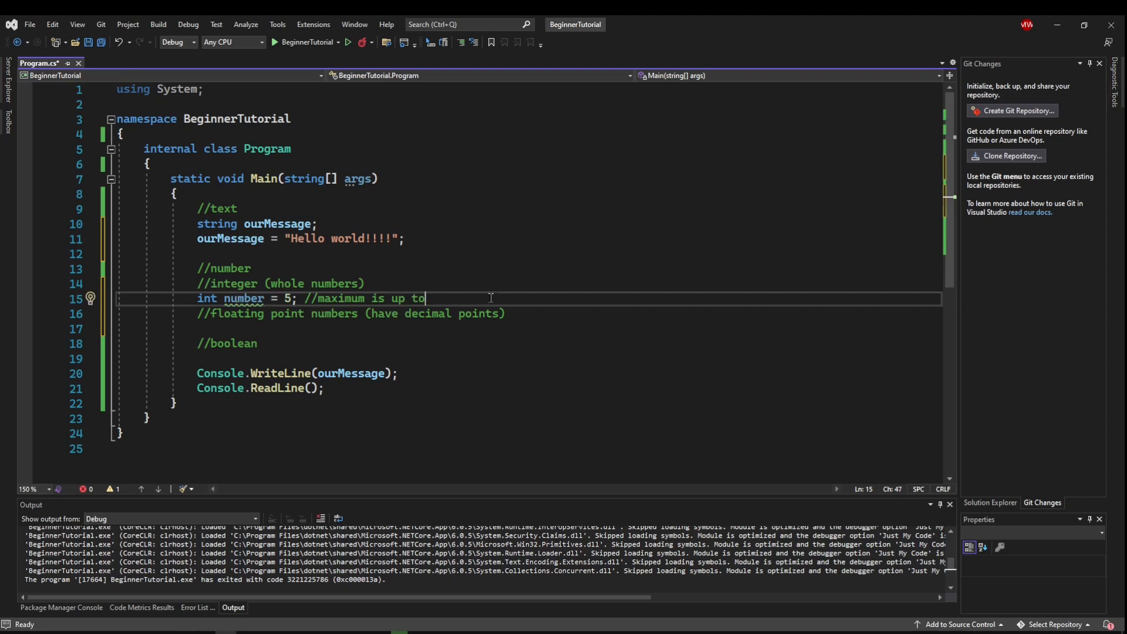
type("2147483647")
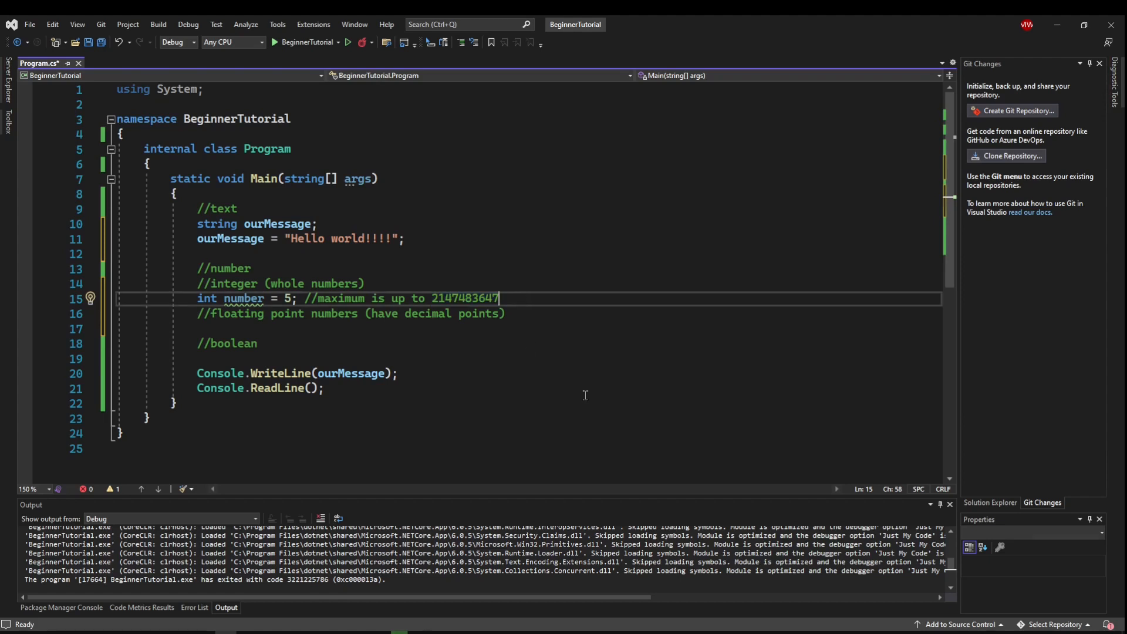
mouse_move(439, 343)
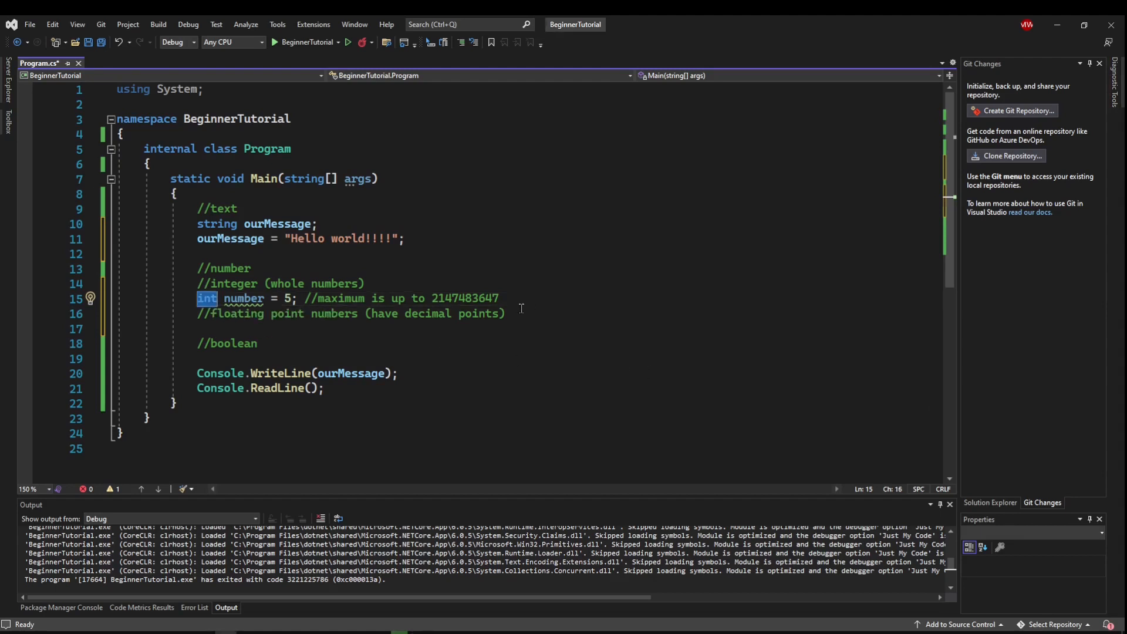
left_click(533, 298)
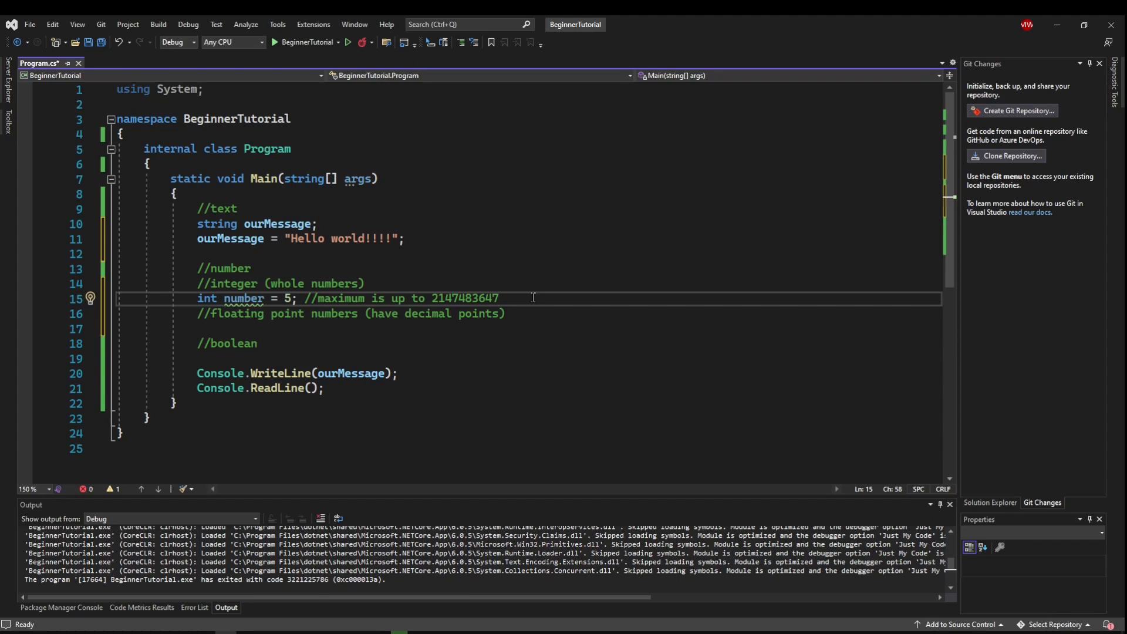
type("long")
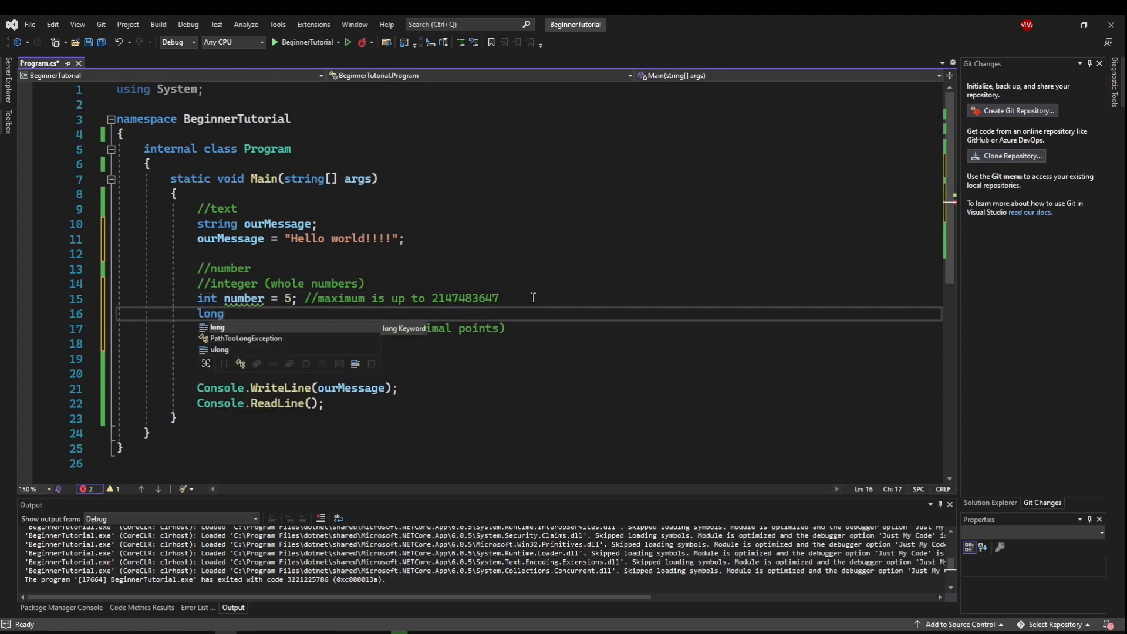
type("bigNumber = 123412341234; //maximum is up to")
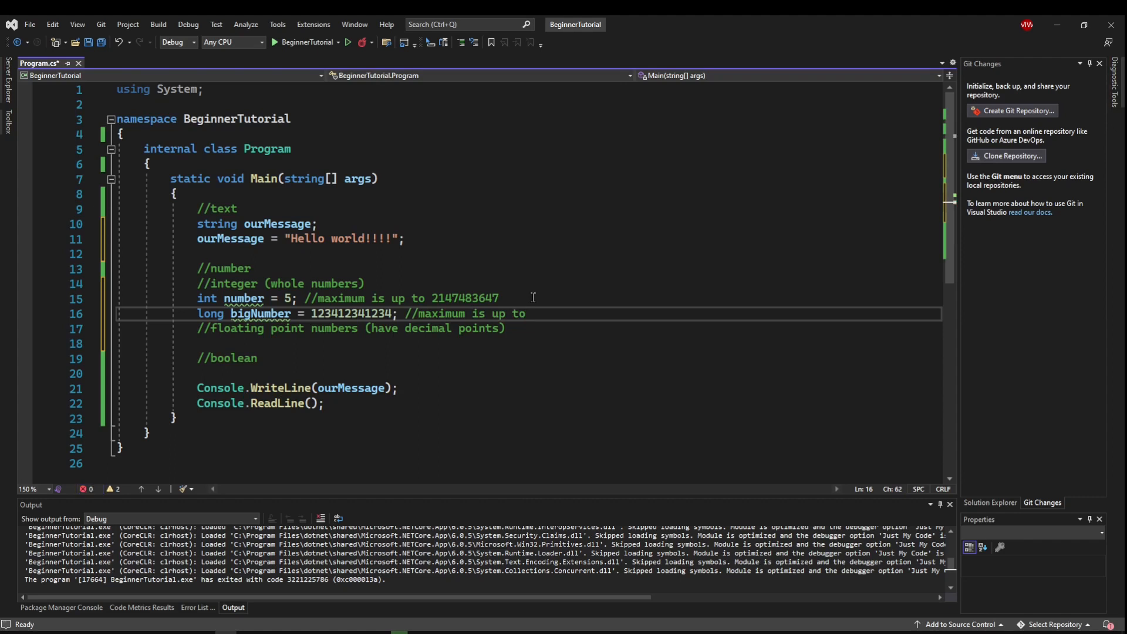
type("9223372036854775807")
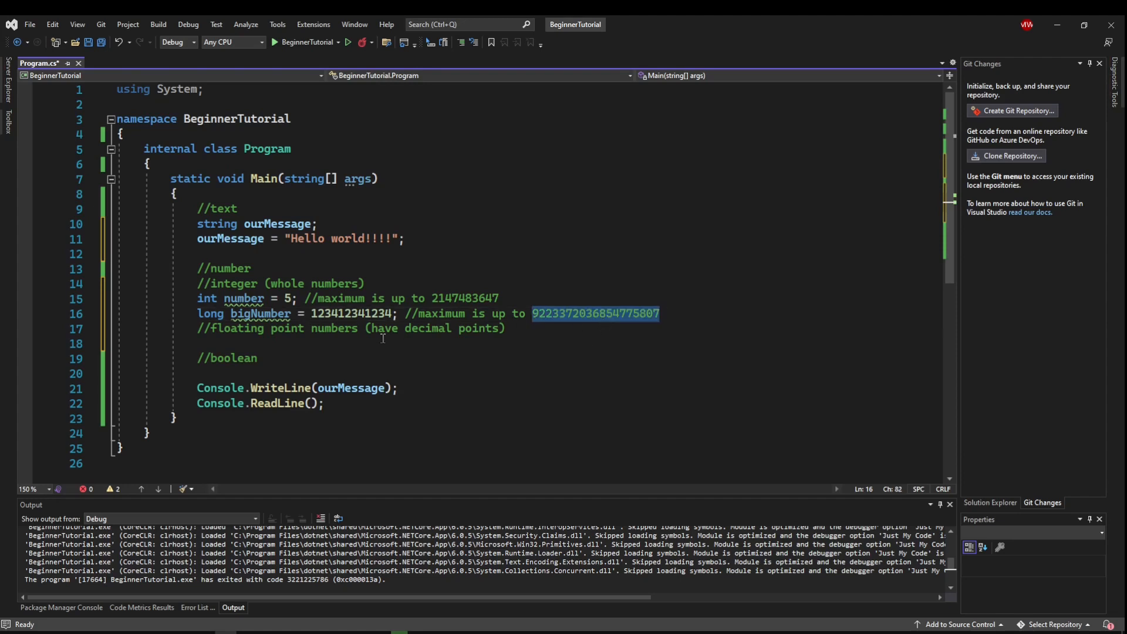
type("9223372036854775807")
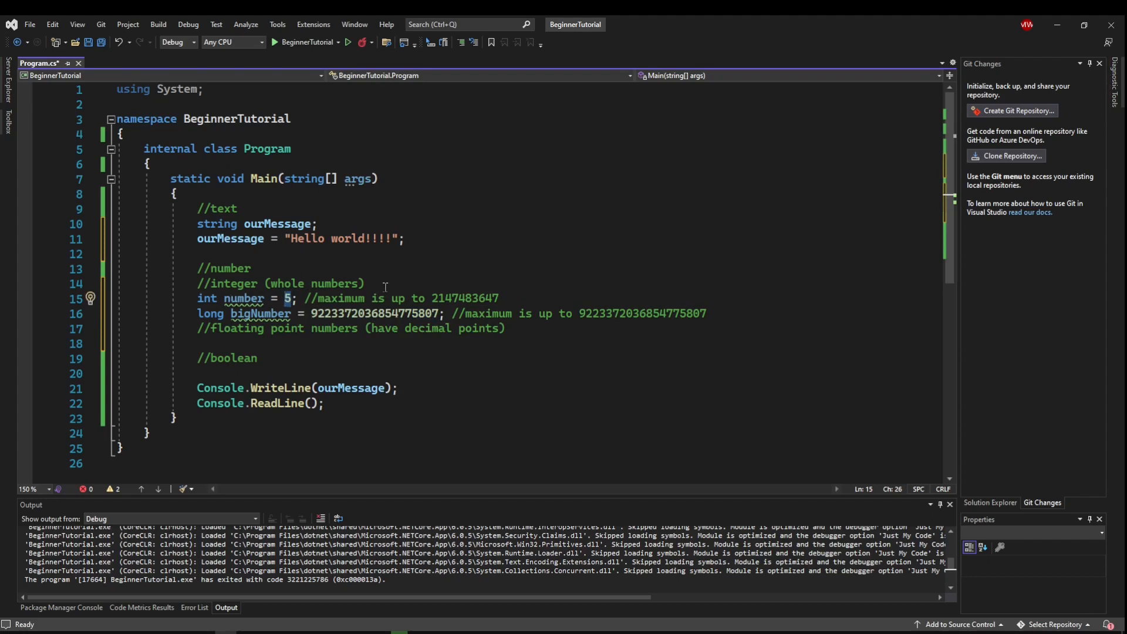
type("9223372036854775807")
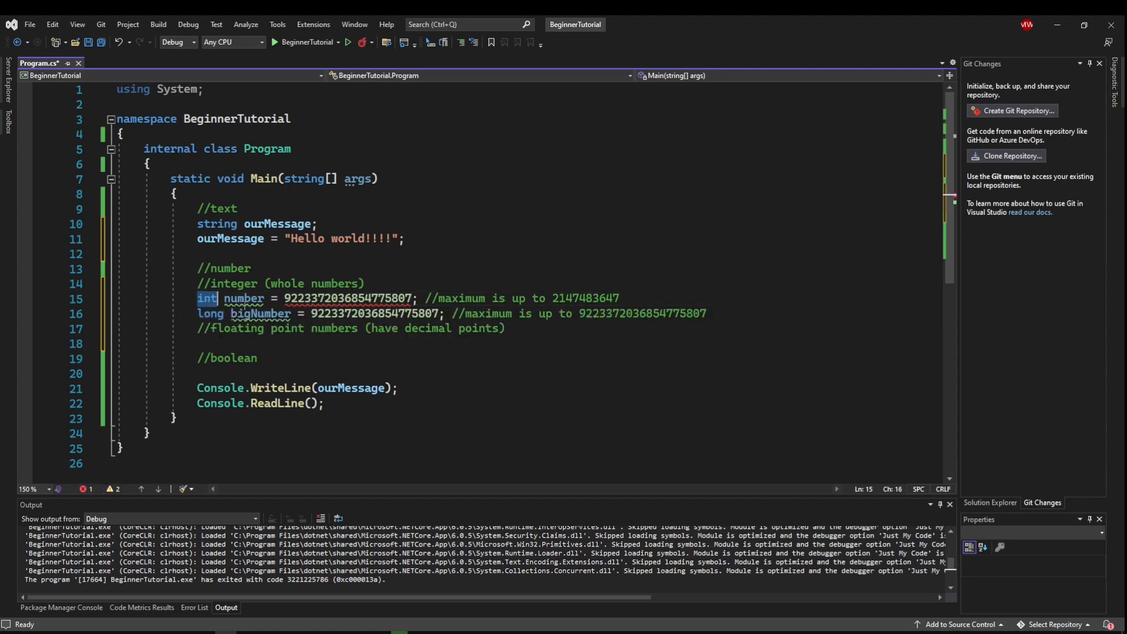
type("5")
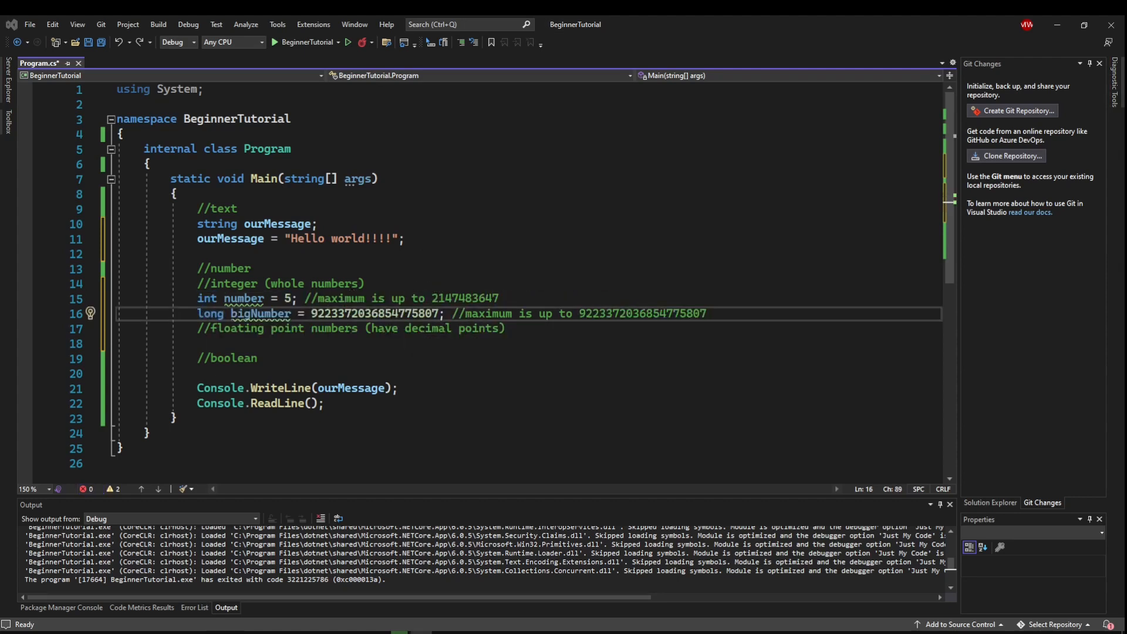
mouse_move(711, 351)
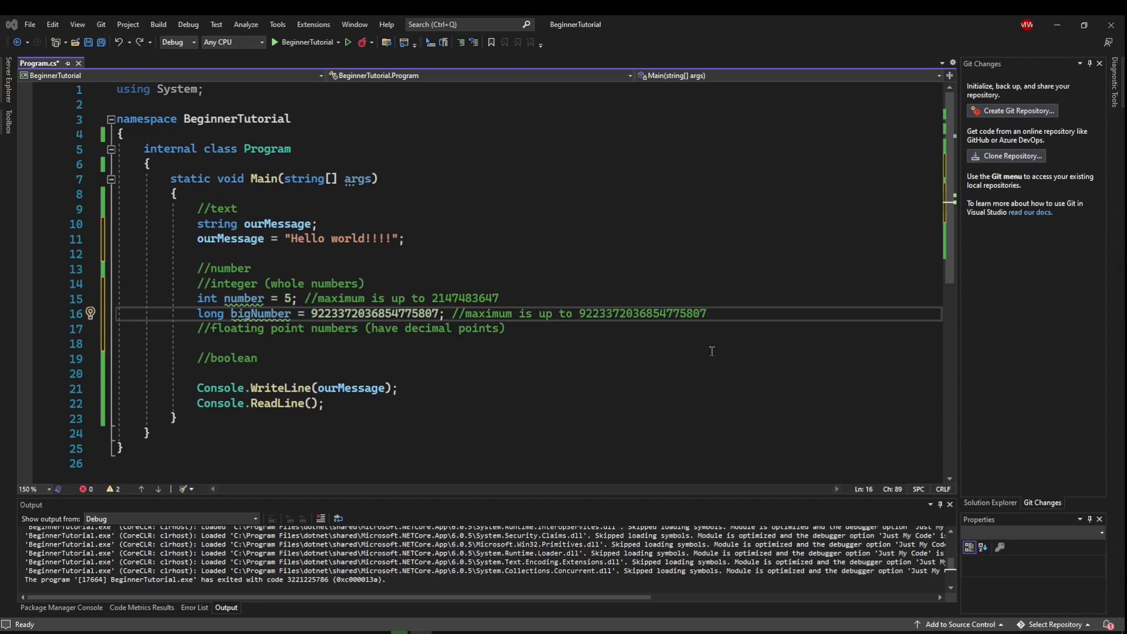
mouse_move(365, 298)
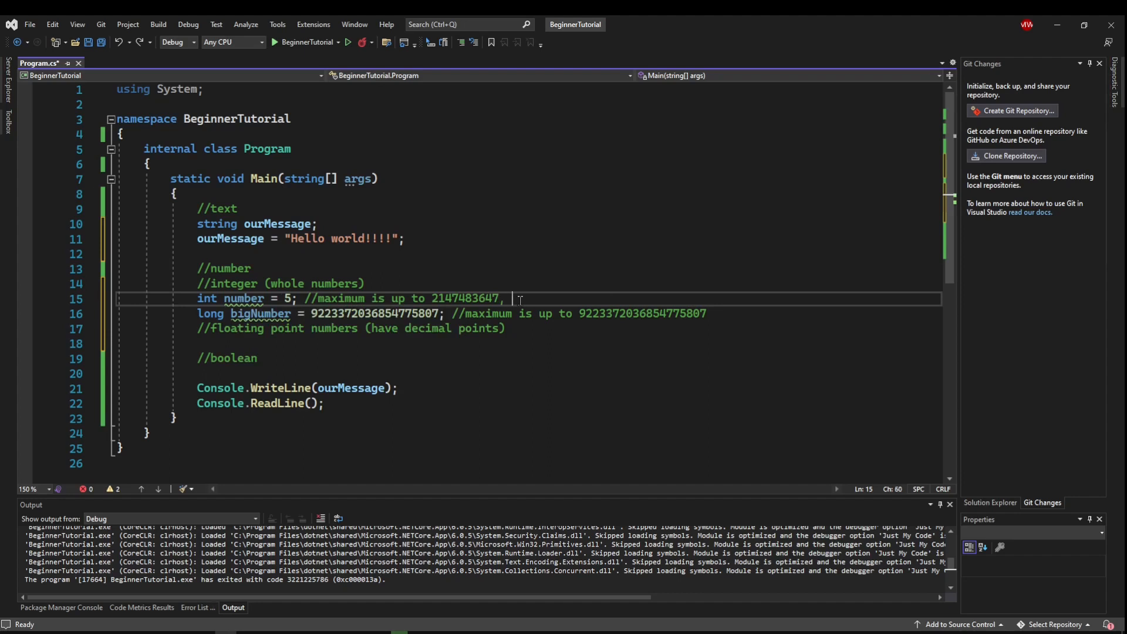
Note 32 bits on the int comment and 64 bits on the long comment
type("32 bit")
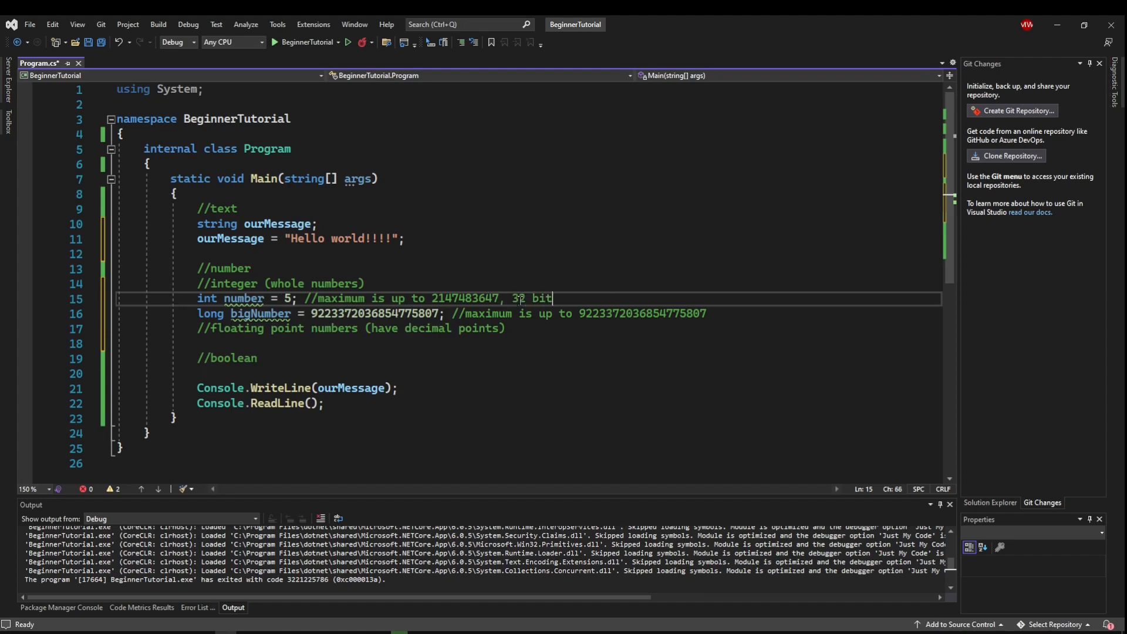
type("s")
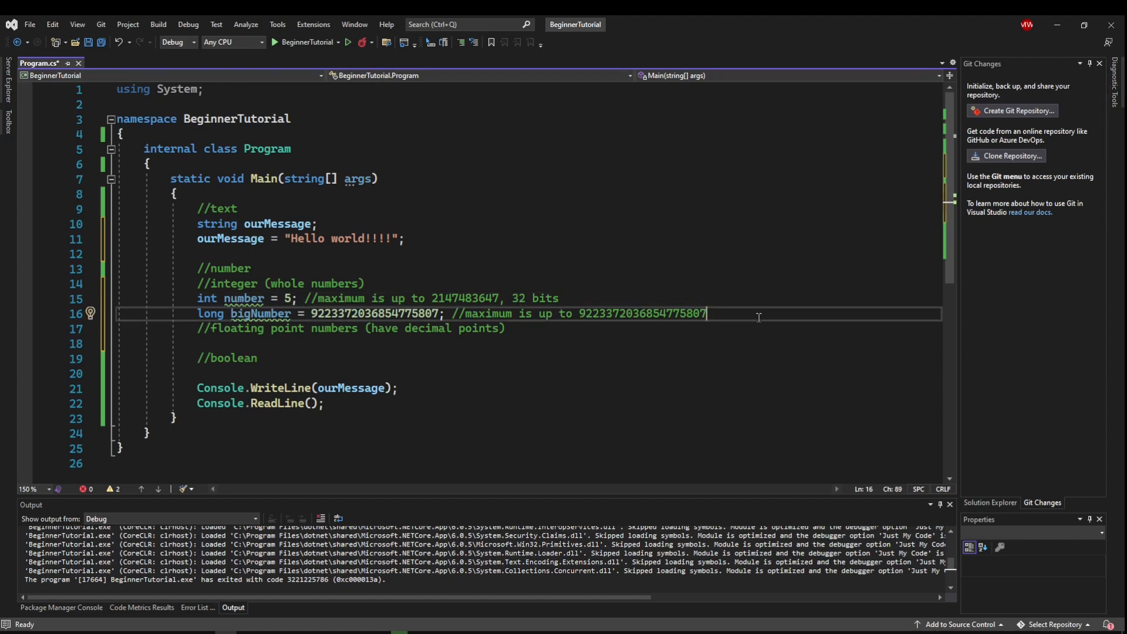
type(", 64")
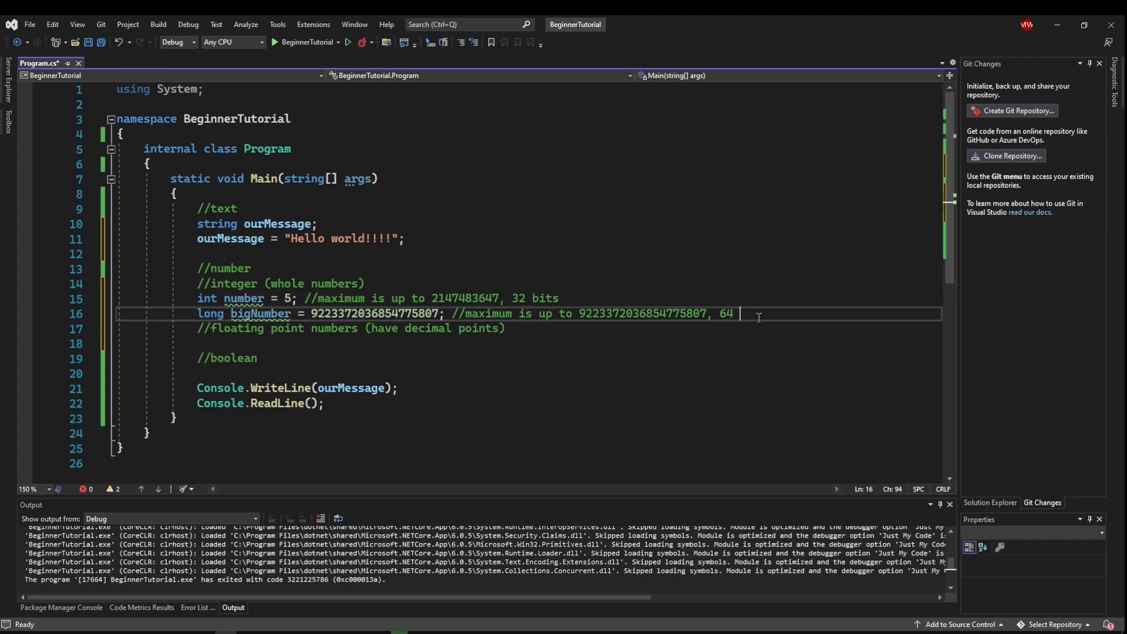
type("bits")
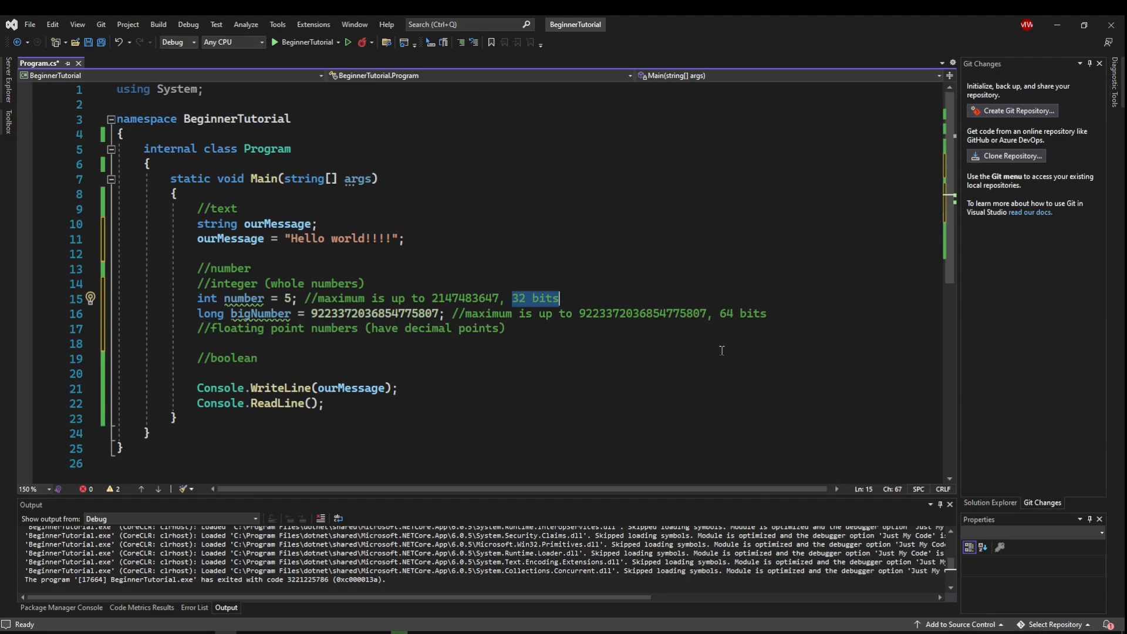
left_click(721, 313)
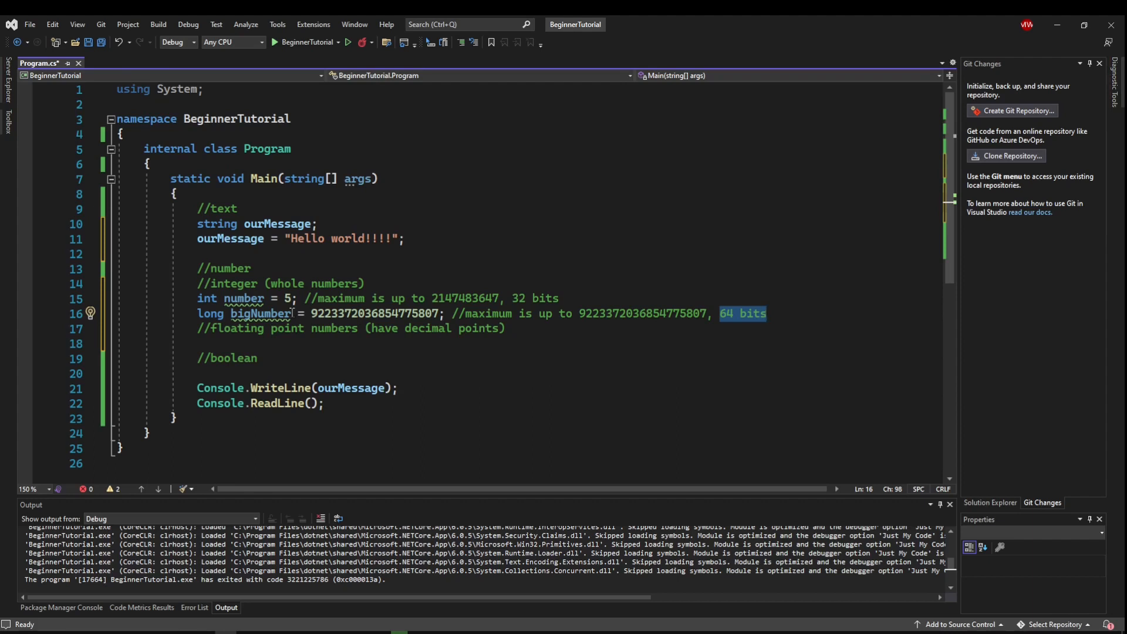
mouse_move(209, 313)
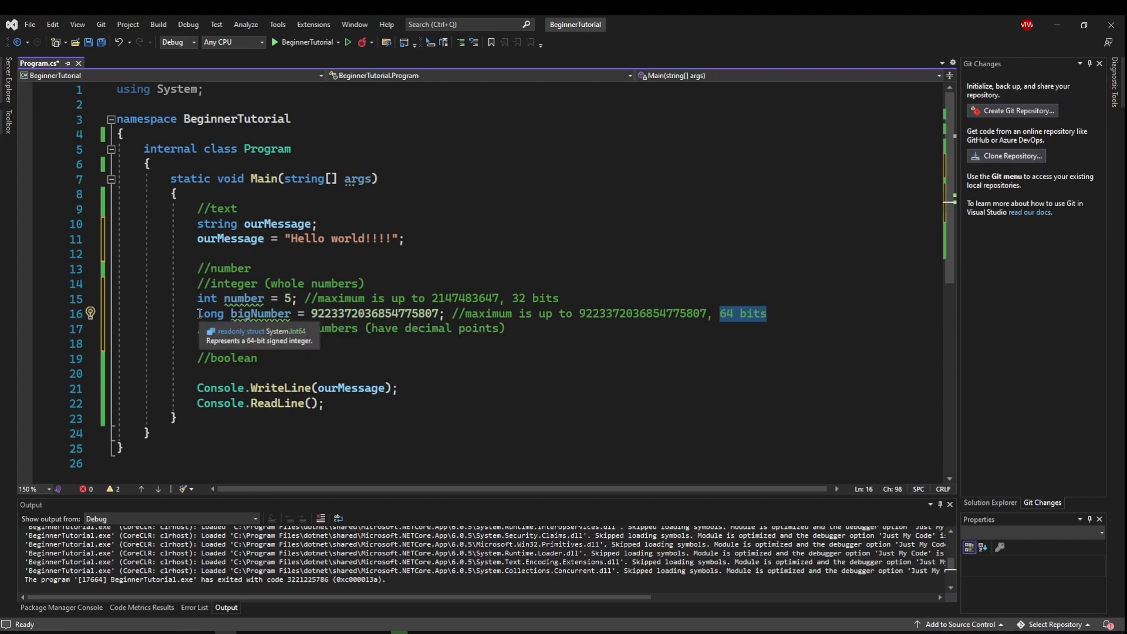
mouse_move(732, 303)
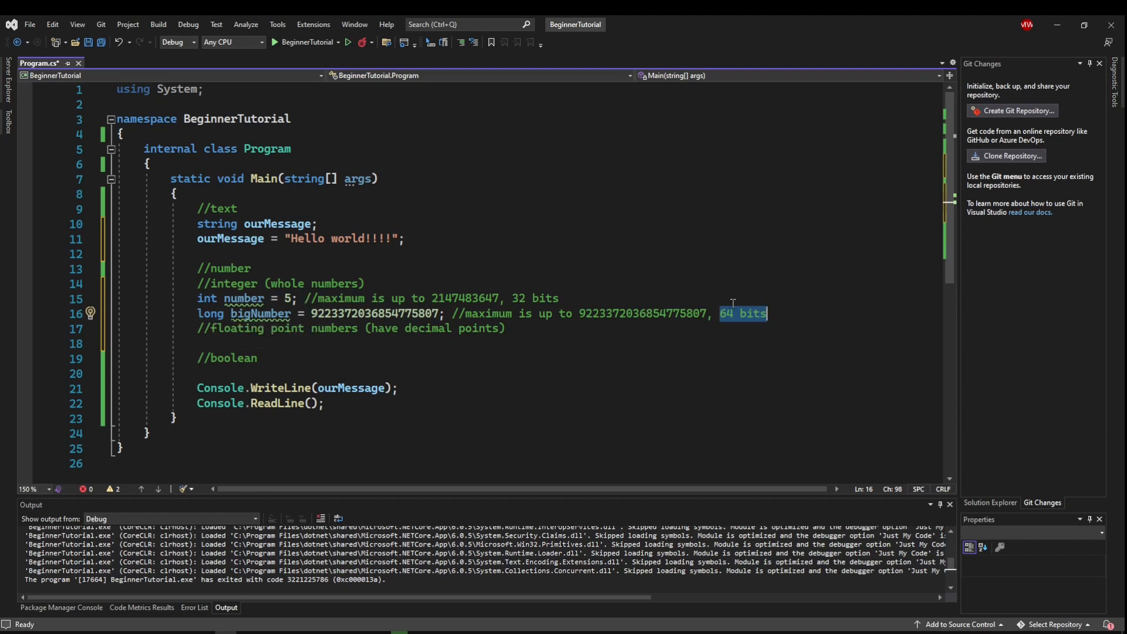
left_click(782, 314)
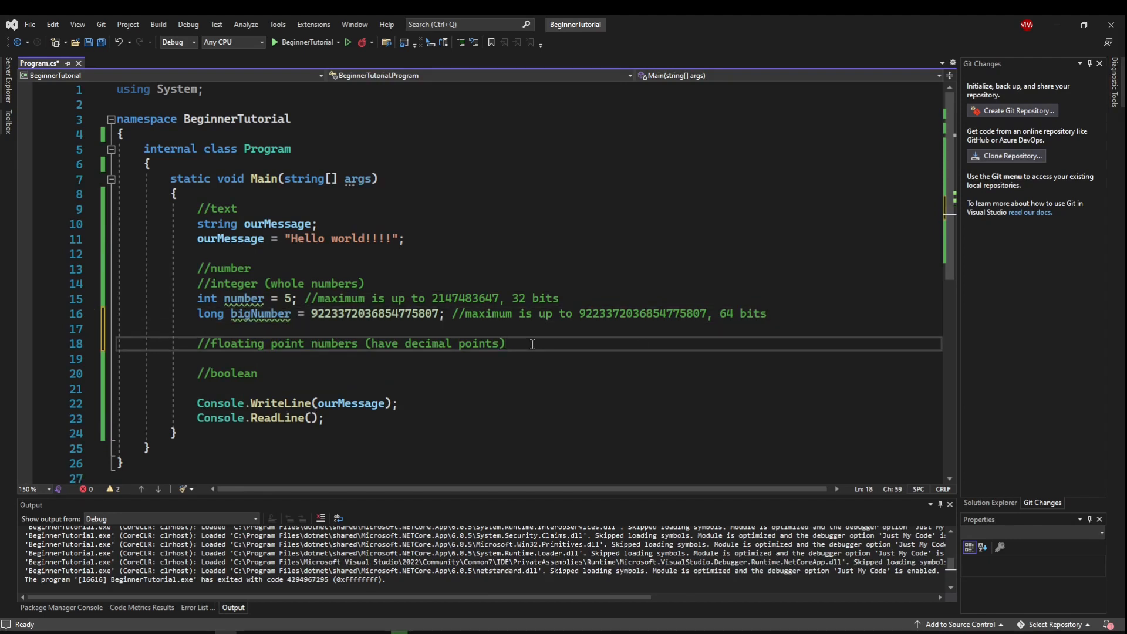
Declare float myFloat with an f-suffixed value under the floating point comment
type("float")
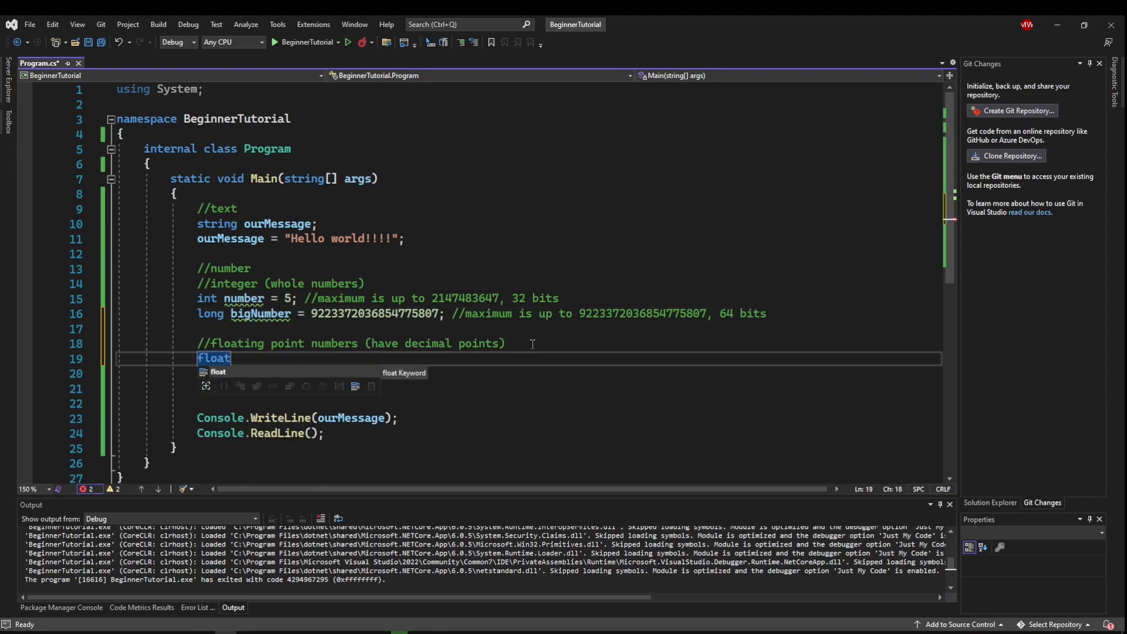
type("myF")
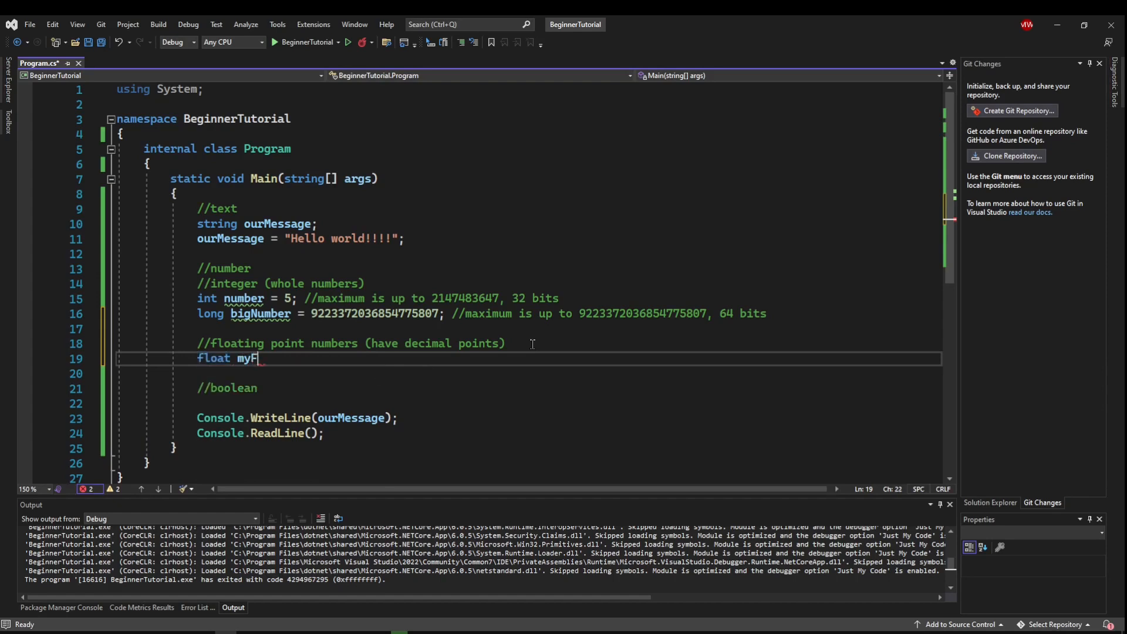
type("loat = 5.")
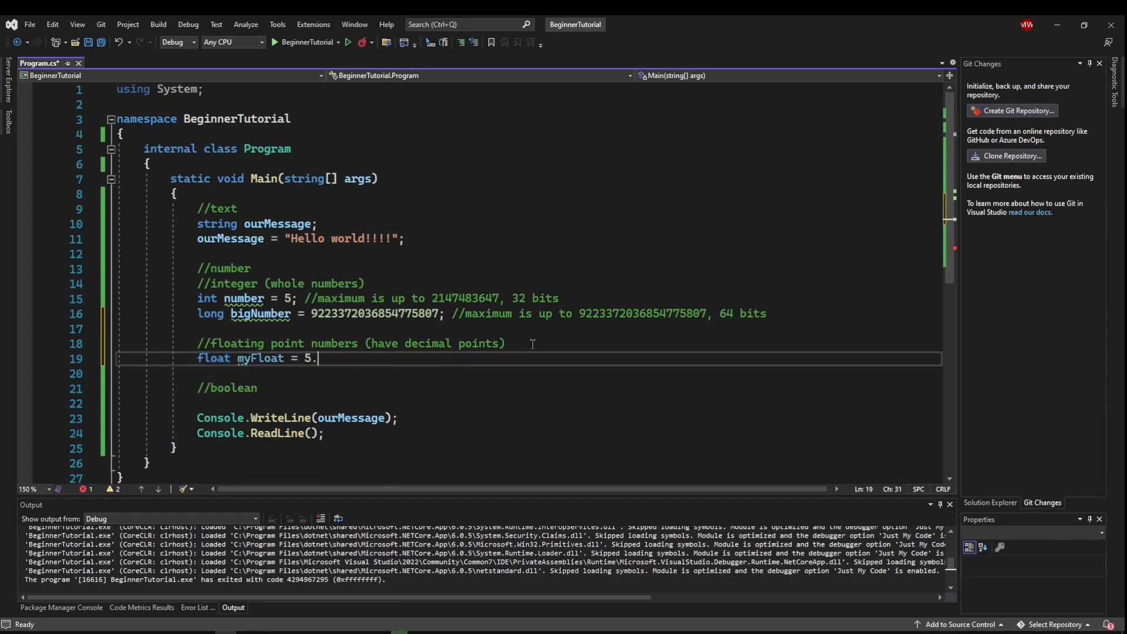
type("0")
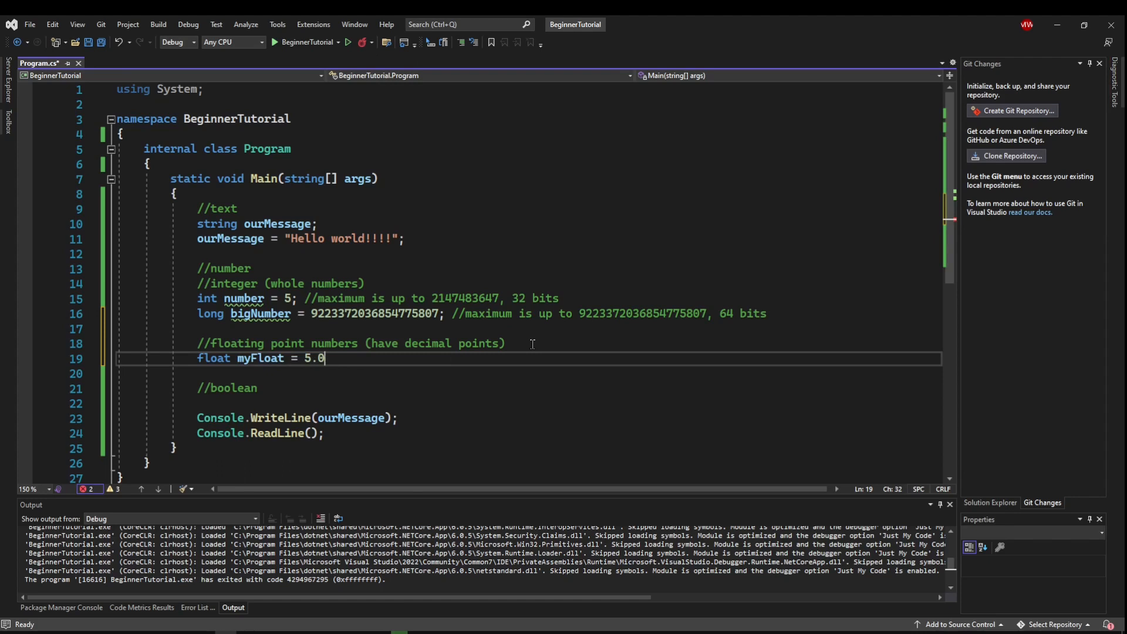
type("1")
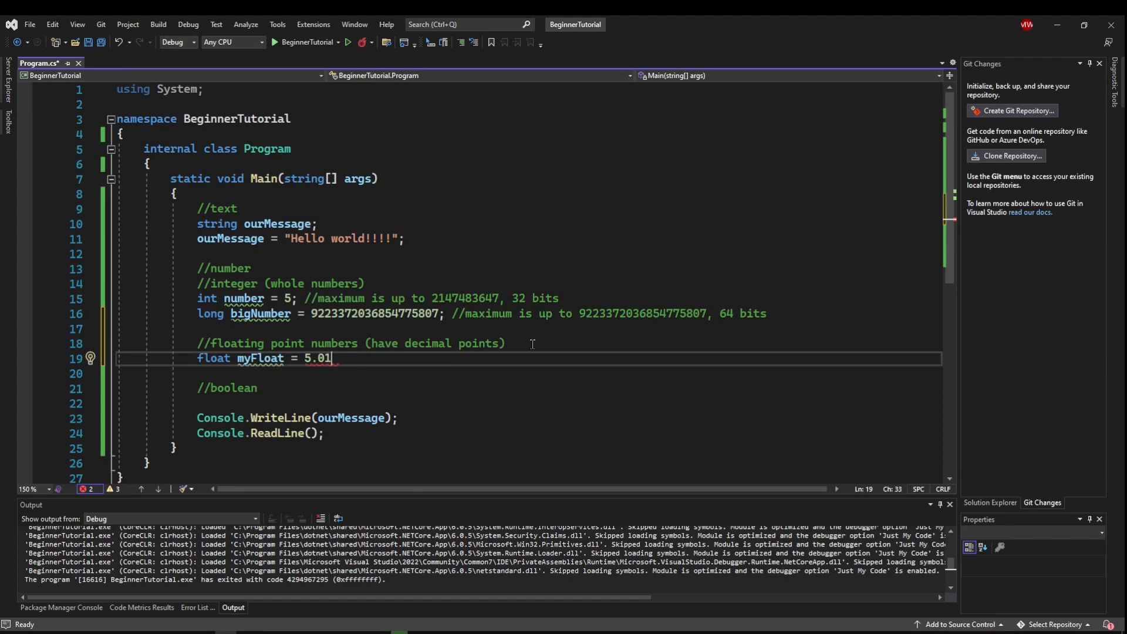
type("f;")
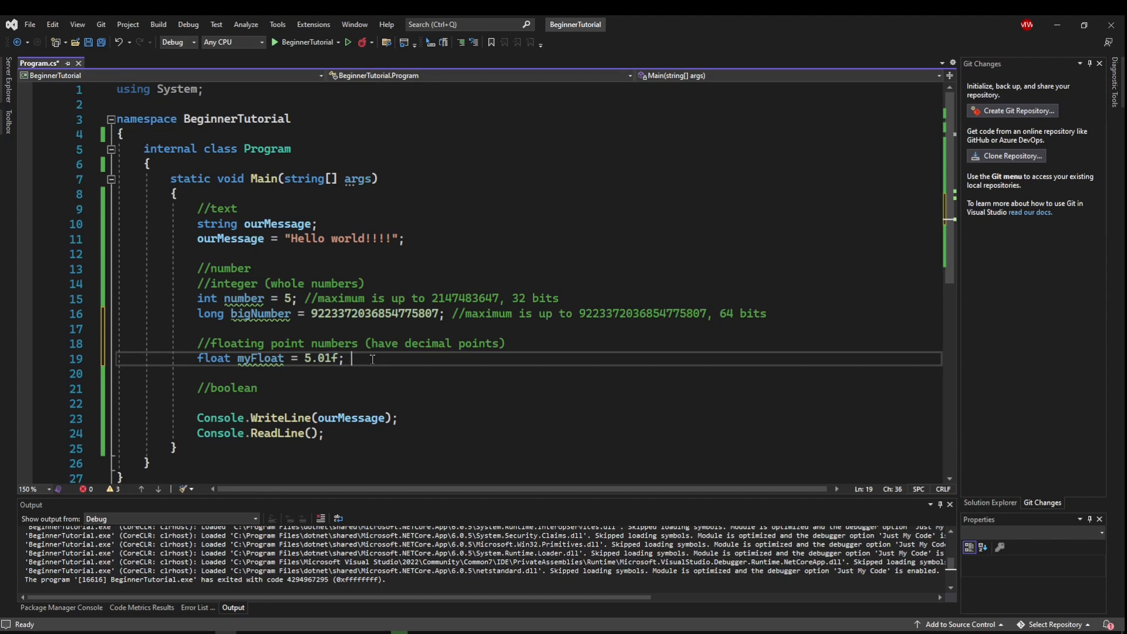
Comment it //32 bits, 7 digits of precision 1.234567 or 12.34567
type("//")
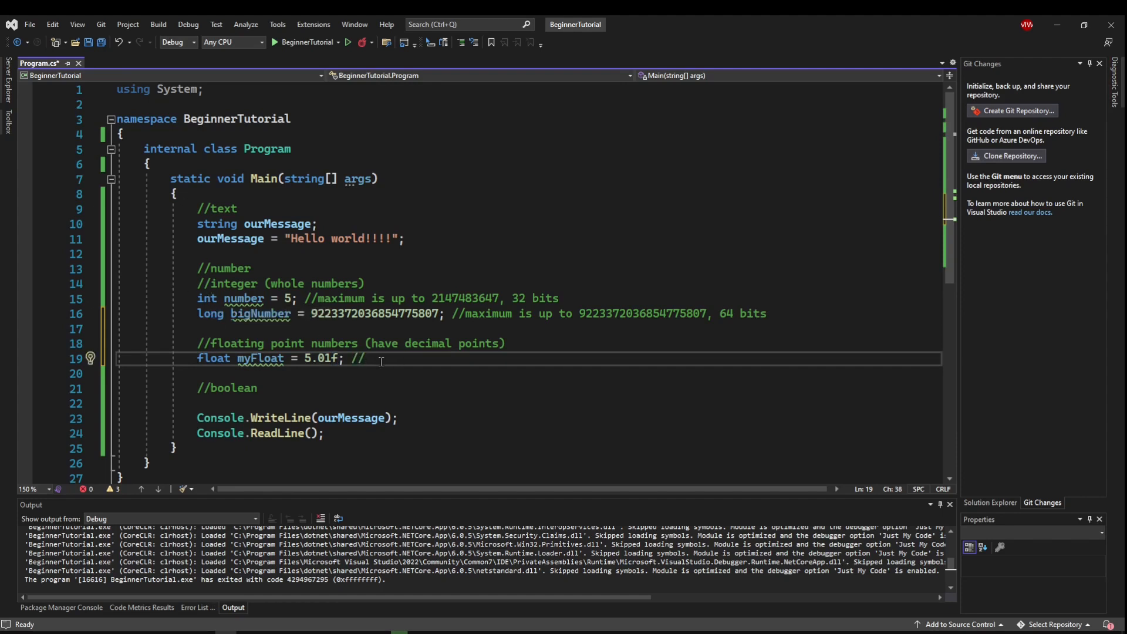
type("32 b")
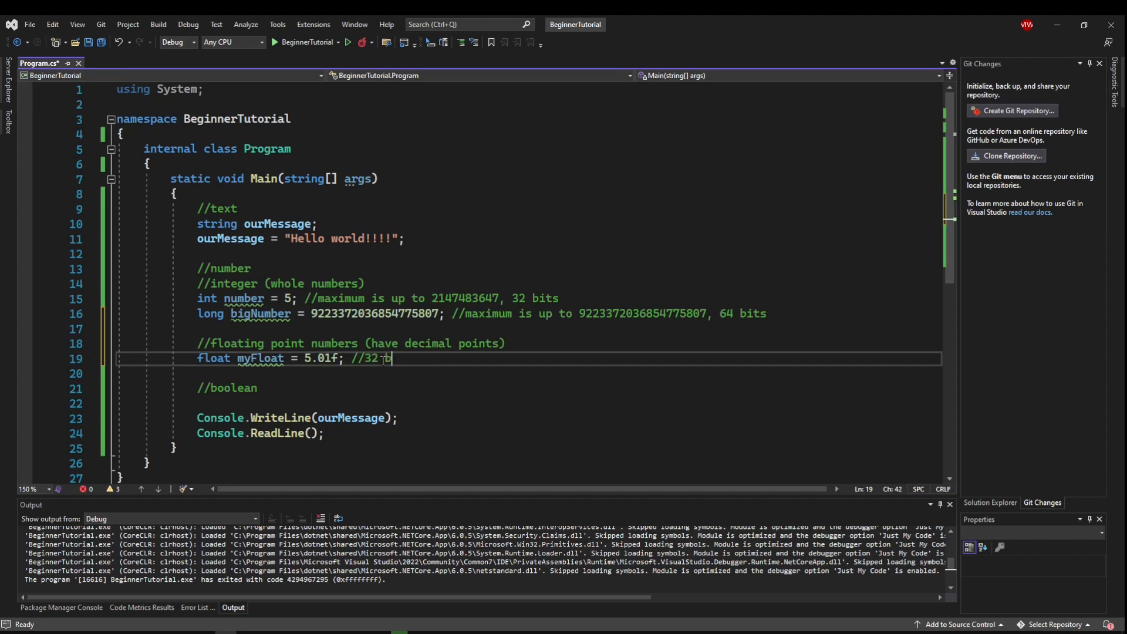
type("bits,")
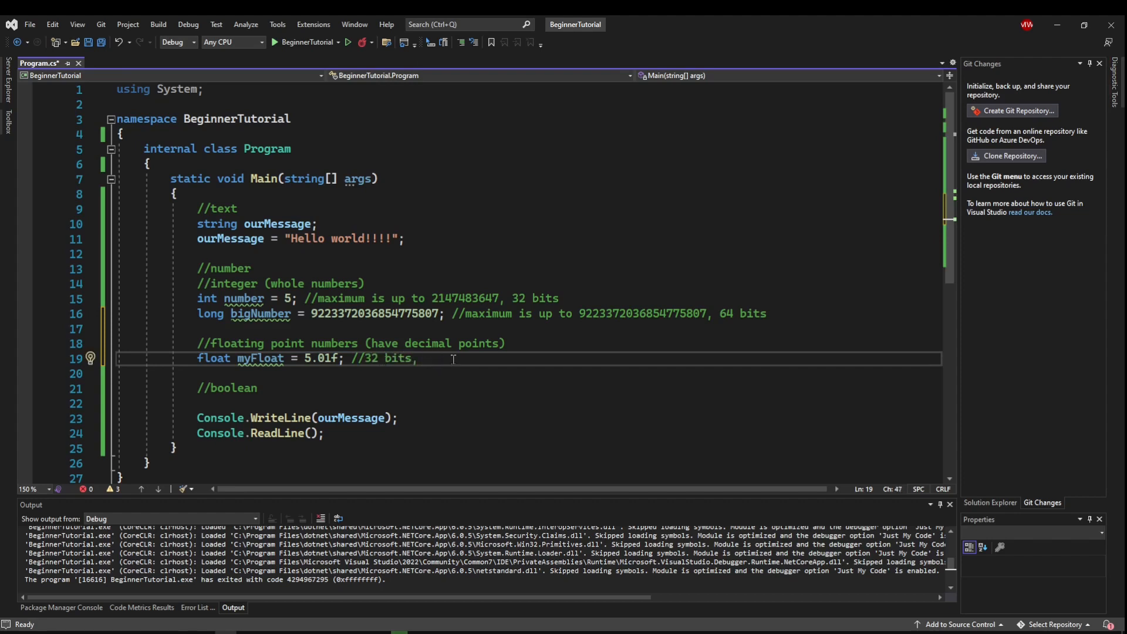
type("7 digits of precision")
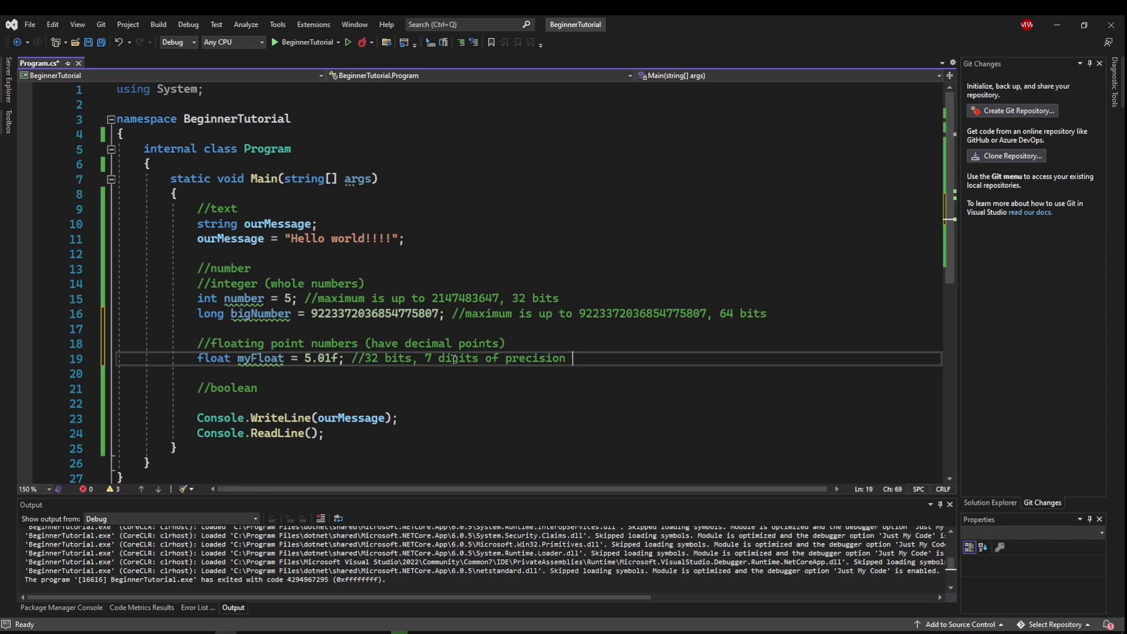
type("1.23")
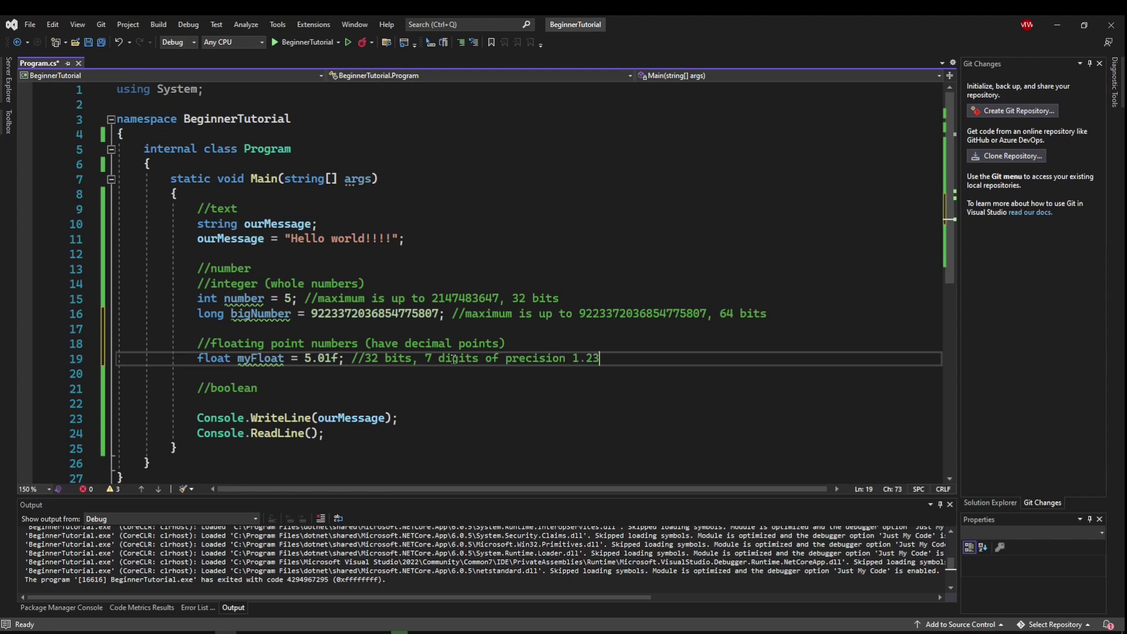
type("4567")
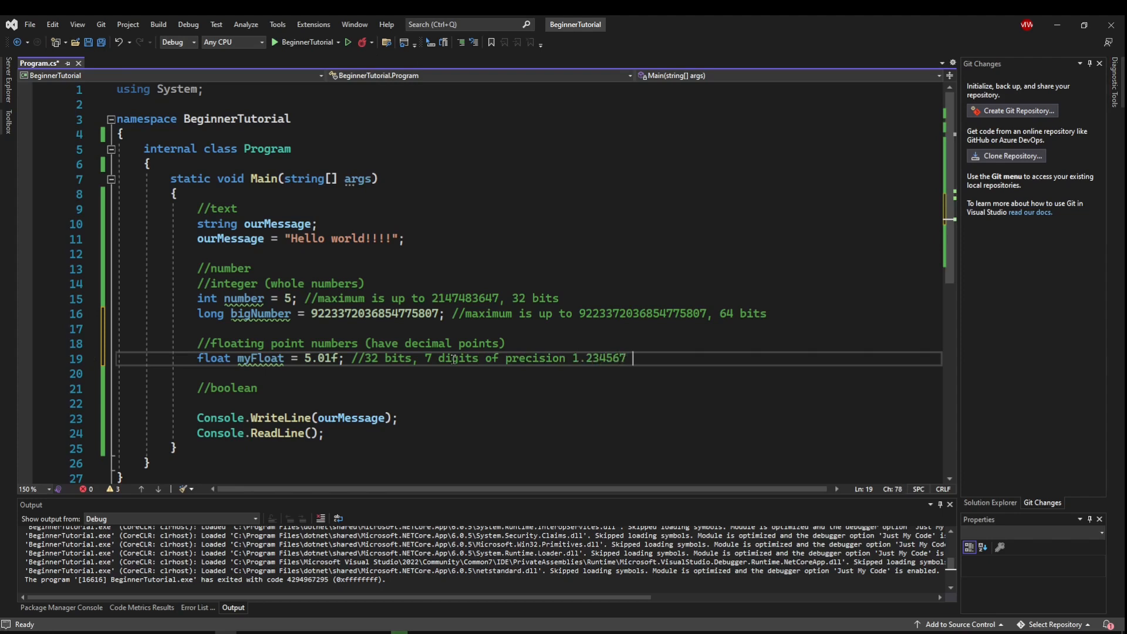
type("or")
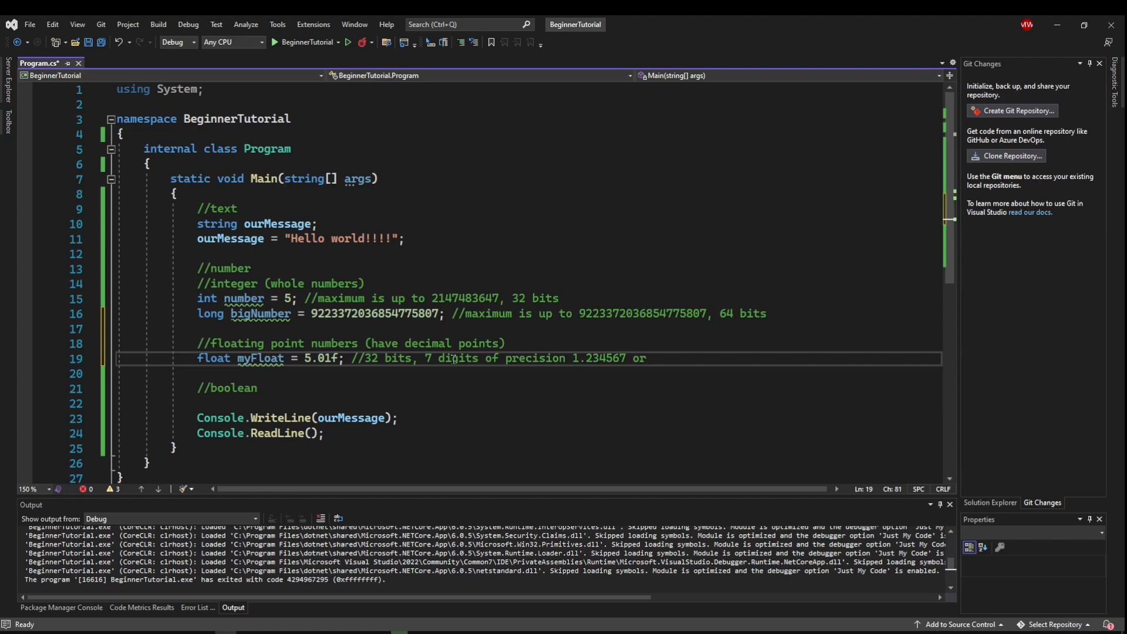
type("12.345")
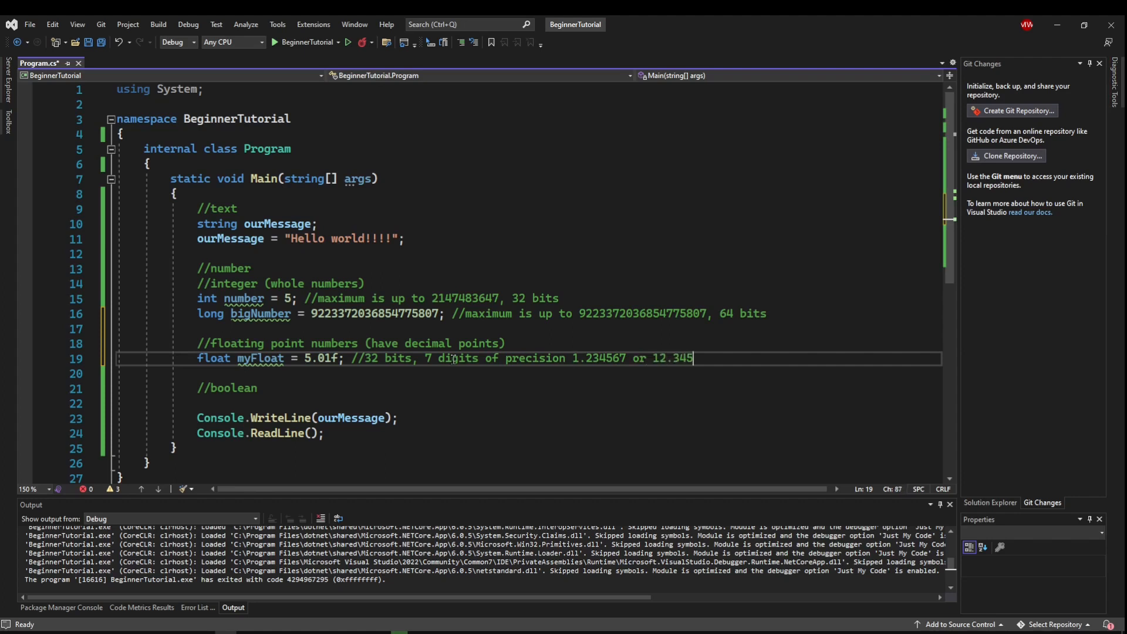
type("67")
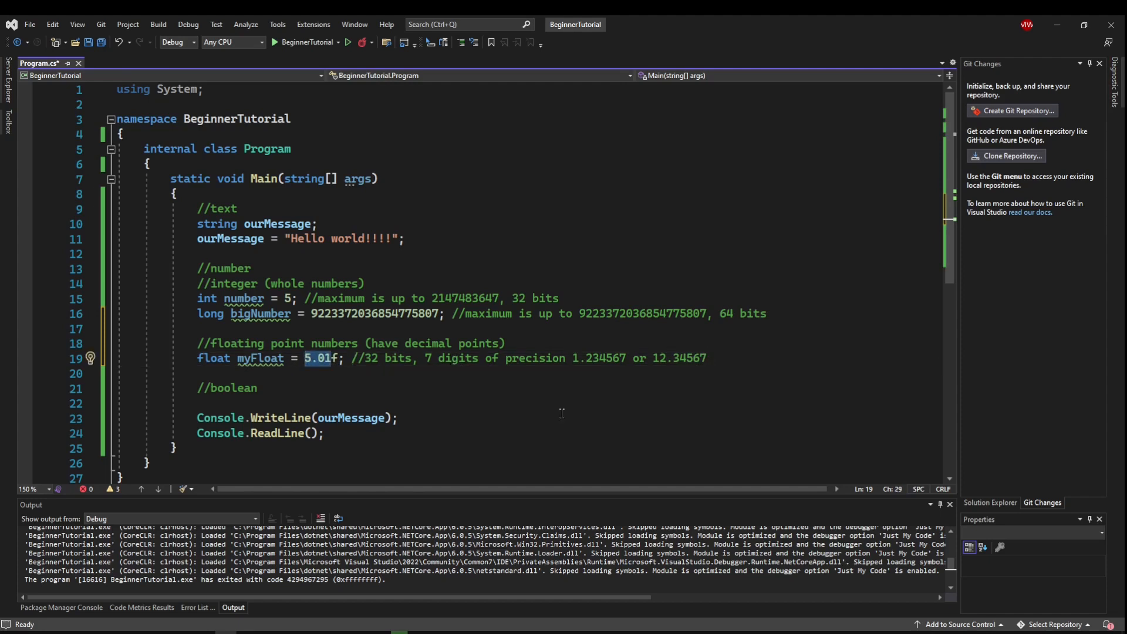
Change myFloat's value to 1.23456789f, which stores as 1.234568
type("1.2345")
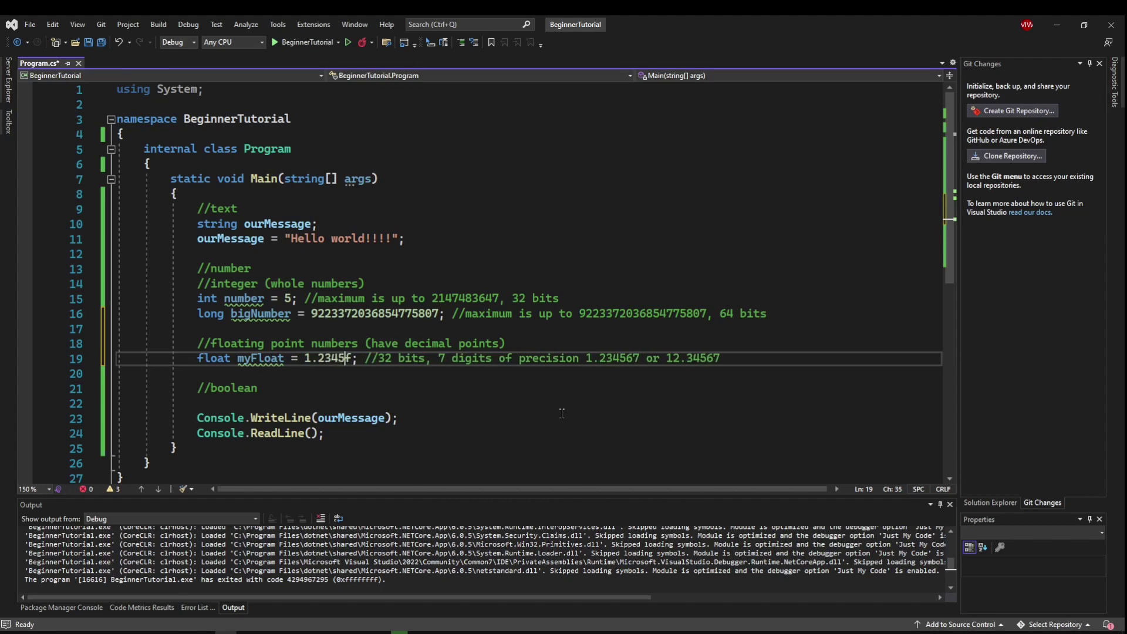
type("67")
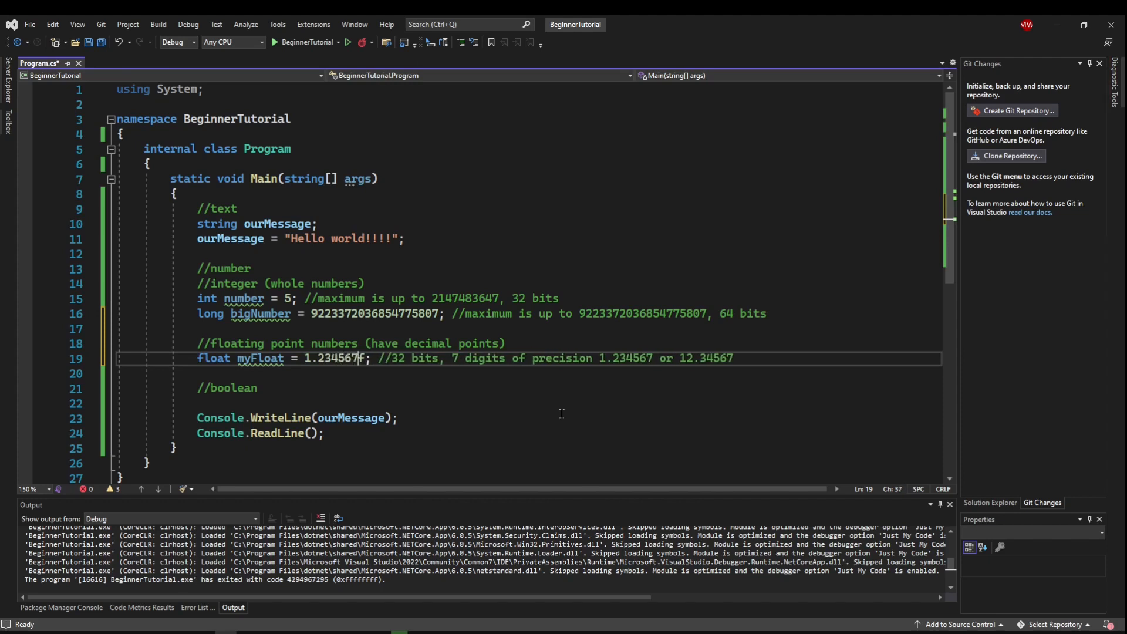
type("89")
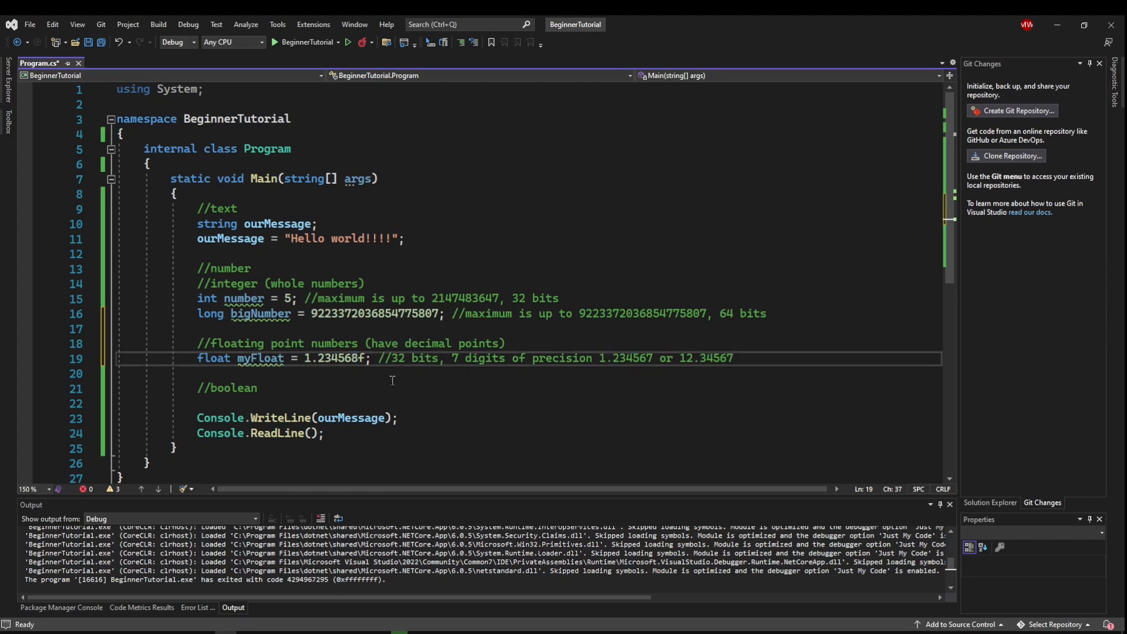
mouse_move(354, 354)
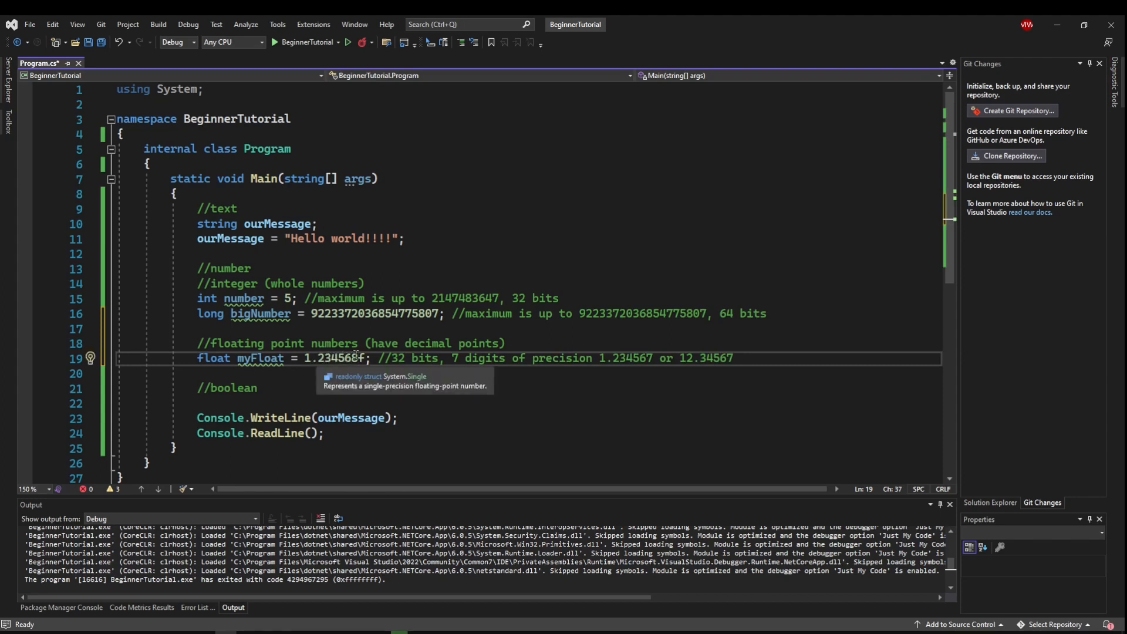
left_click_drag(454, 358, 525, 358)
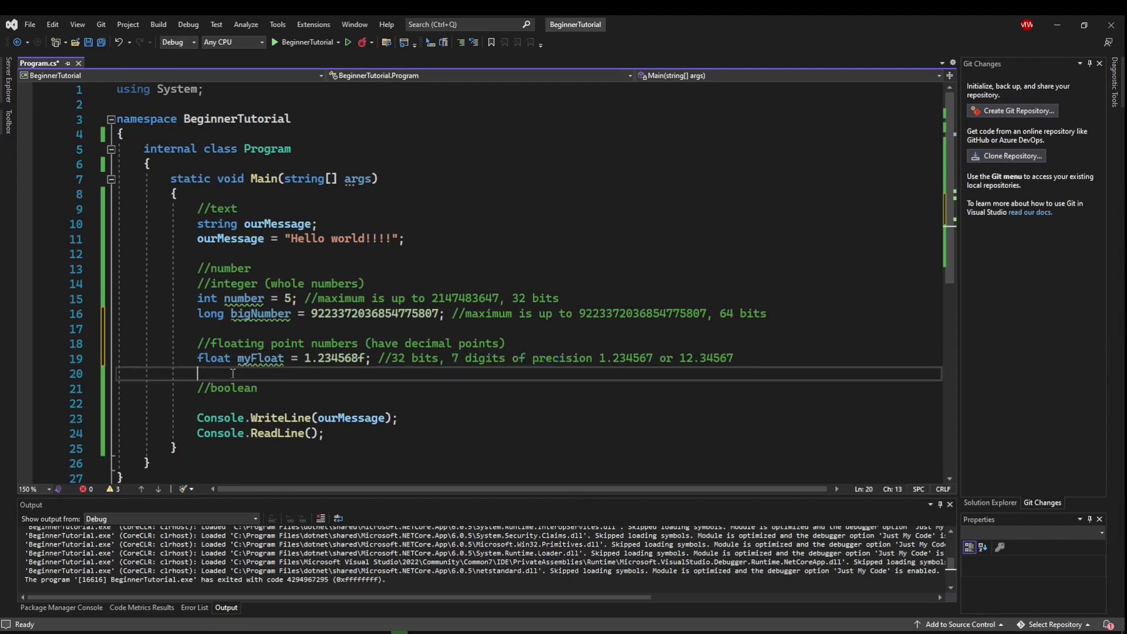
Declare double myDouble = 1.1234323432; commented 64 bits, 15 digits, and begin decimal myDecimal =
type("double myDouble =")
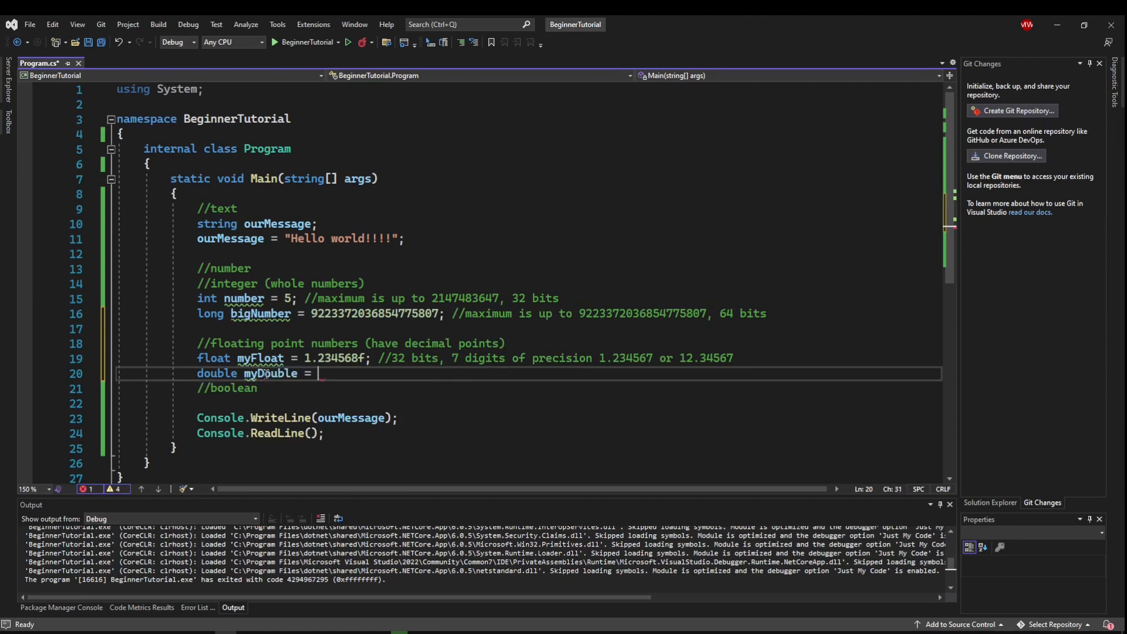
type("1.12343")
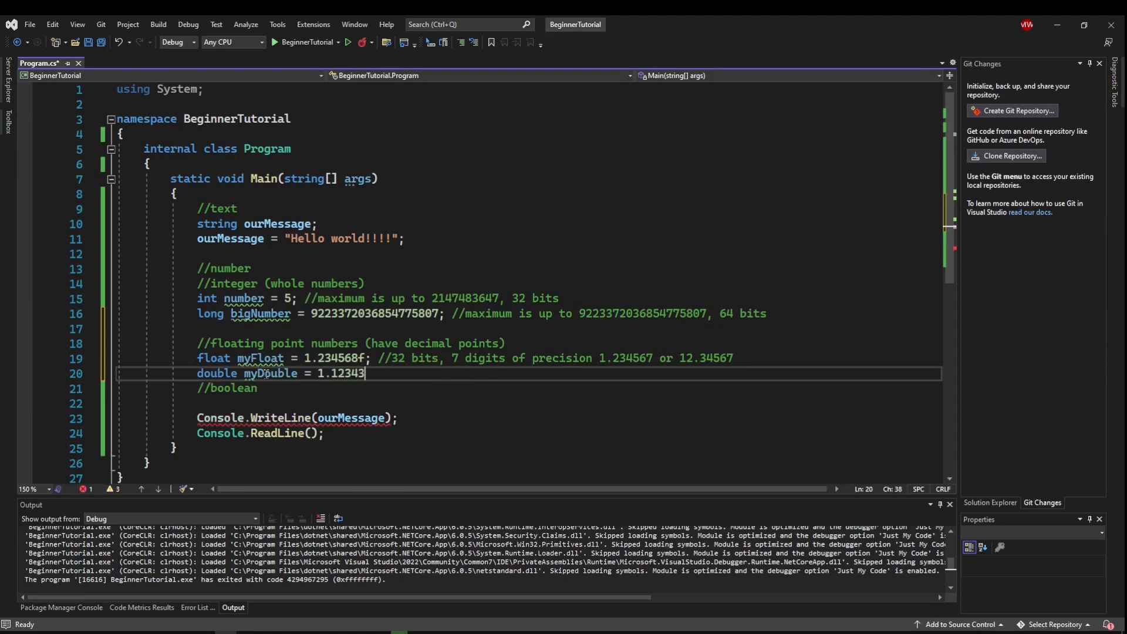
type("23432; //")
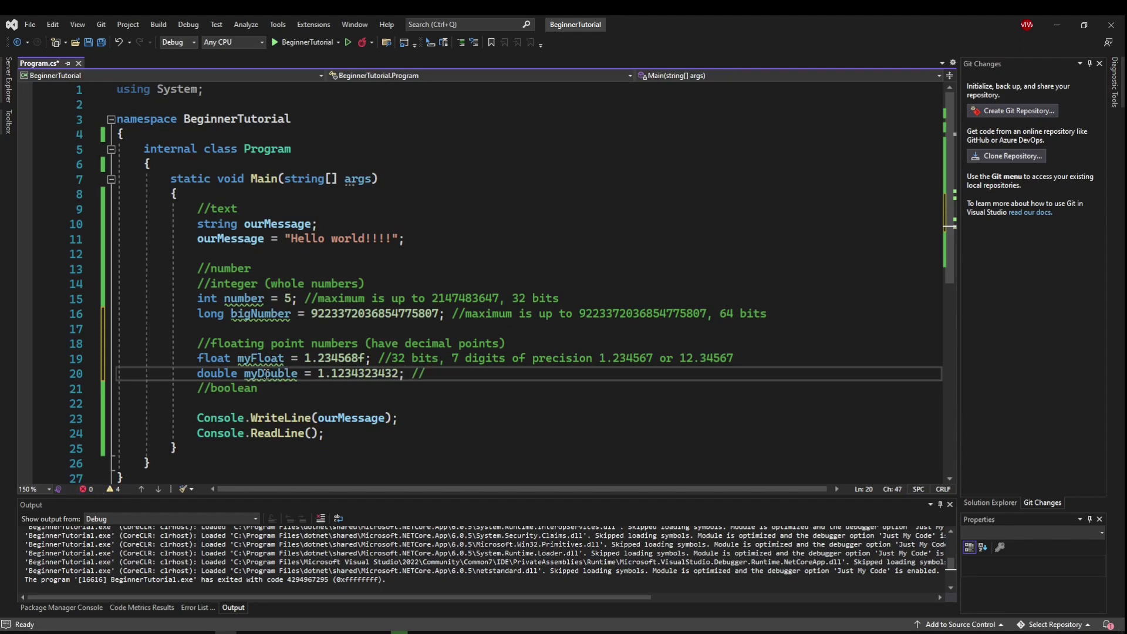
type("64 bits, 17")
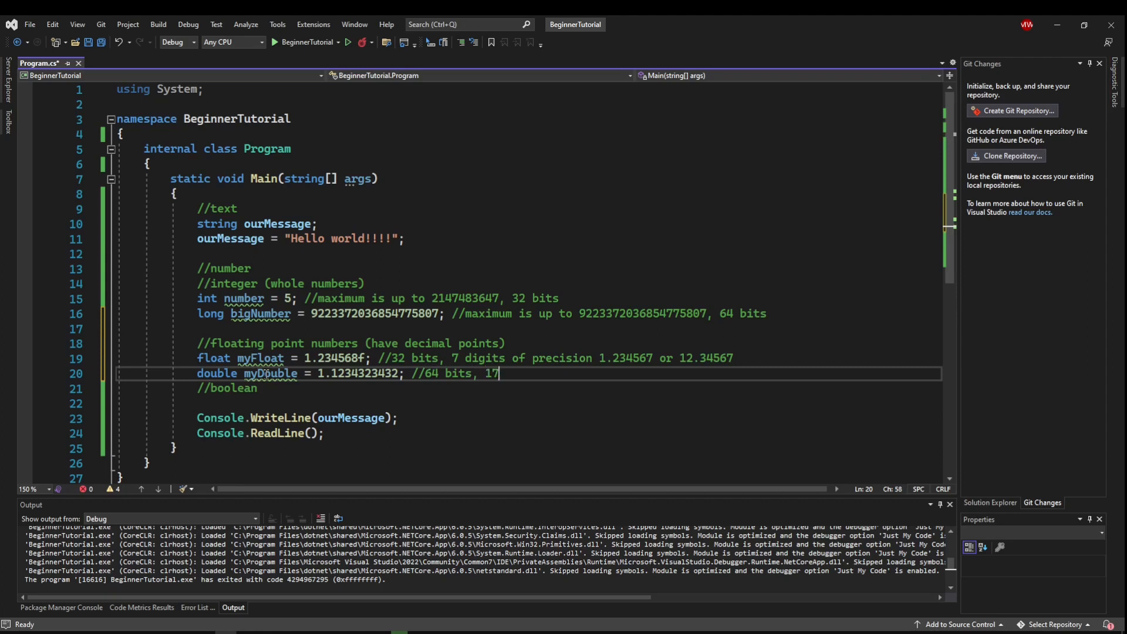
type("digits of precision")
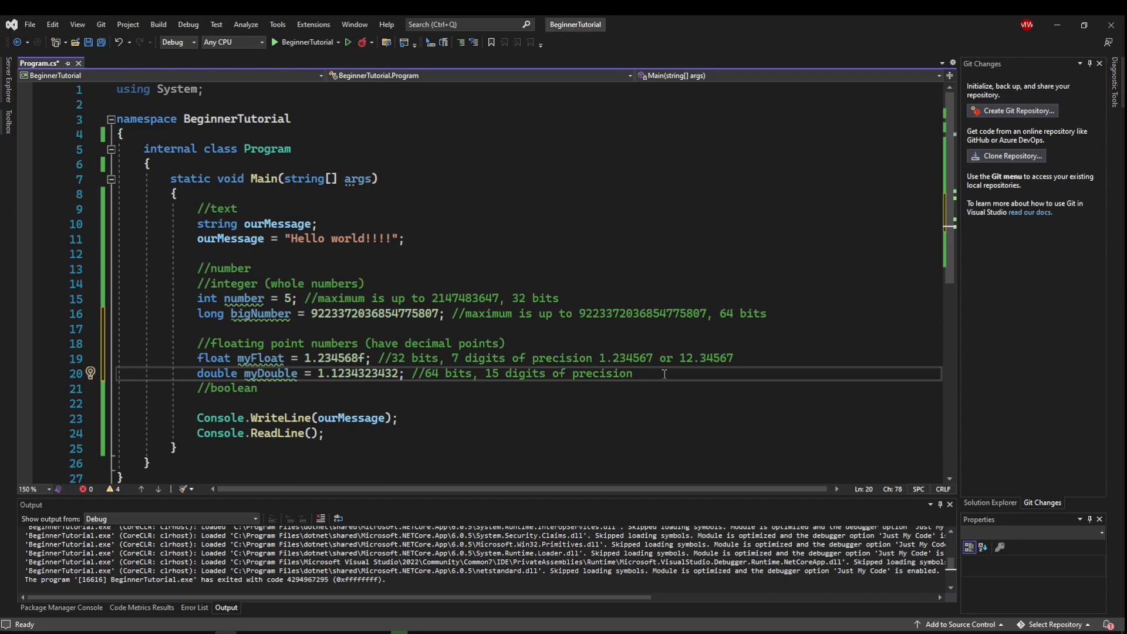
type("decimal myDecimal =")
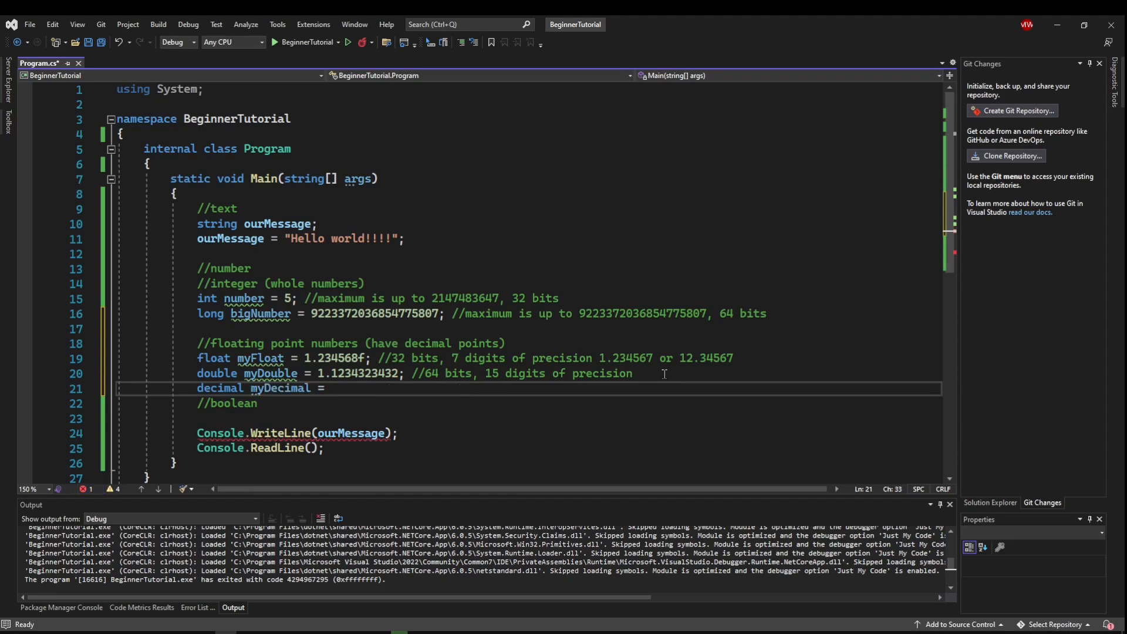
Give myDecimal the value 1.1239481723984719238m;
type("1.12394")
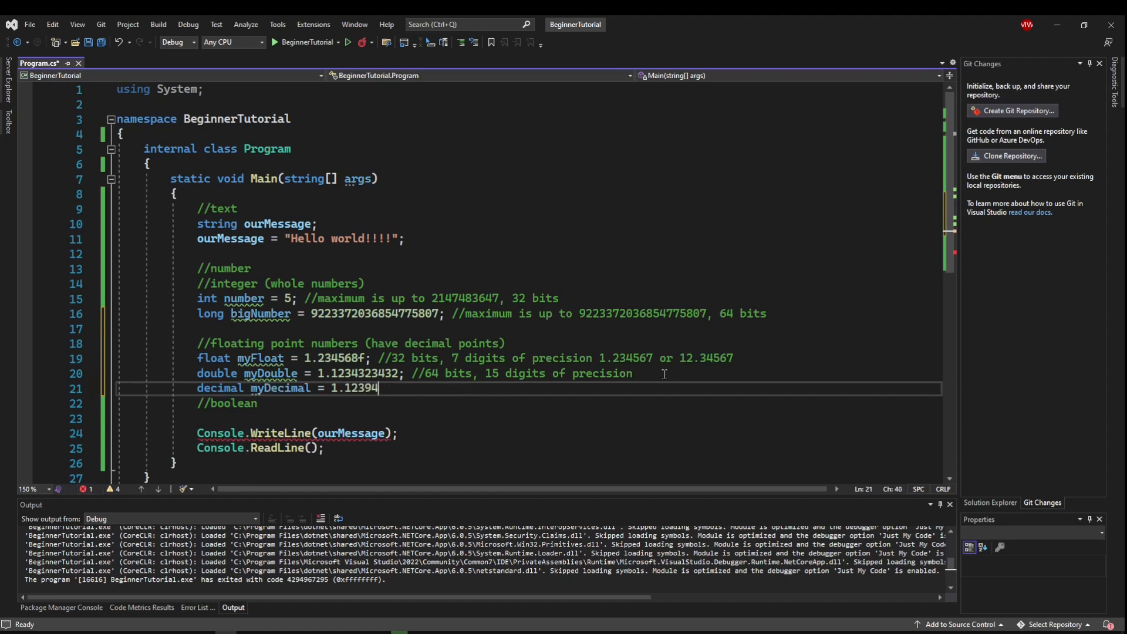
type("81723984719238")
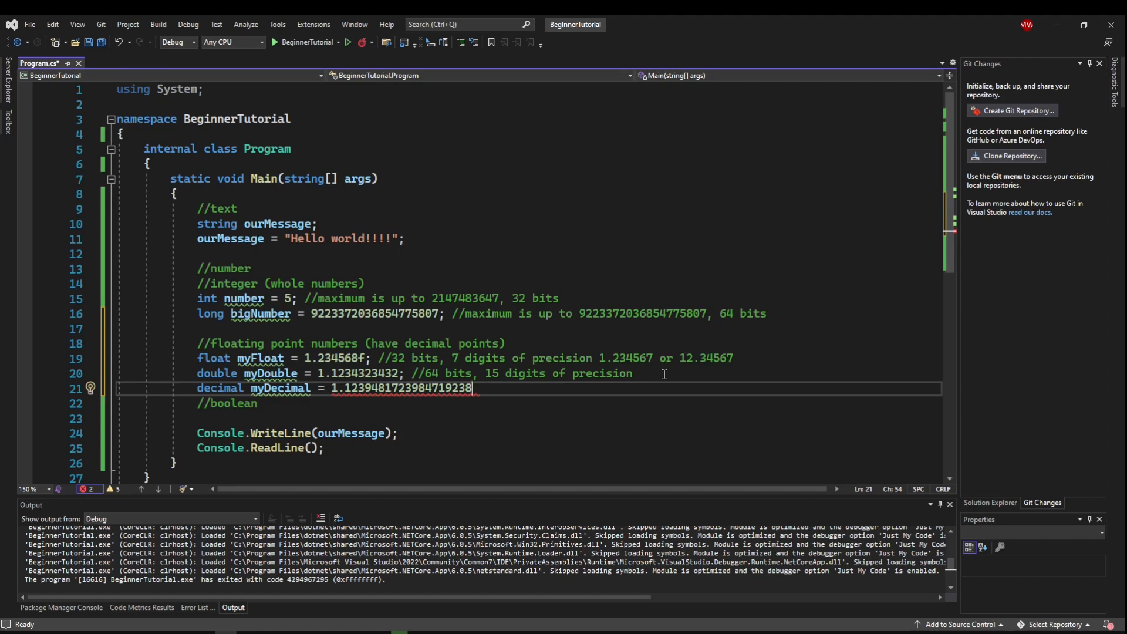
type("m")
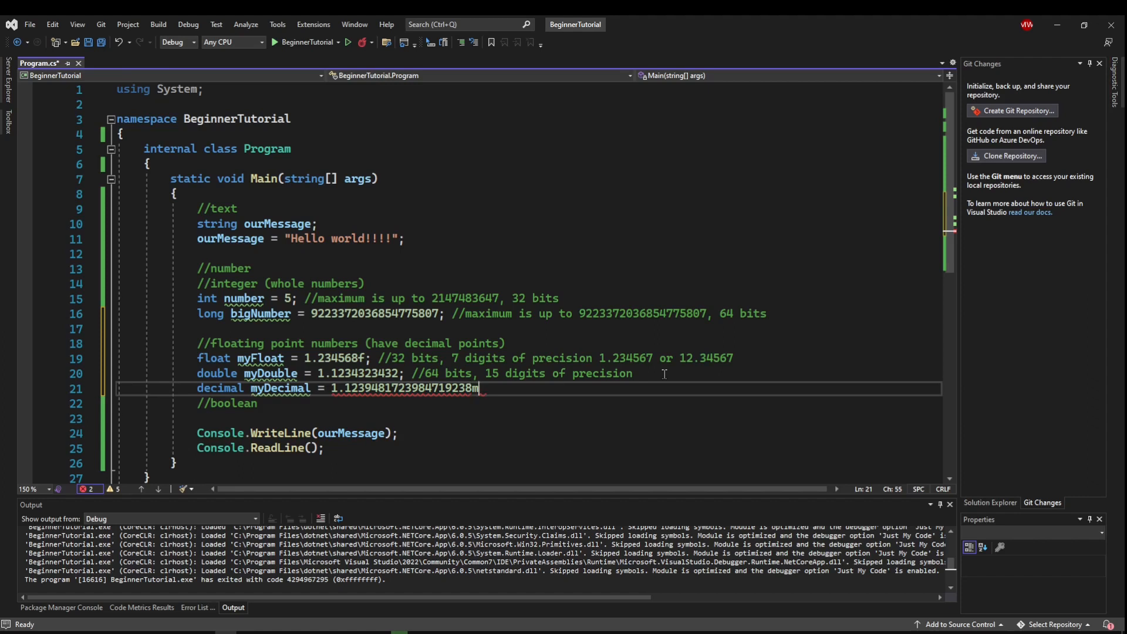
type(";")
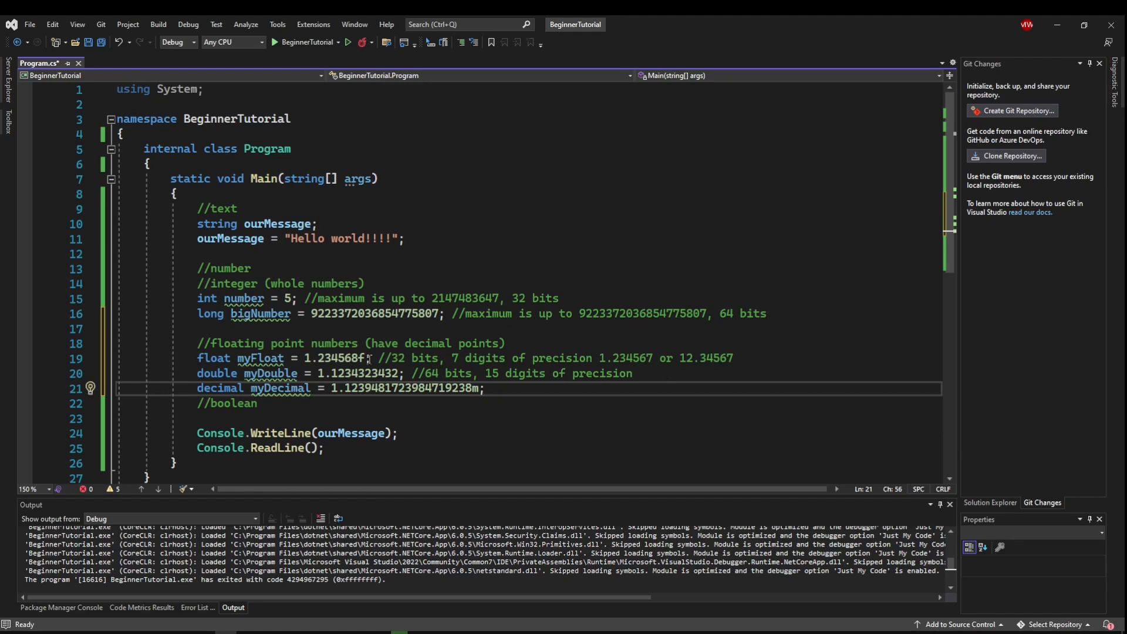
Comment it //128 bits, 28 digits of precision, finance? simulation? SLOW!! and widen the editor
type("//")
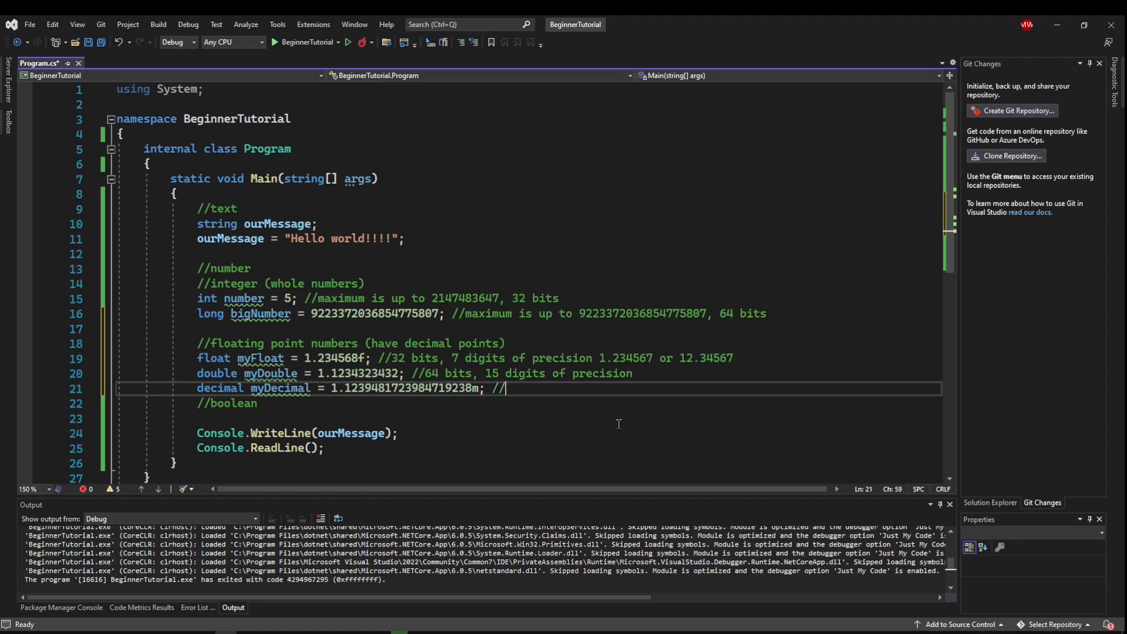
type("128")
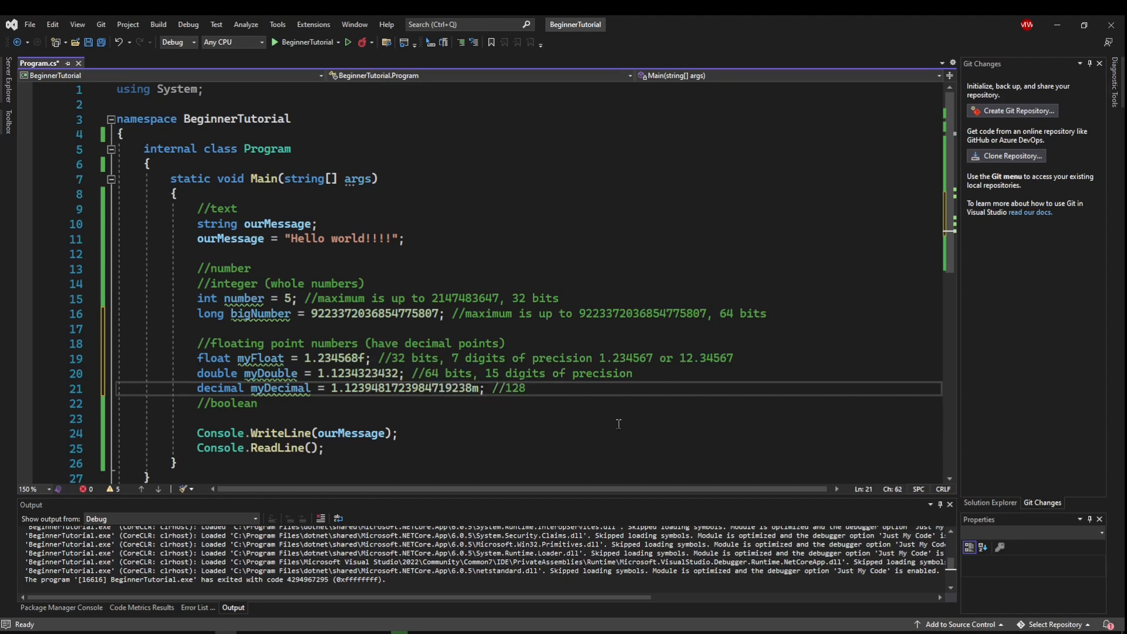
type("bits,")
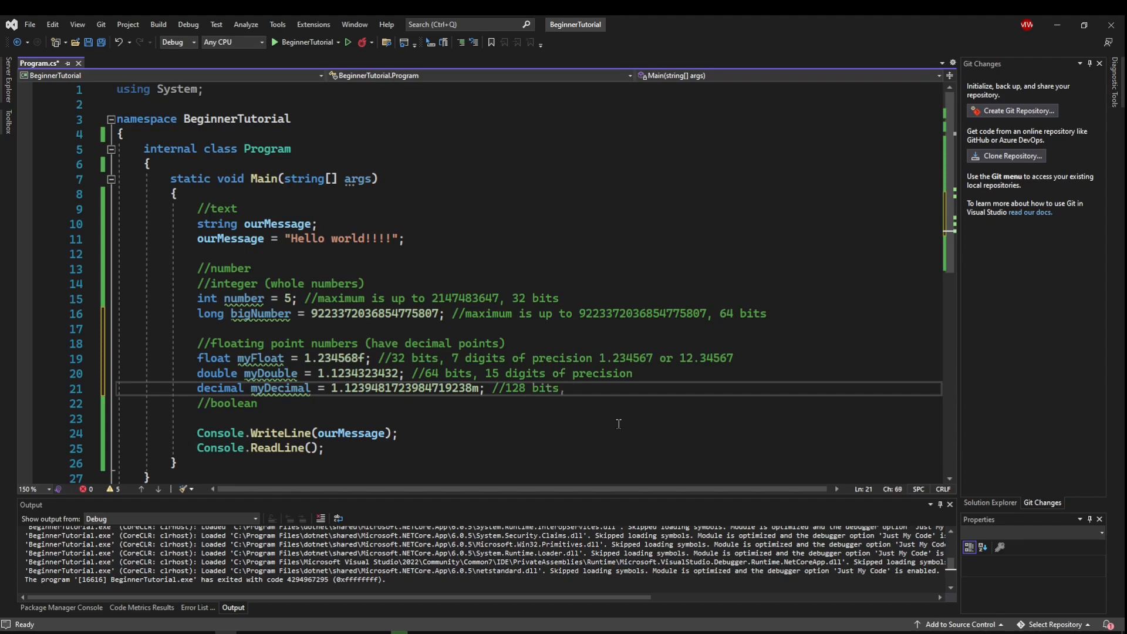
type("28 digits of precision")
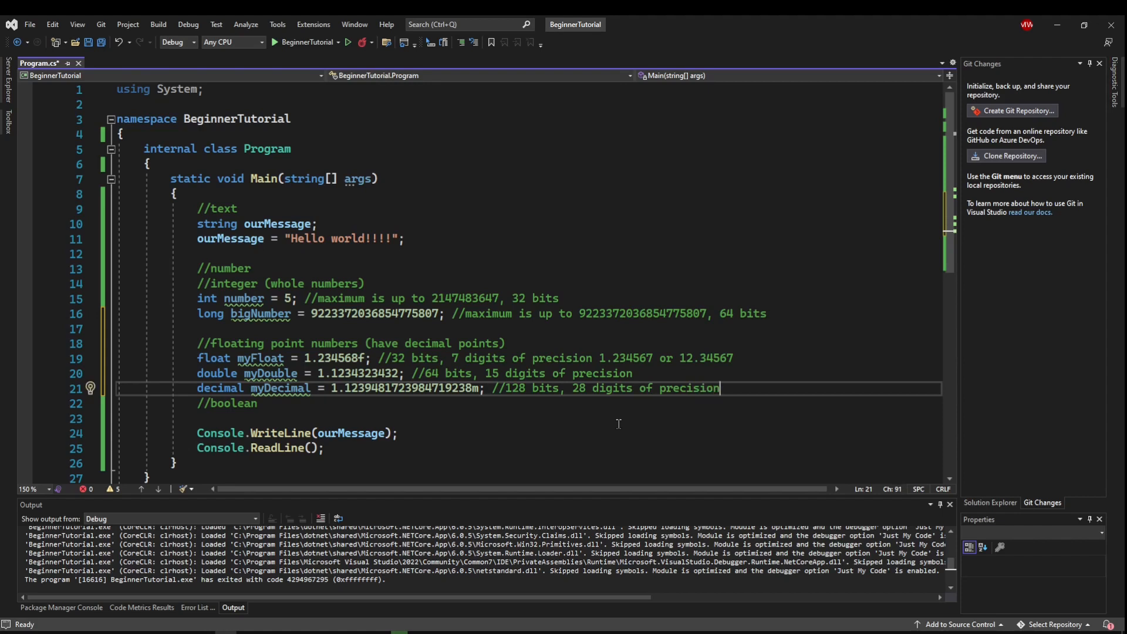
type(", finance")
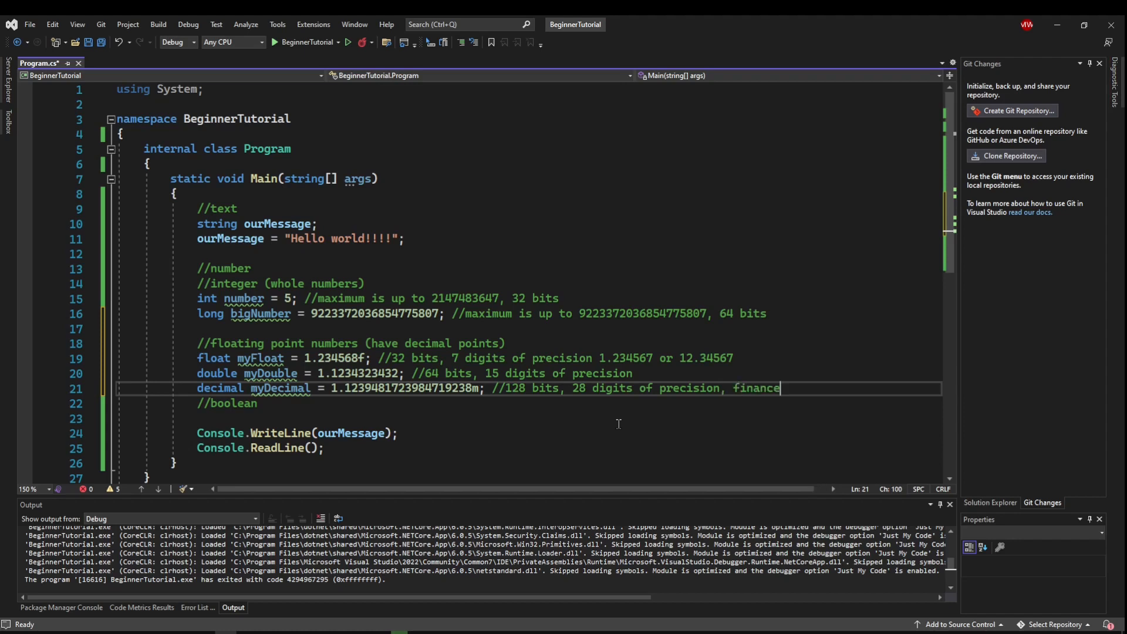
type("? simul")
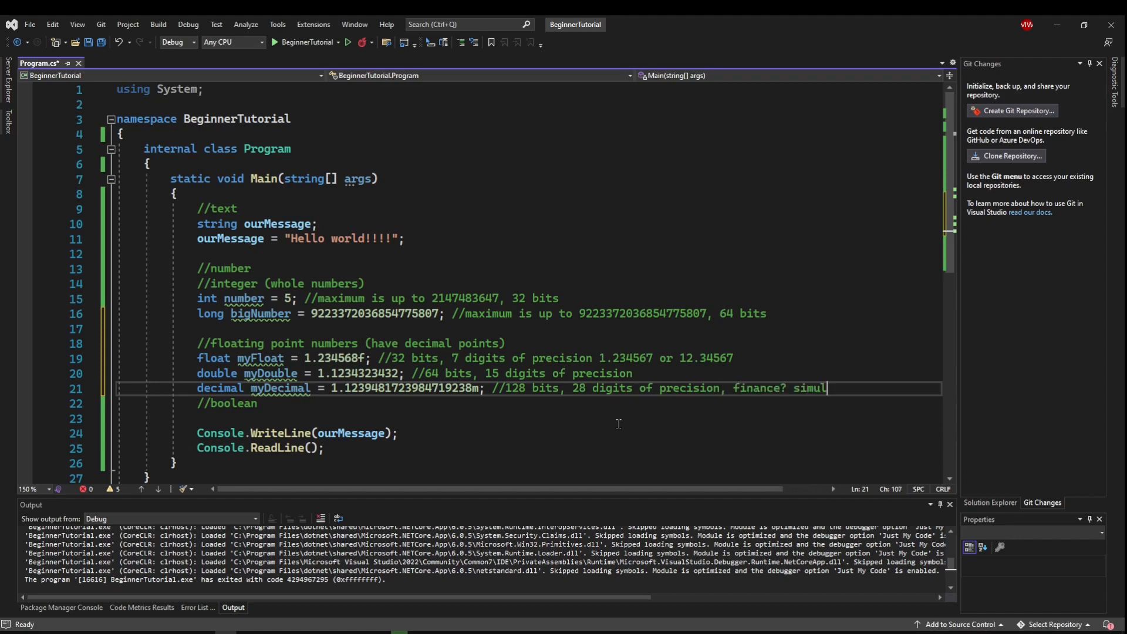
type("ation?")
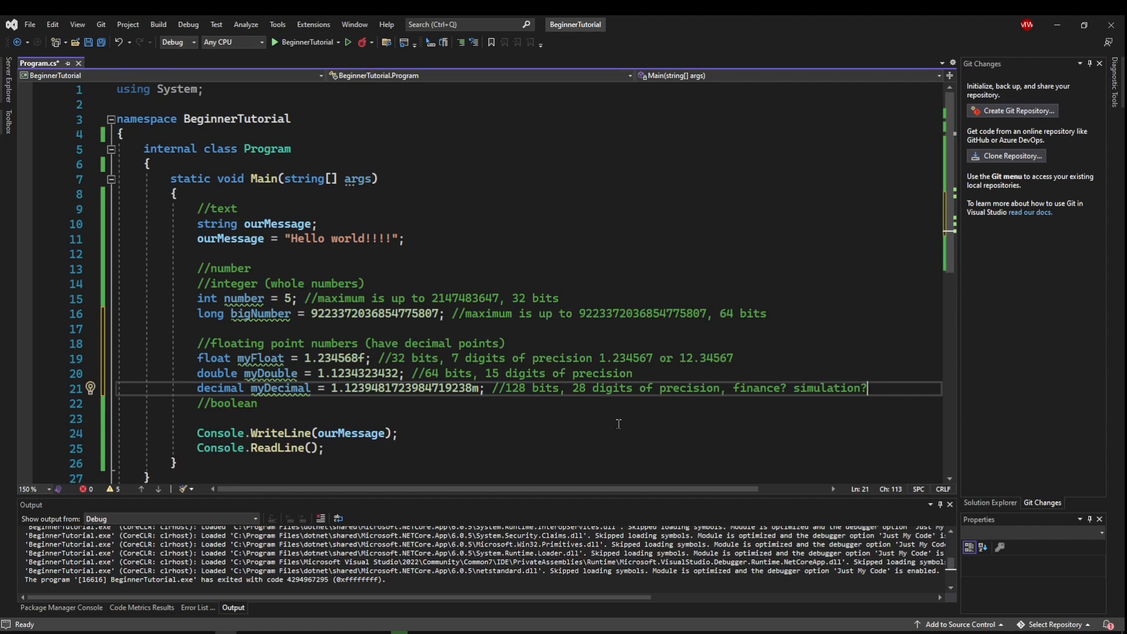
type("SLOW")
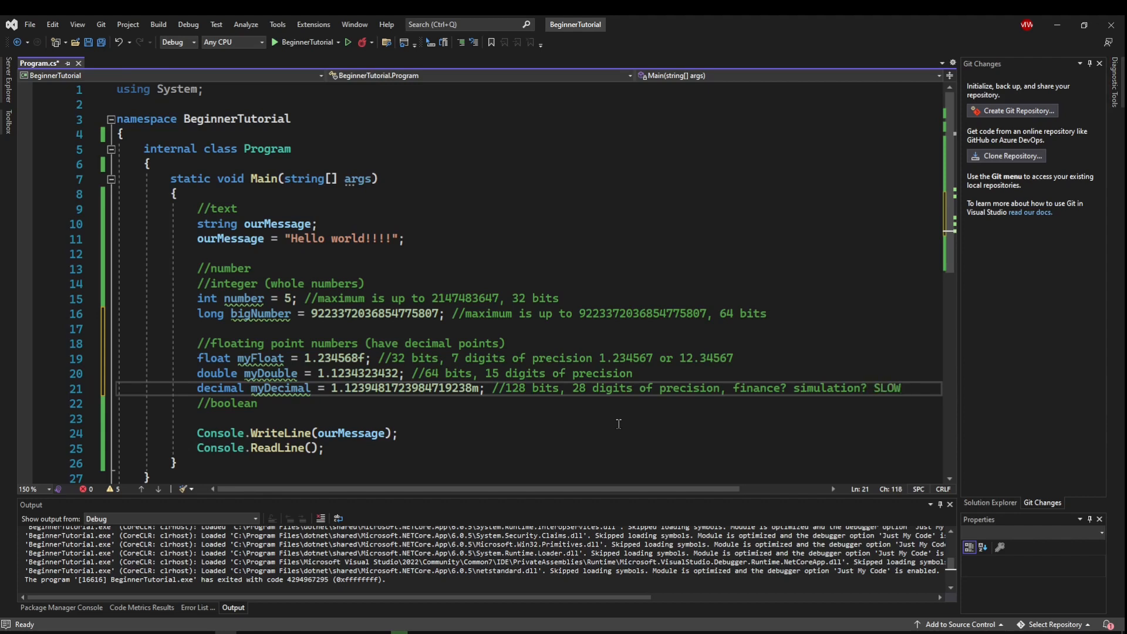
type("!!")
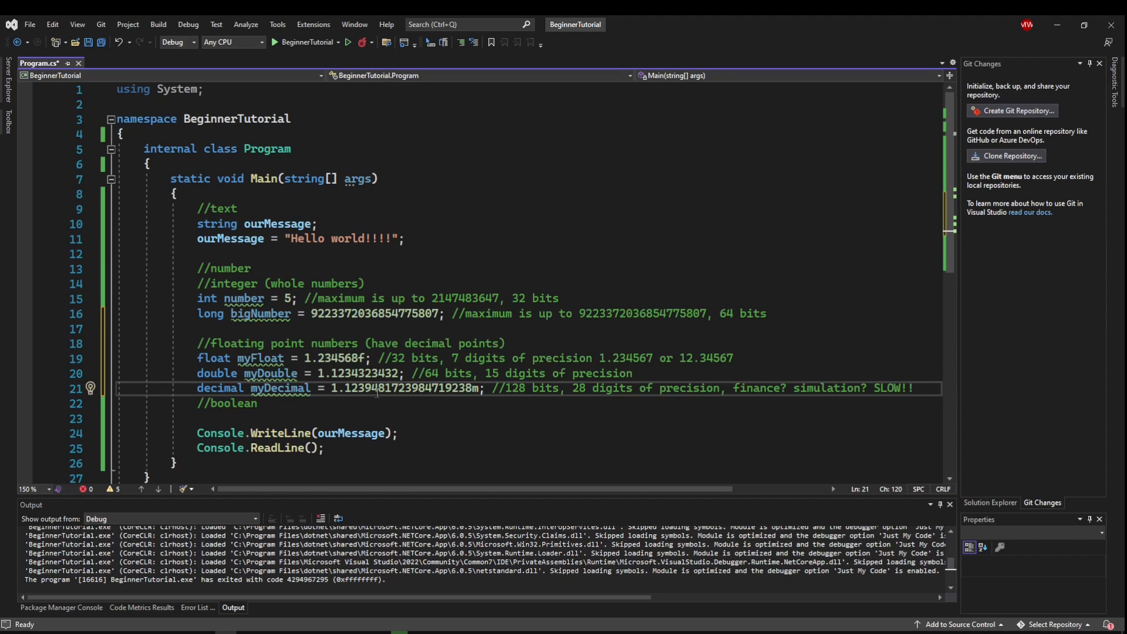
left_click_drag(571, 388, 712, 388)
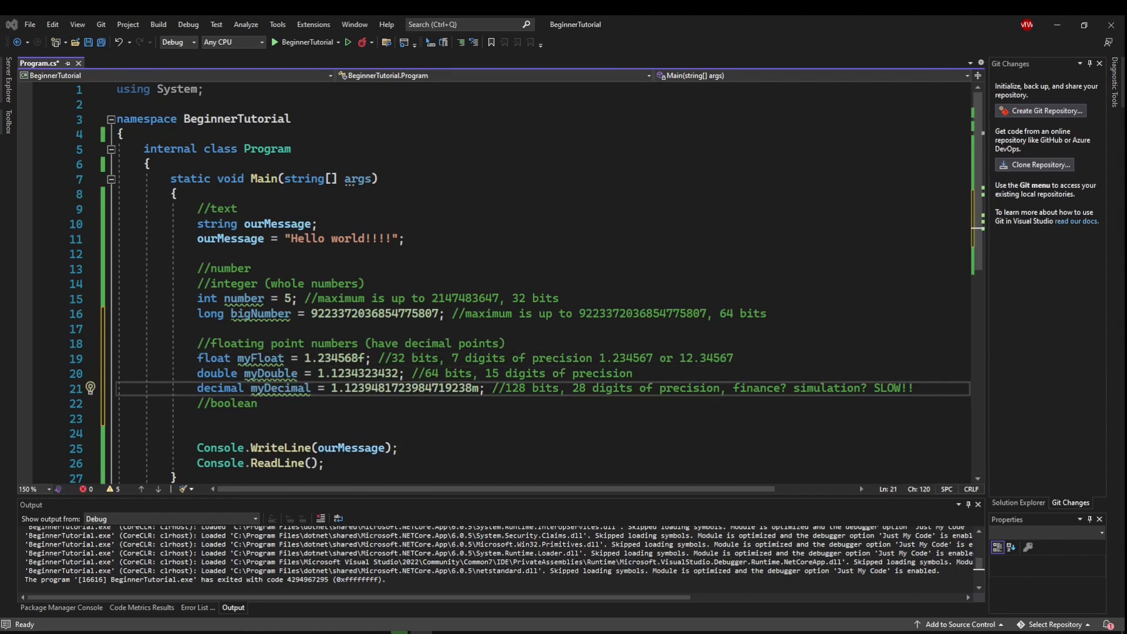
Extend the //boolean comment to read 'boolean – true or false'
left_click(932, 387)
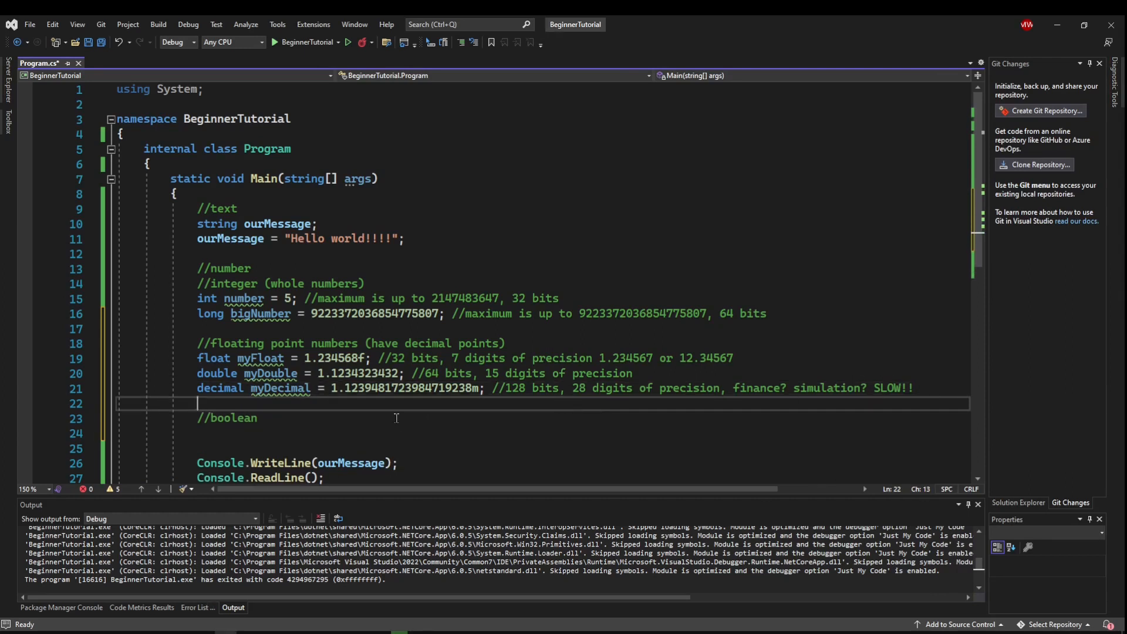
mouse_move(278, 422)
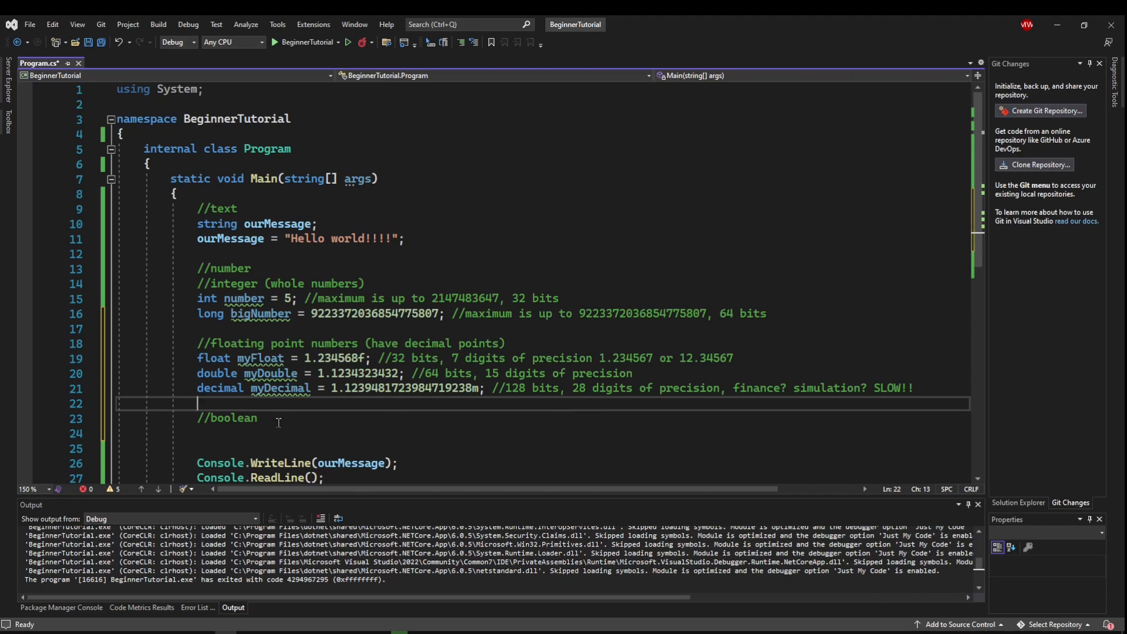
type("– true")
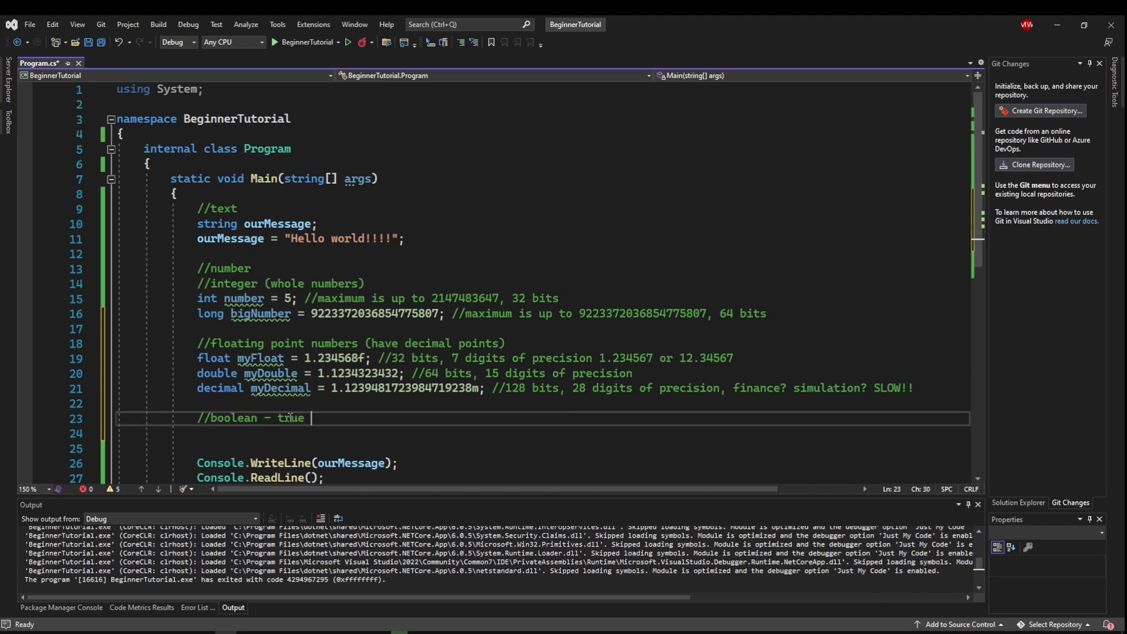
type("or false")
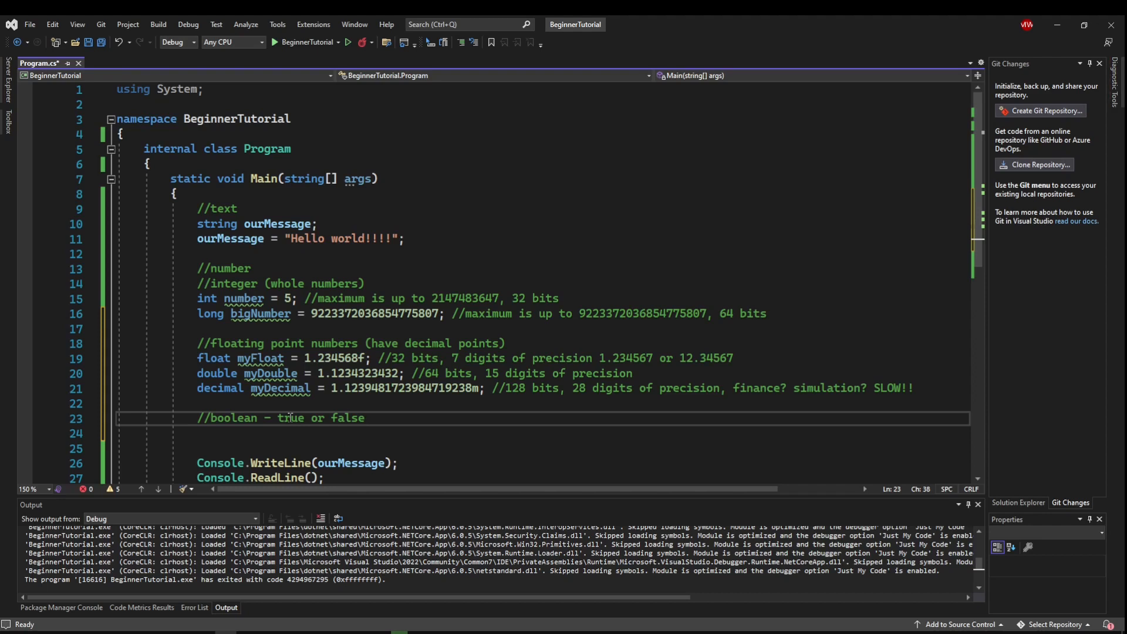
Declare bool isTutorialBoring = false under the comment
type("bool myBool = false;")
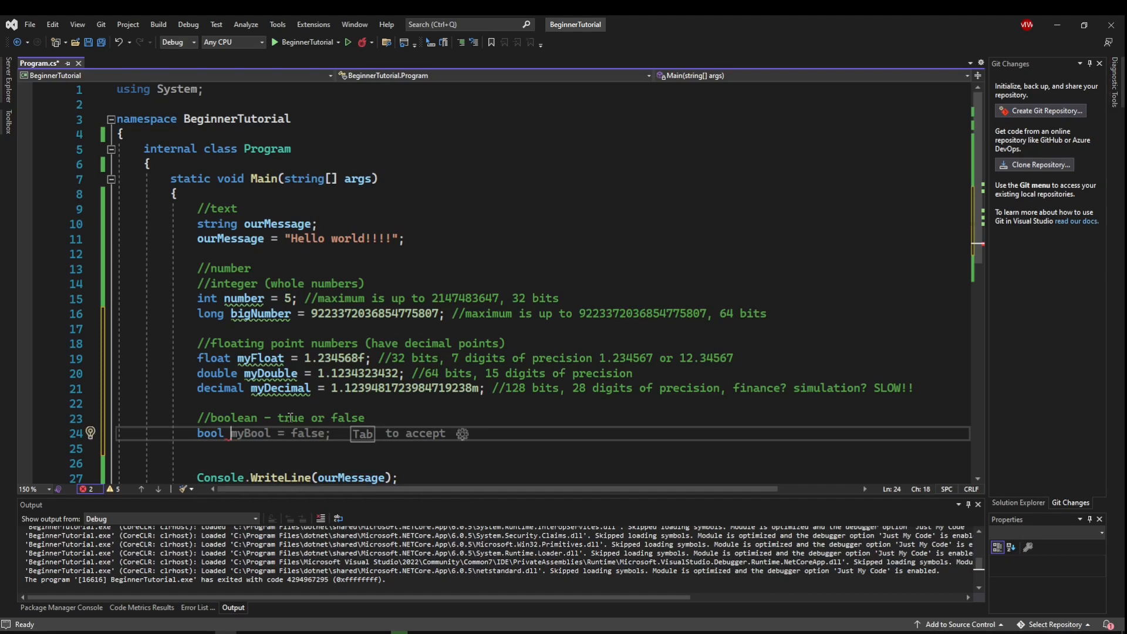
type("isTutorial")
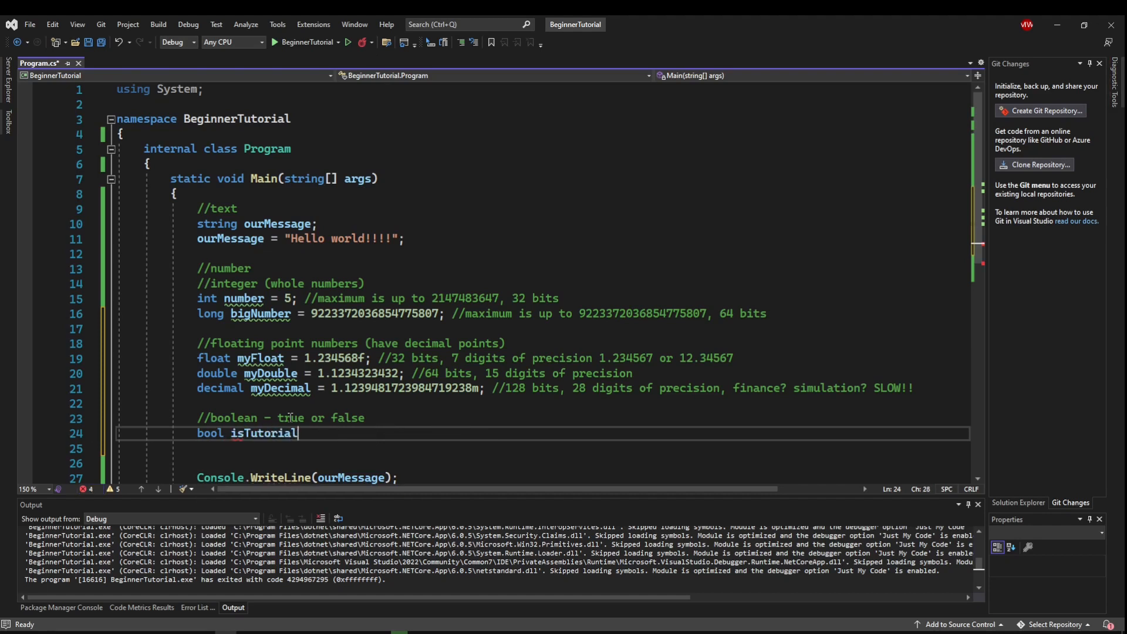
type("Boring = false;")
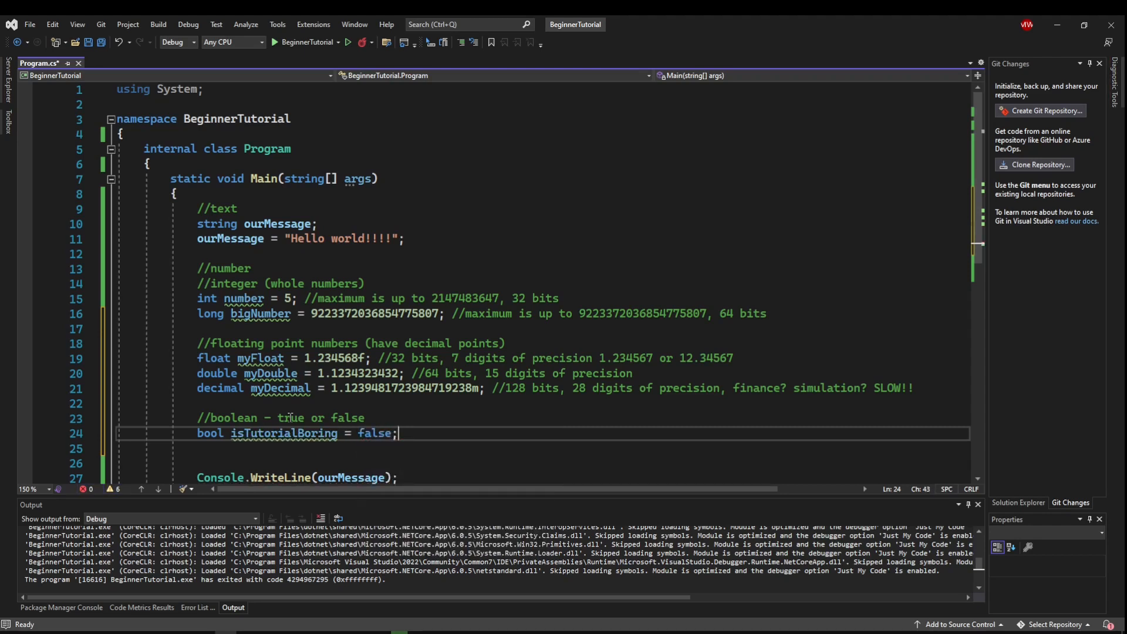
Declare bool isTutorialLong = true and highlight its name and value
type("bool isTutorialAoring = false;")
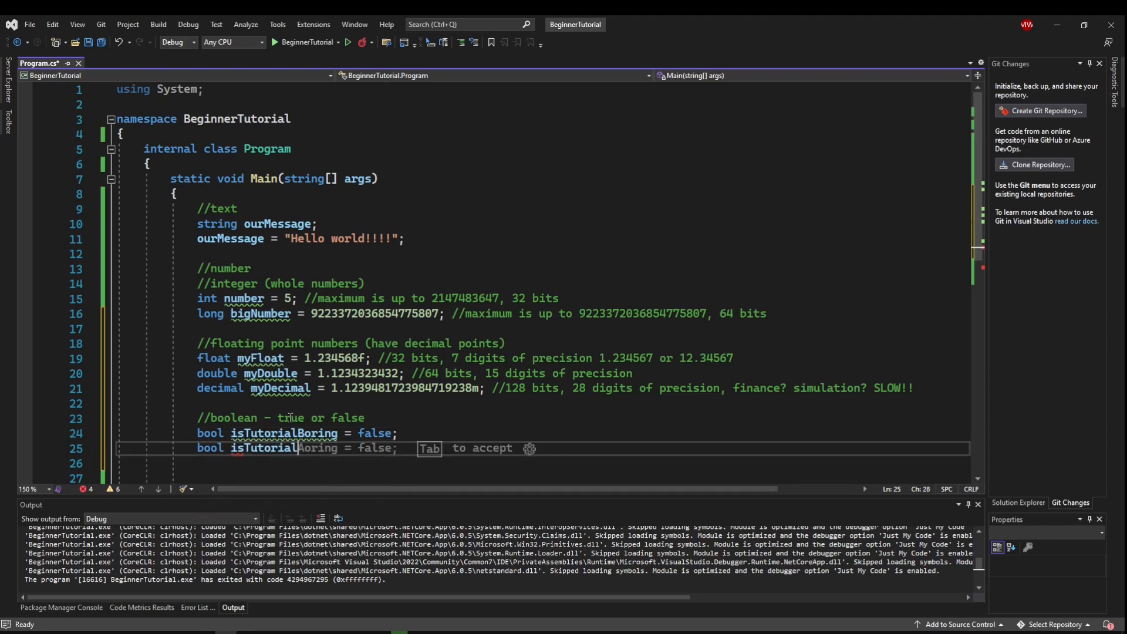
type("Long =")
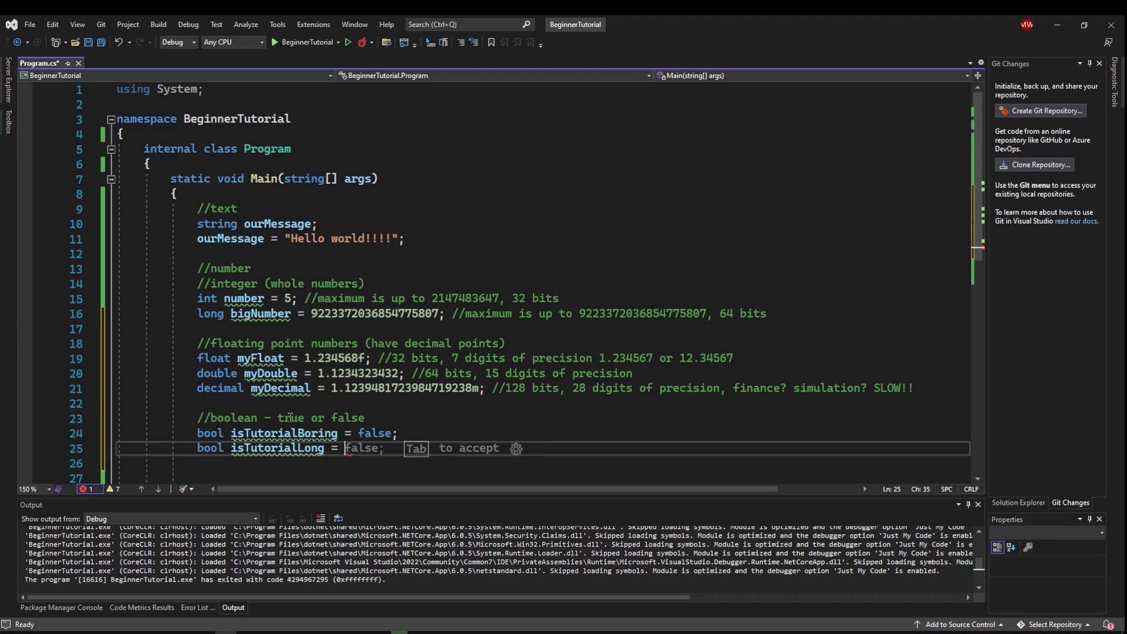
type("true;")
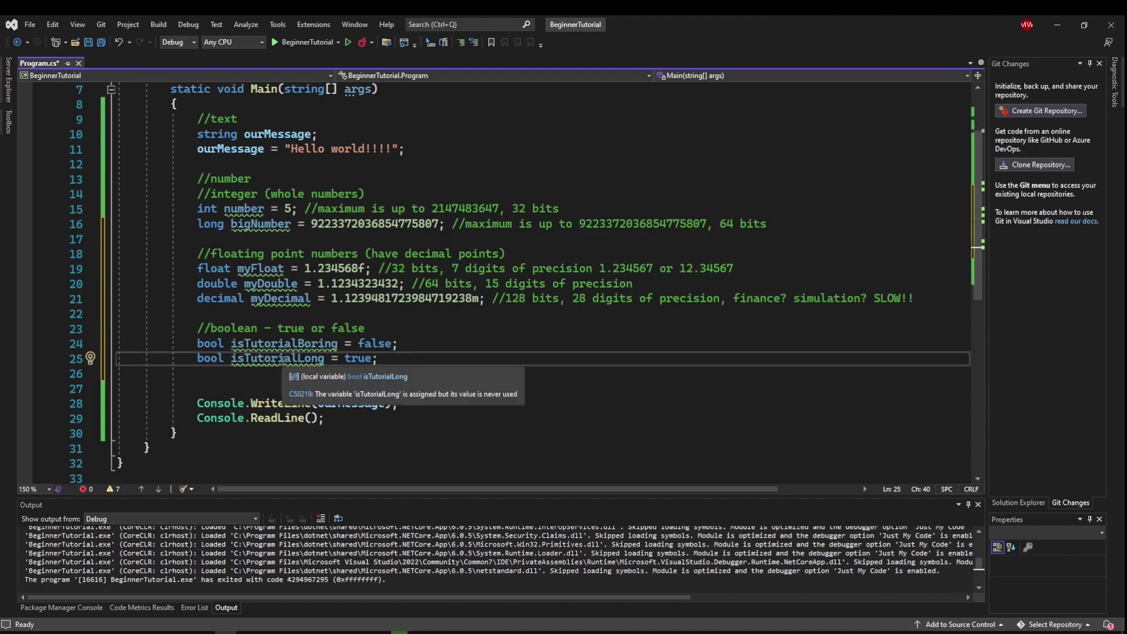
double_click(277, 358)
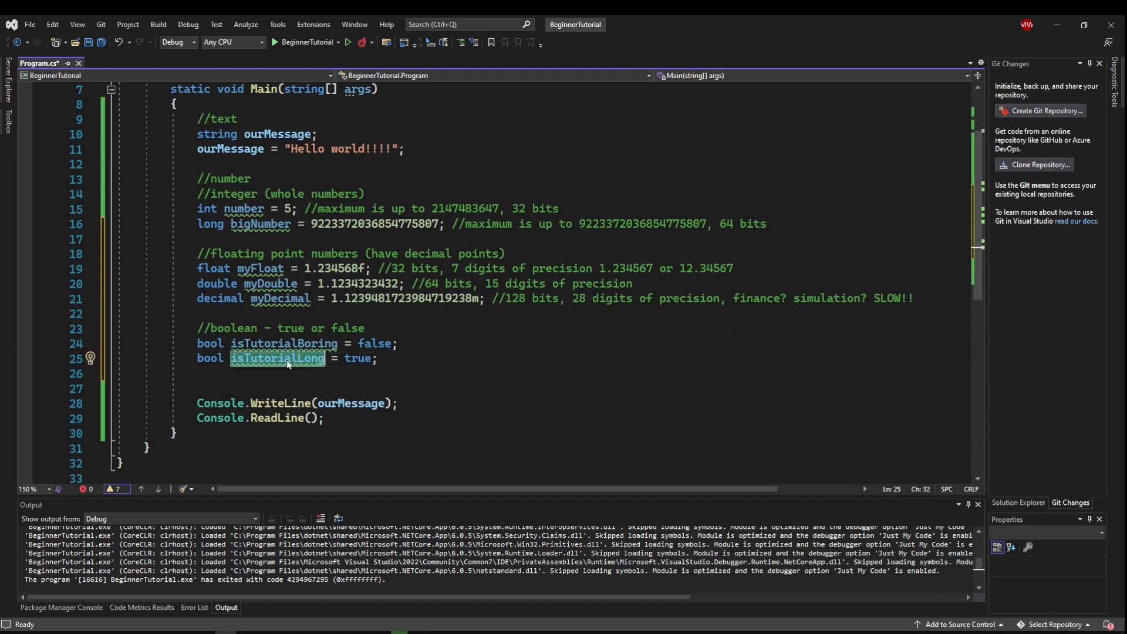
double_click(358, 358)
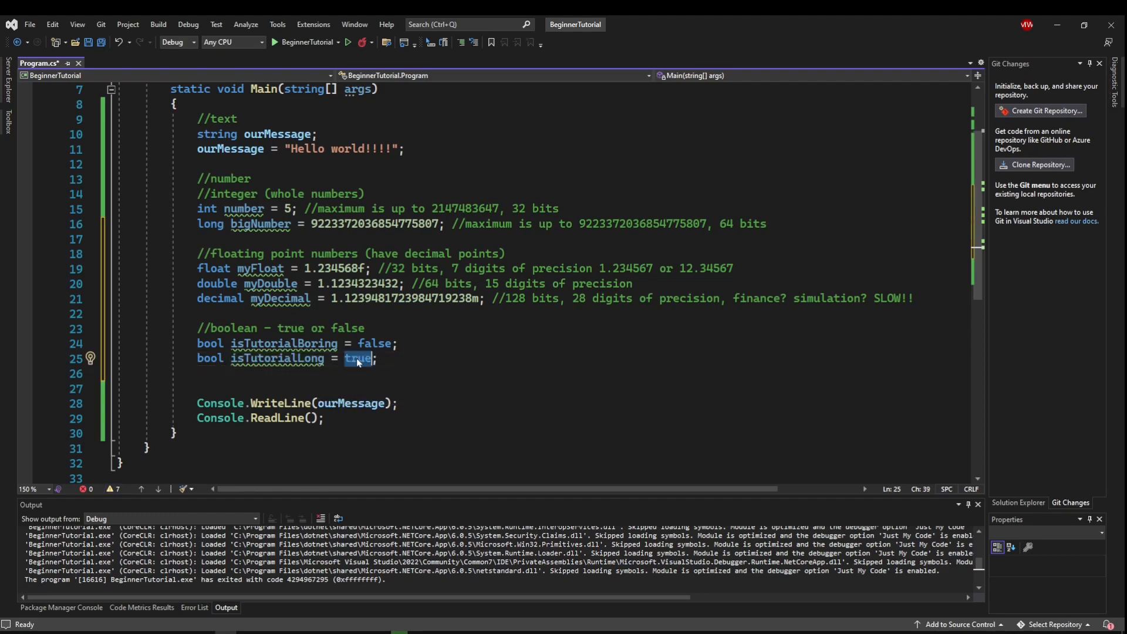